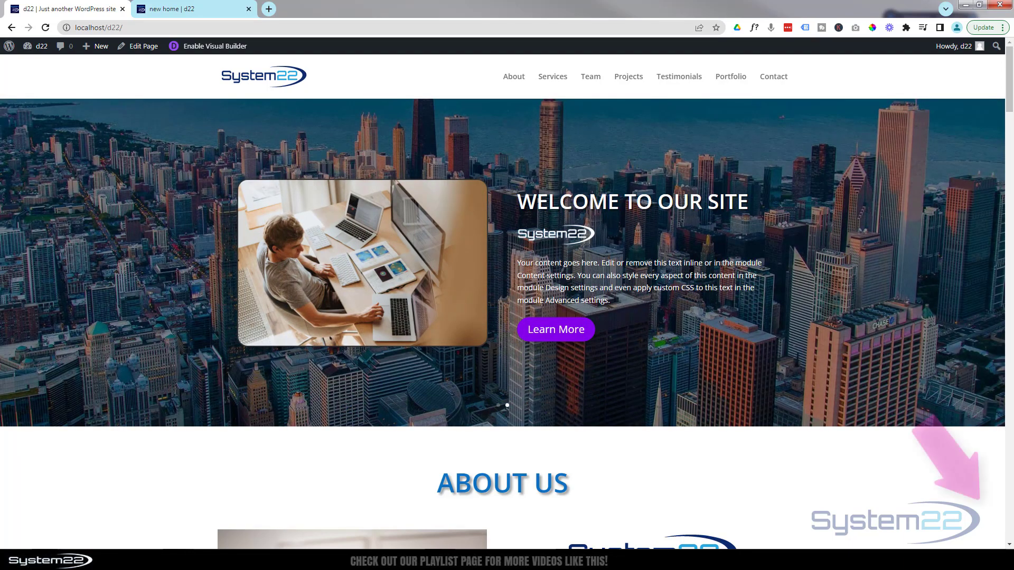
# Step: Browse the reference page's sections — About, Services, Team, Projects, Testimonials, Portfolio, Contact — ending on Team
pyautogui.click(513, 76)
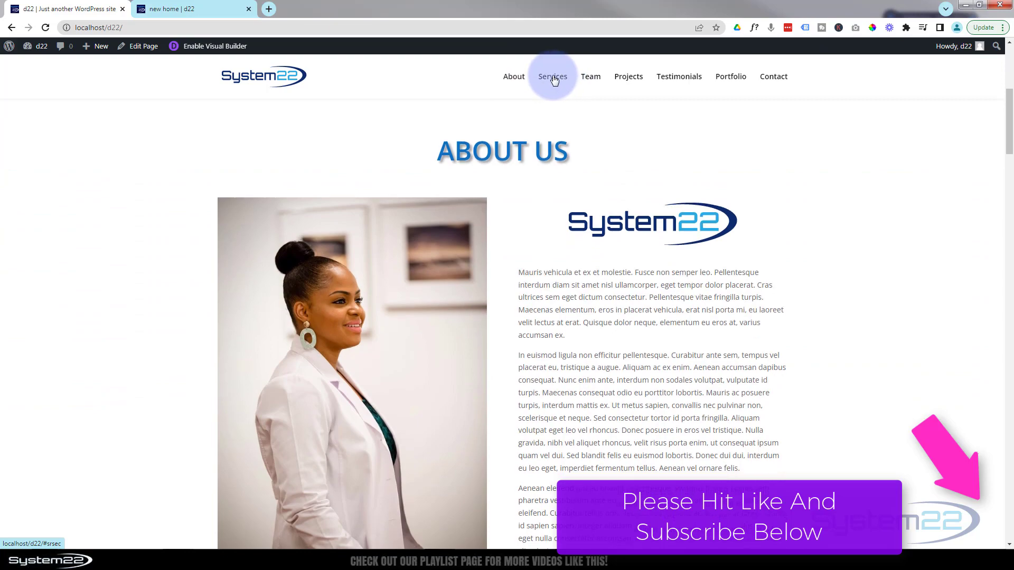
pyautogui.click(551, 76)
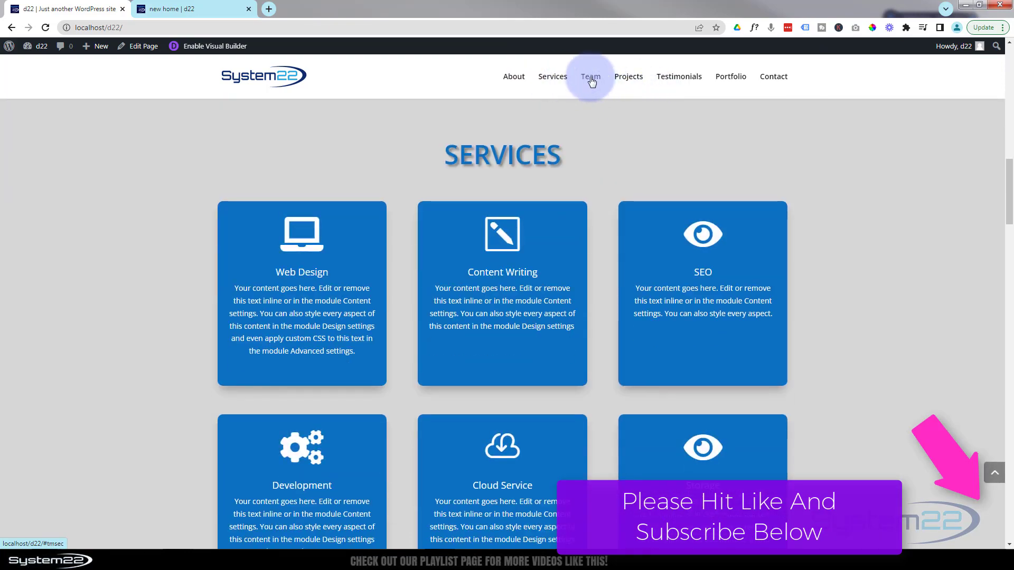
pyautogui.click(590, 76)
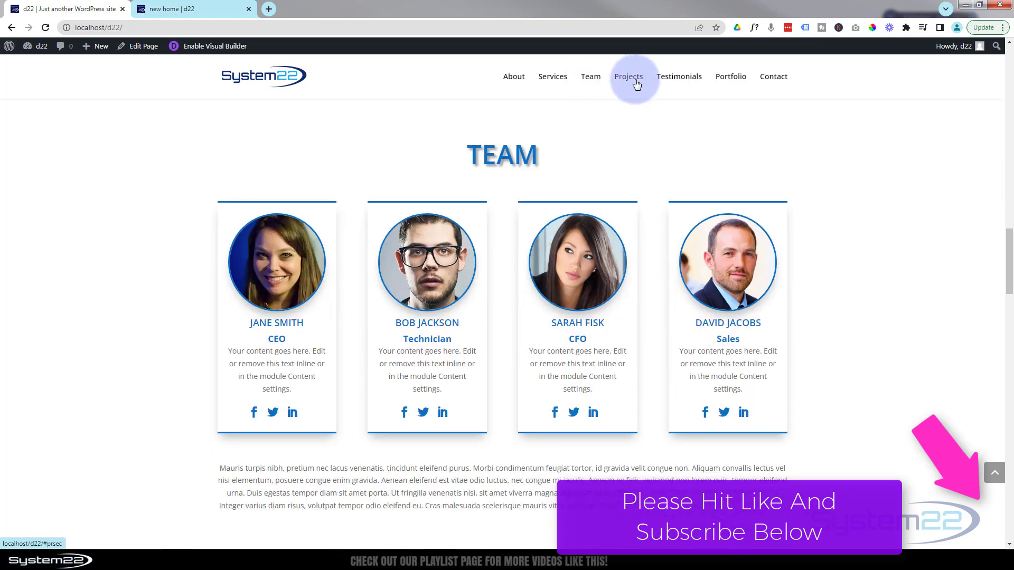
pyautogui.click(627, 76)
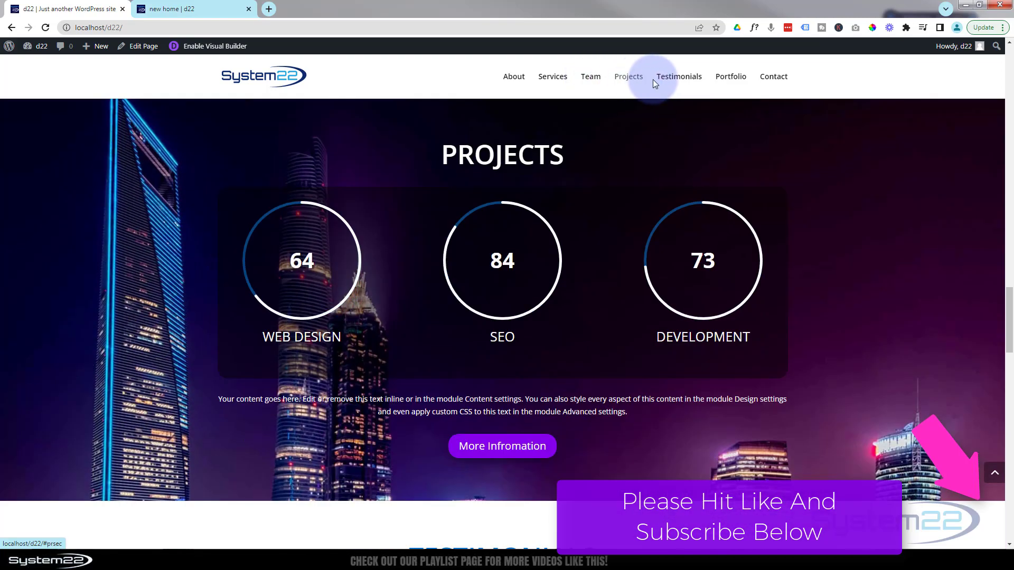
pyautogui.click(678, 76)
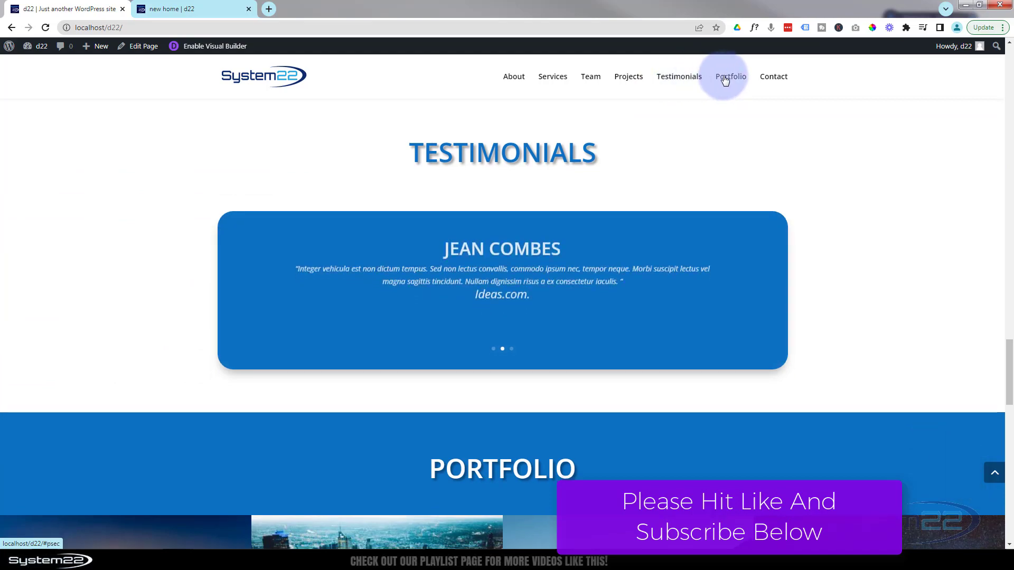
pyautogui.click(730, 76)
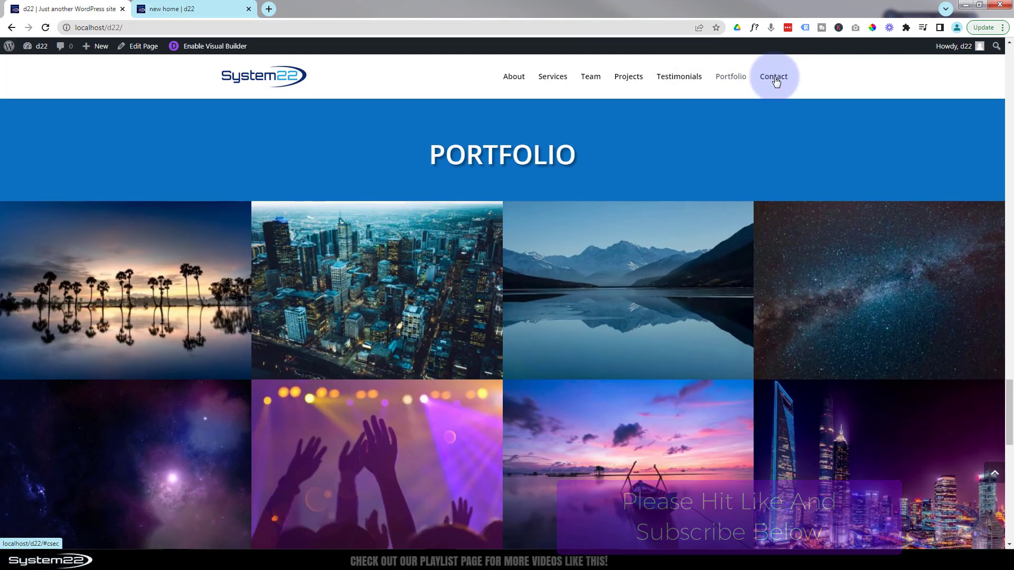
pyautogui.click(773, 76)
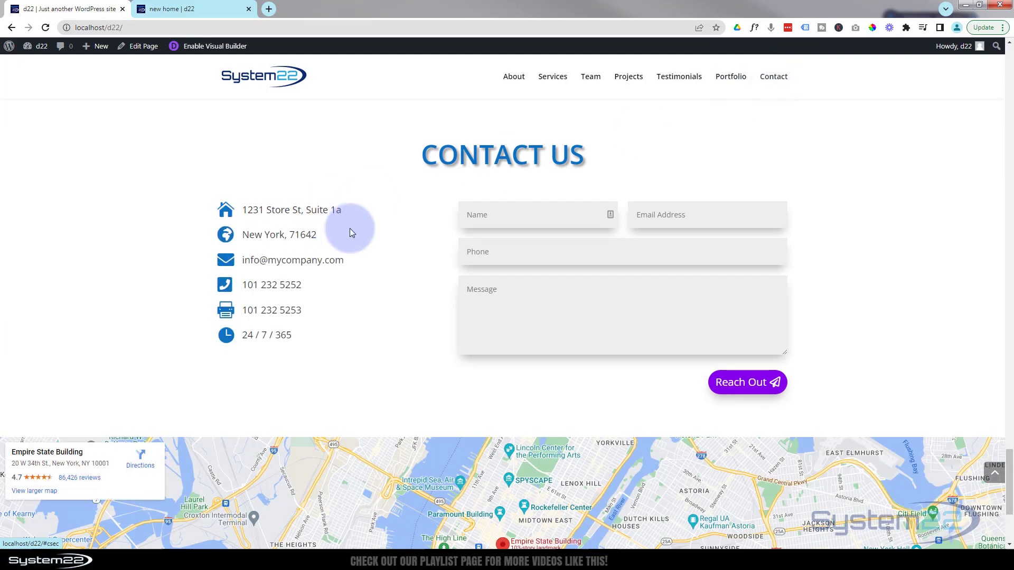
pyautogui.scroll(-3)
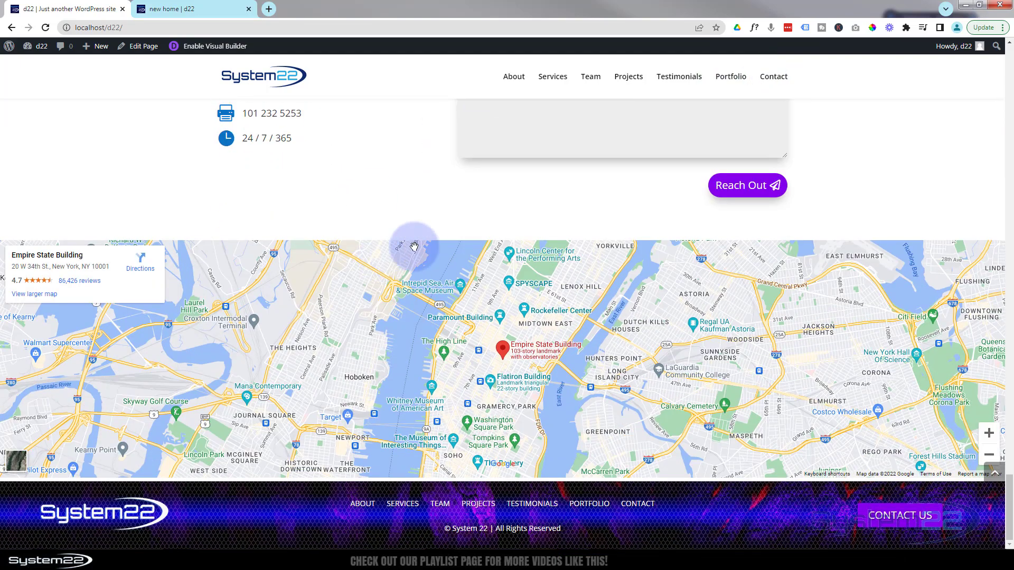
pyautogui.click(589, 76)
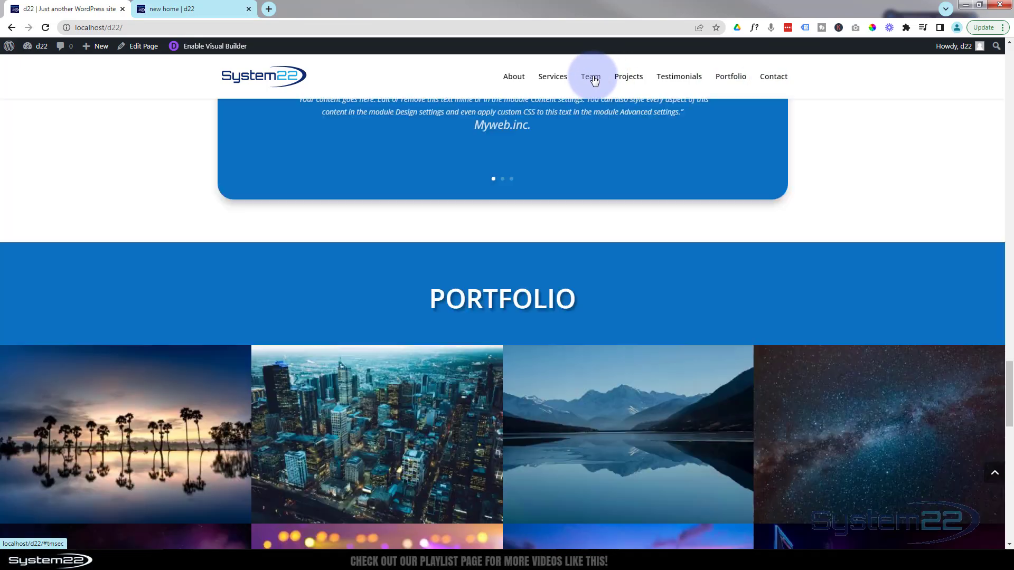
pyautogui.click(589, 76)
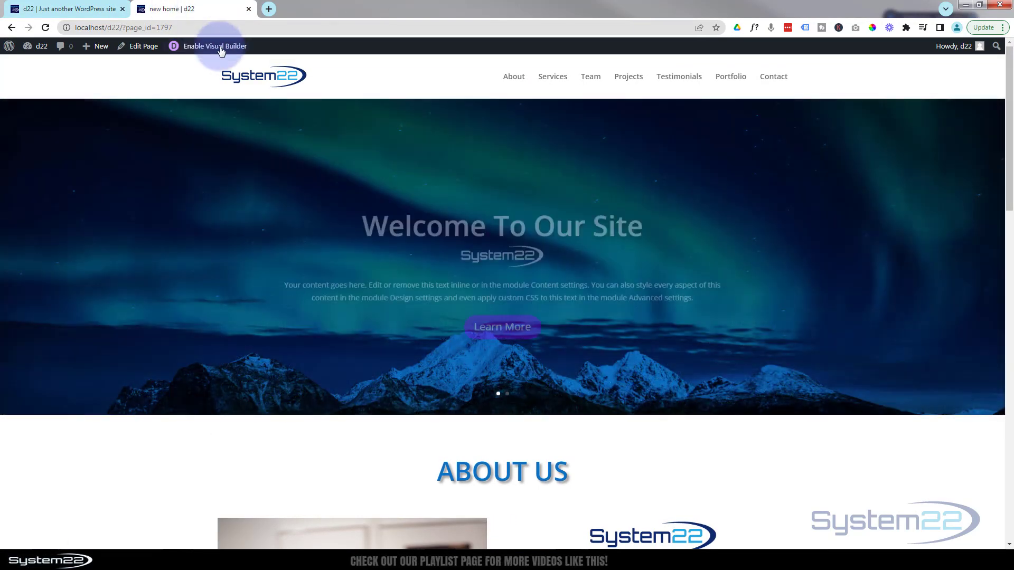
# Step: Enable the Visual Builder on the new home page and scroll to the end of Services
pyautogui.click(214, 45)
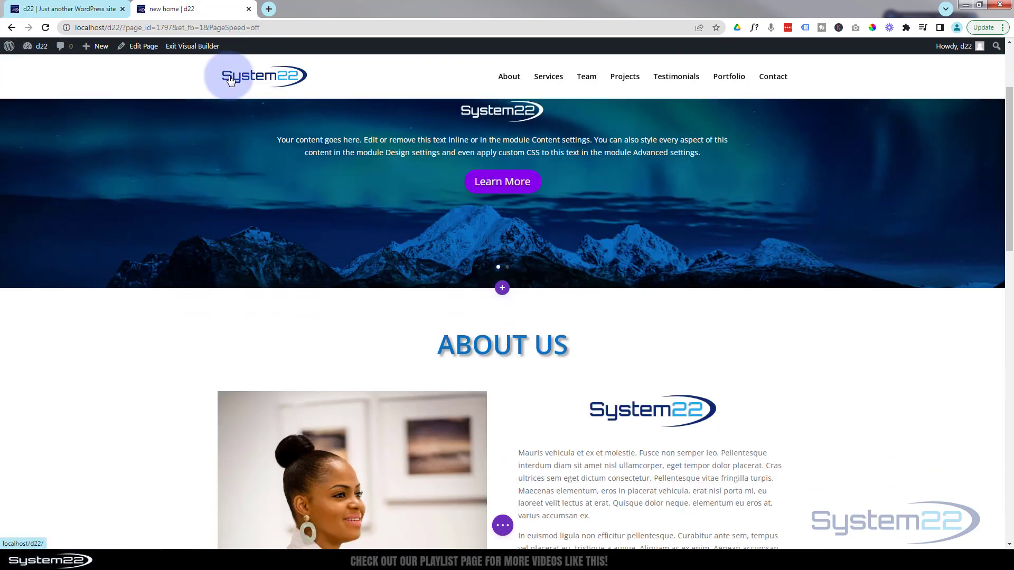
pyautogui.scroll(-3)
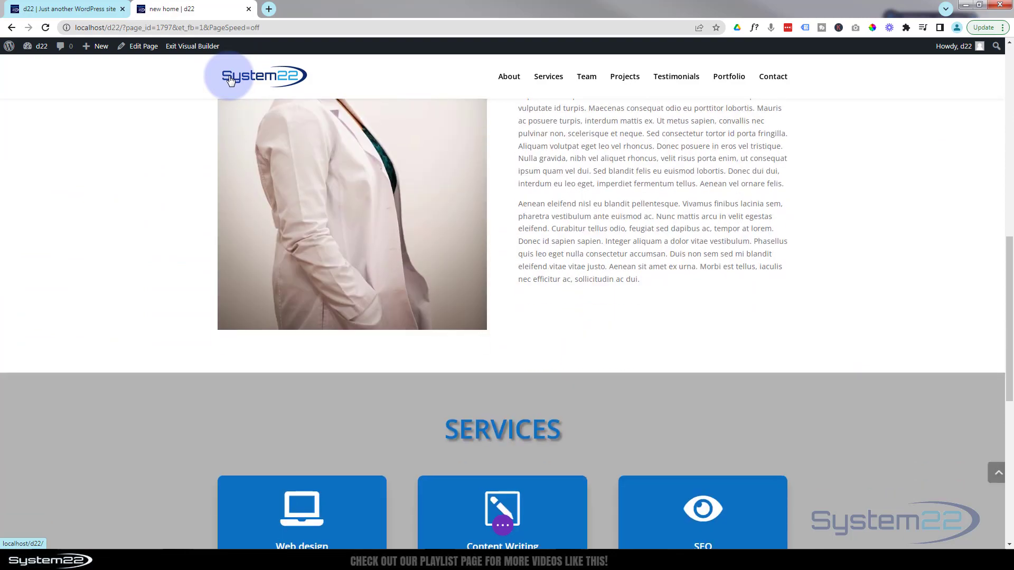
pyautogui.scroll(-3)
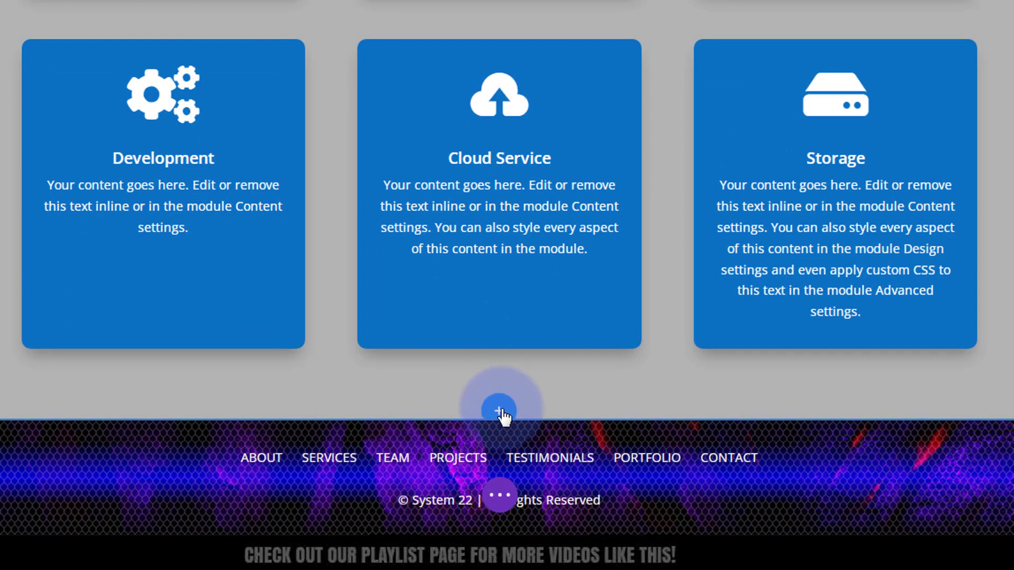
# Step: Insert a Regular one-column section at the page bottom with the saved heading module from the library
pyautogui.click(499, 407)
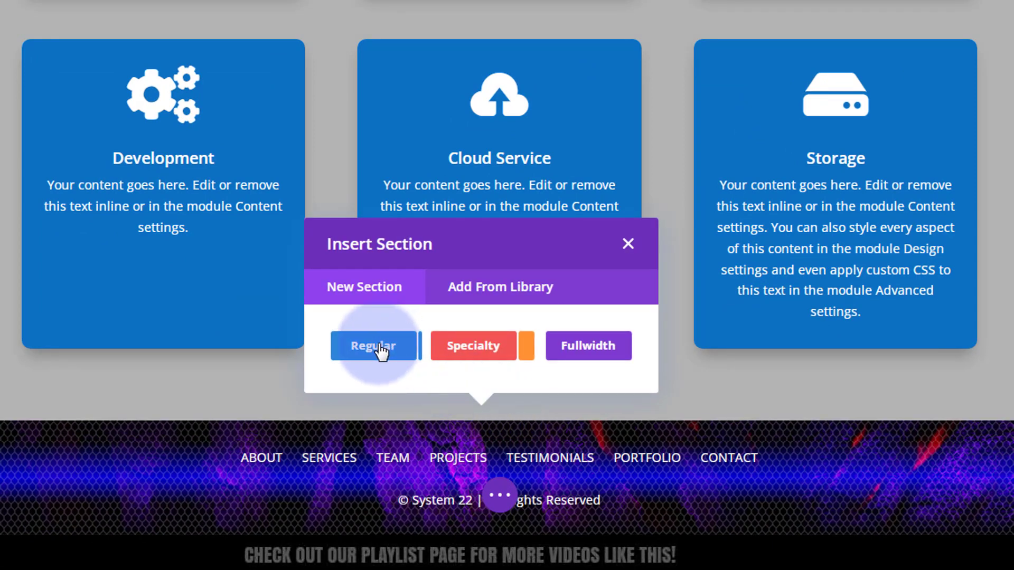
pyautogui.click(373, 345)
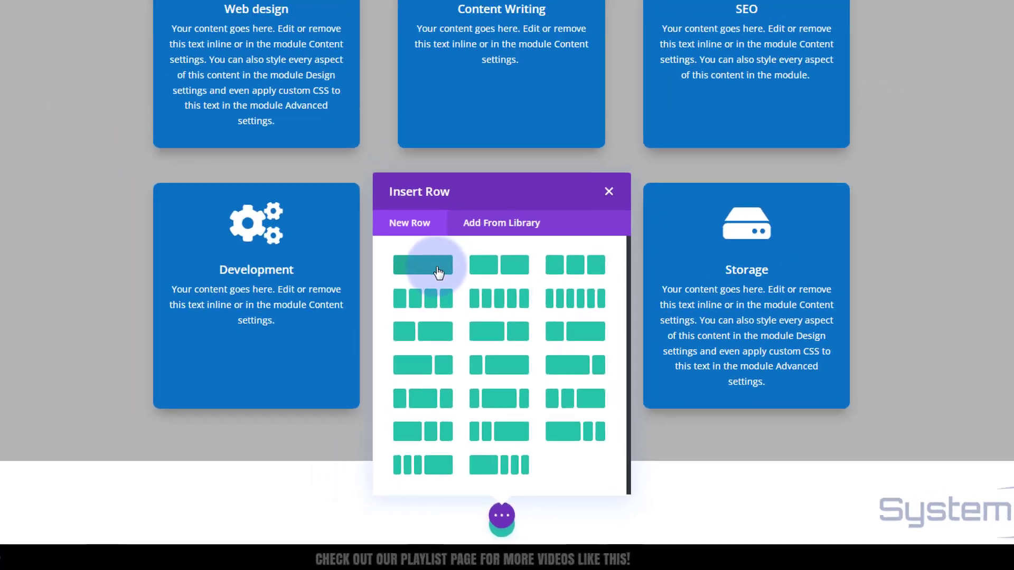
pyautogui.click(423, 266)
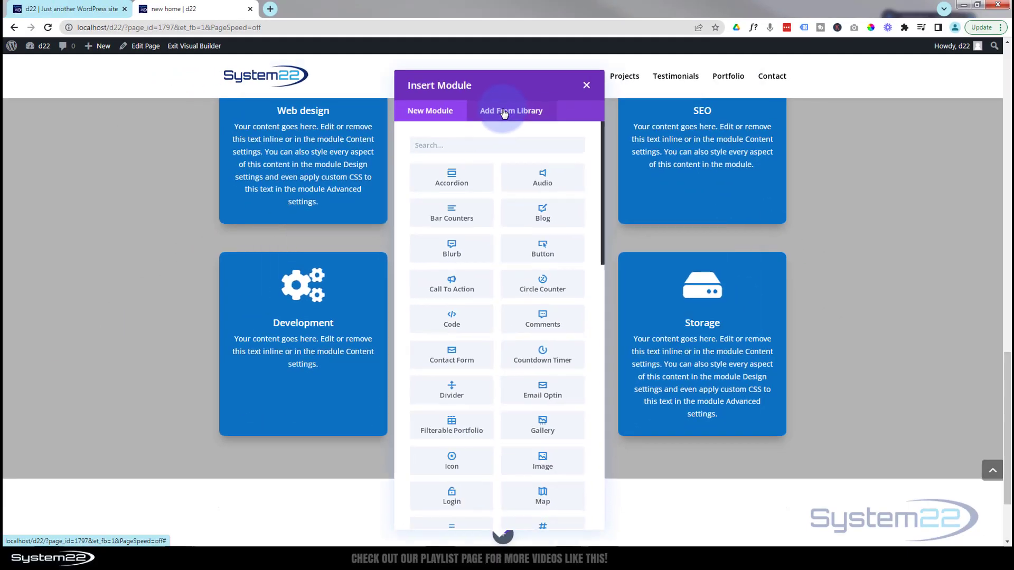
pyautogui.click(511, 111)
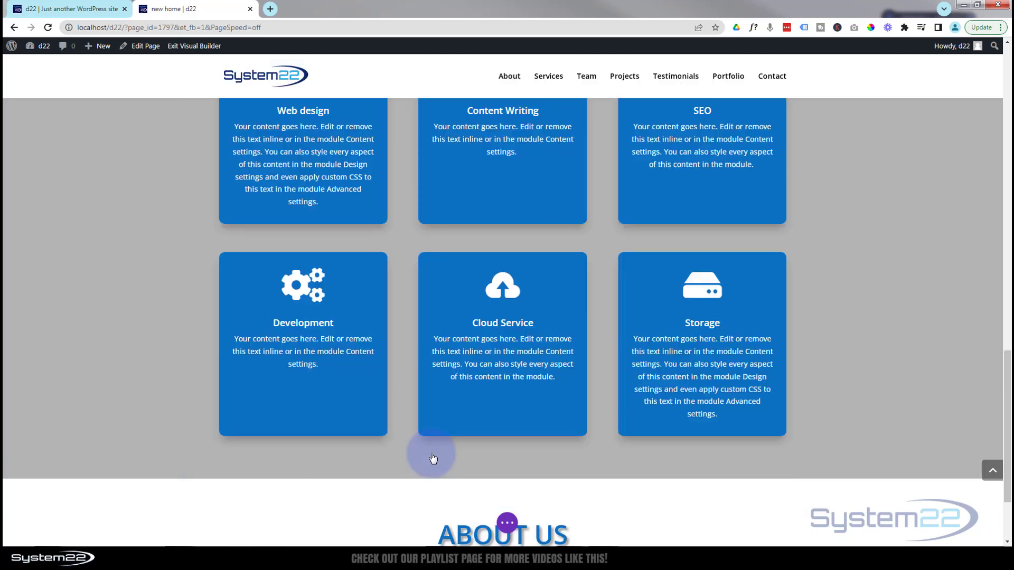
pyautogui.scroll(-3)
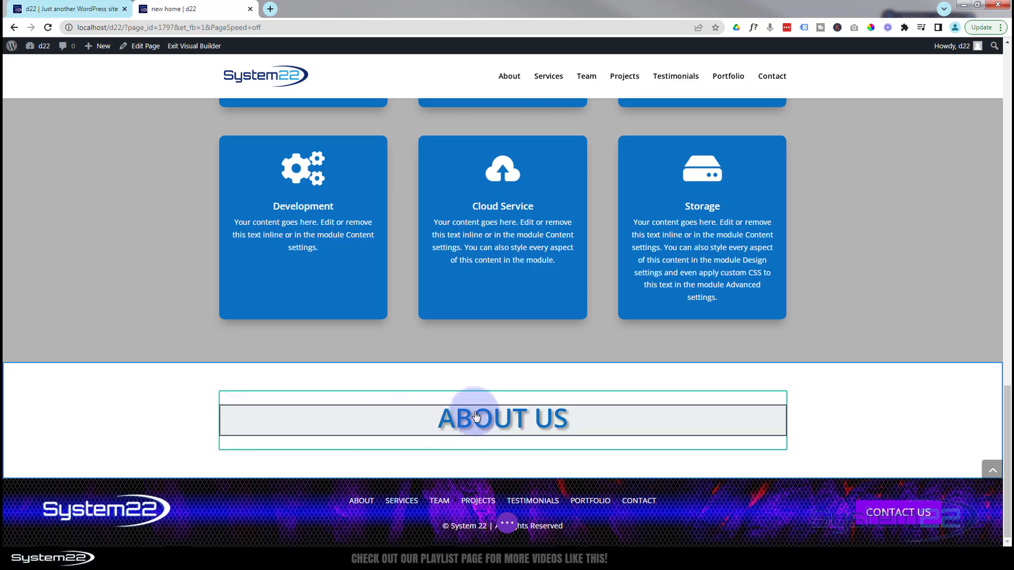
# Step: Edit the heading's body text from ABOUT US to 'Our team' and confirm the change
pyautogui.click(503, 418)
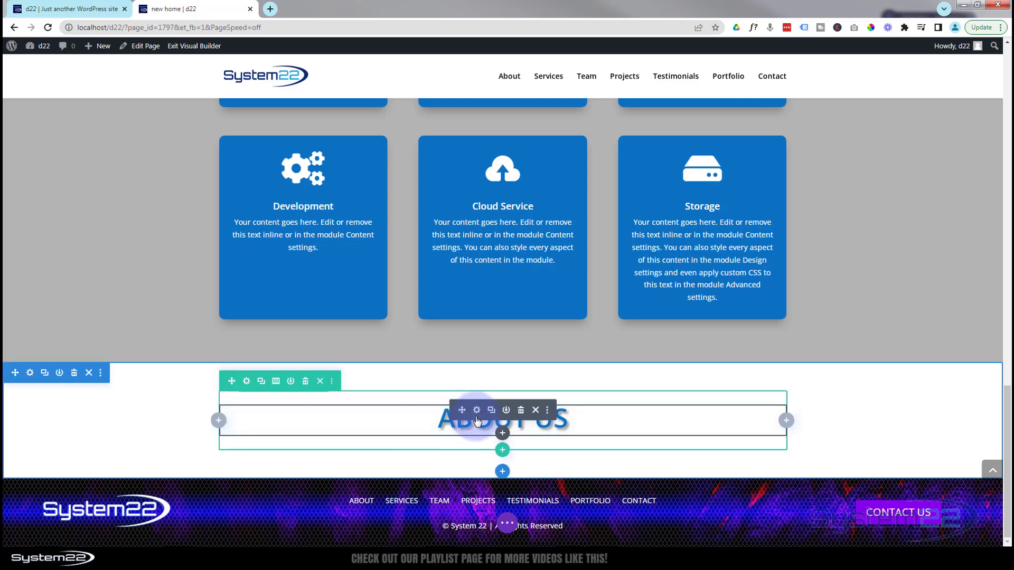
pyautogui.click(476, 410)
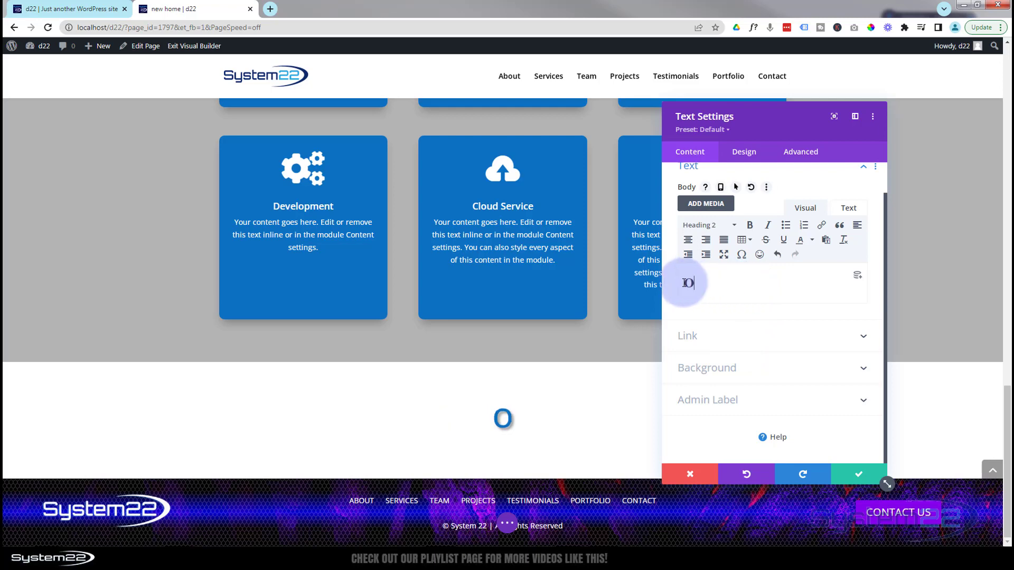
pyautogui.write('Our team')
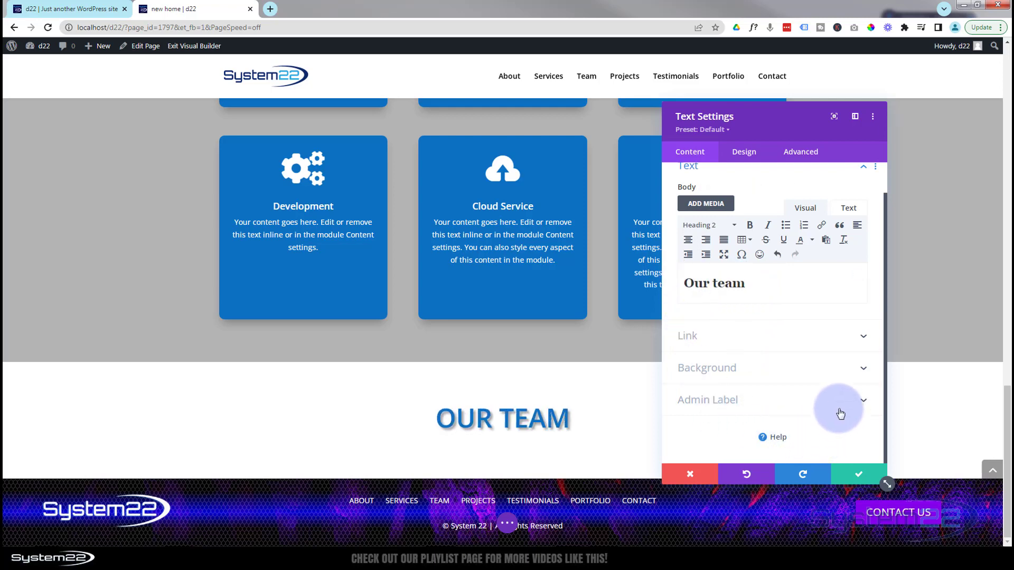
pyautogui.moveTo(858, 474)
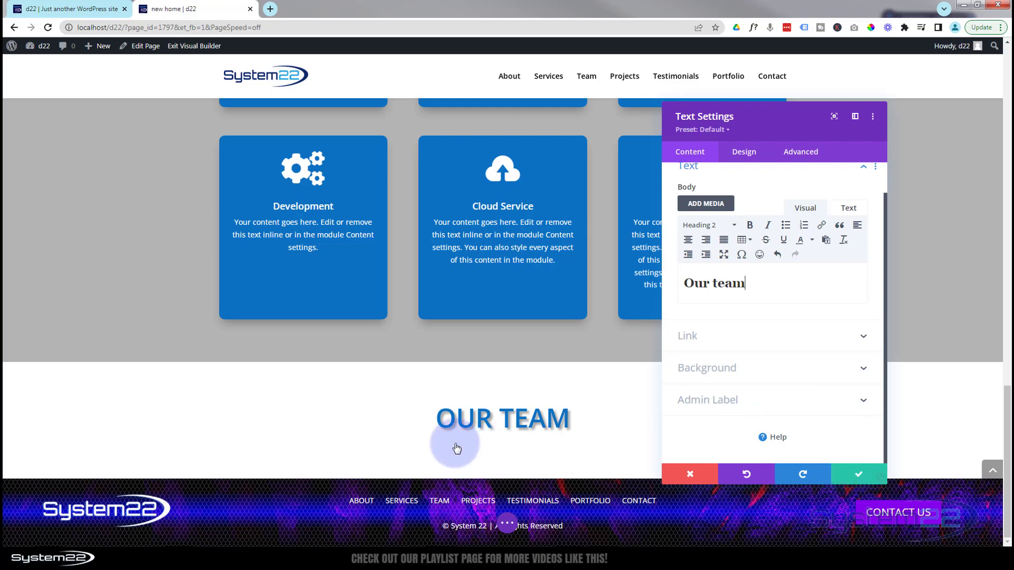
pyautogui.click(456, 418)
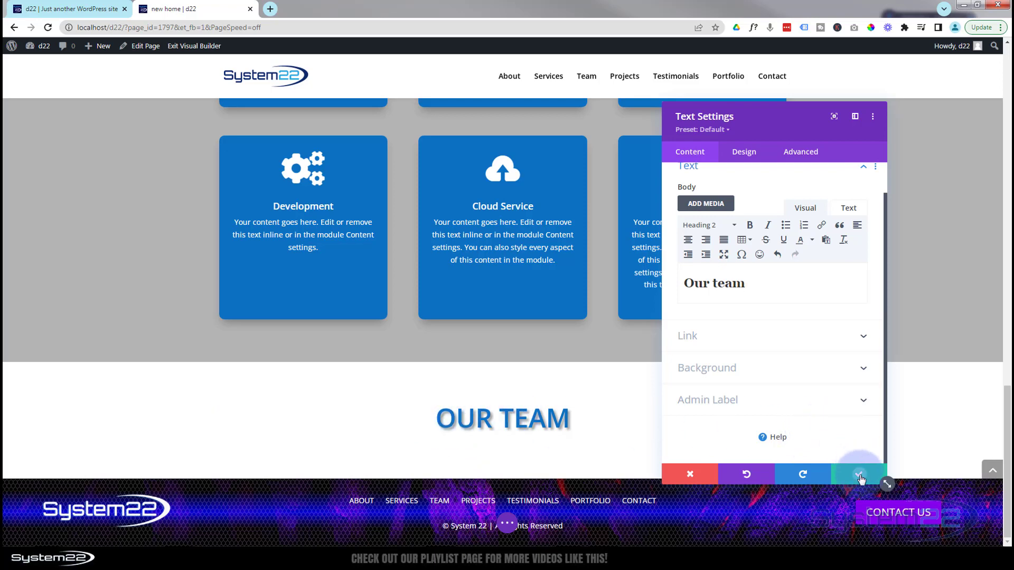
pyautogui.click(857, 474)
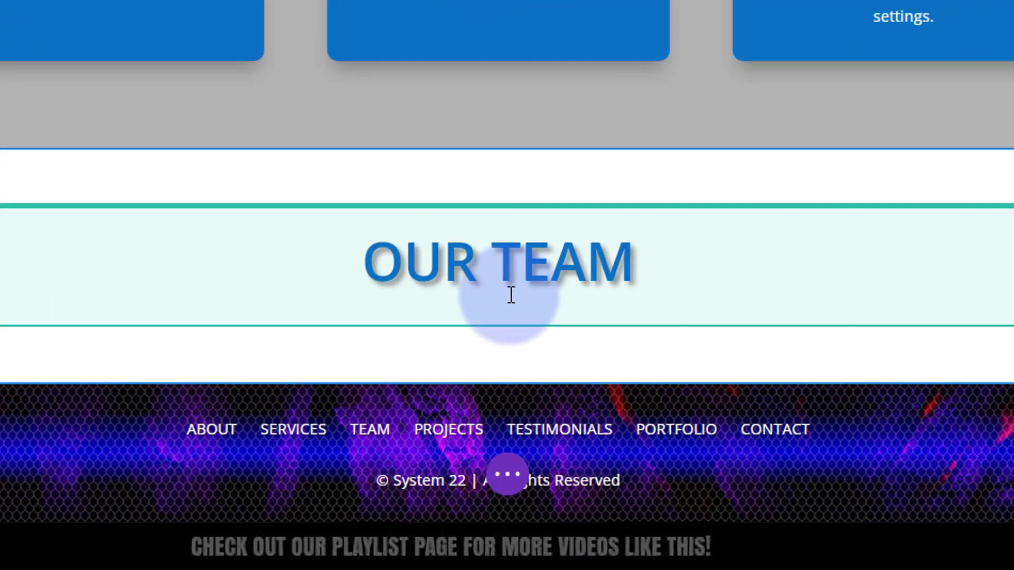
# Step: Add a four-column row under OUR TEAM and insert a Person module in its first column
pyautogui.scroll(-3)
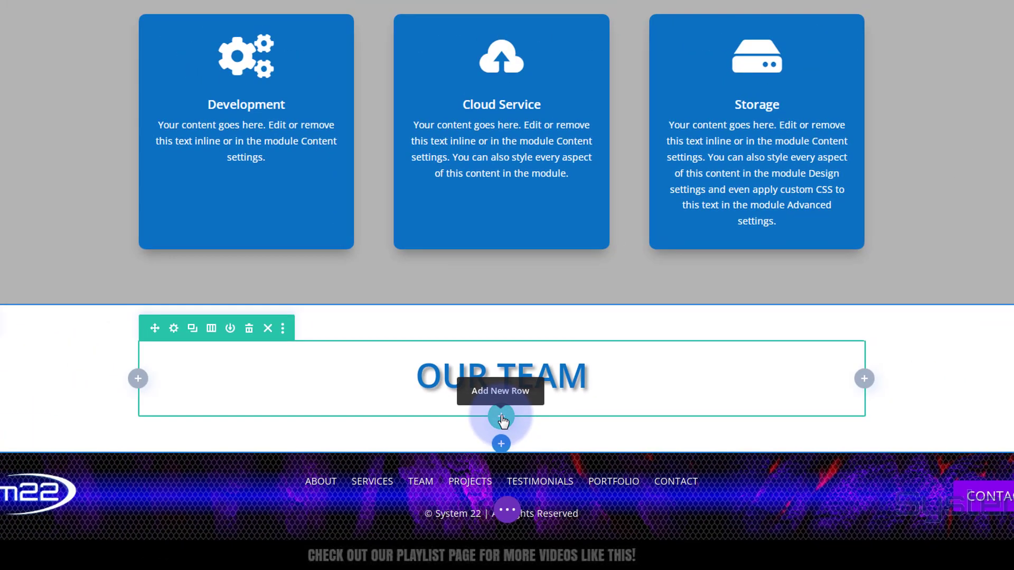
pyautogui.click(501, 418)
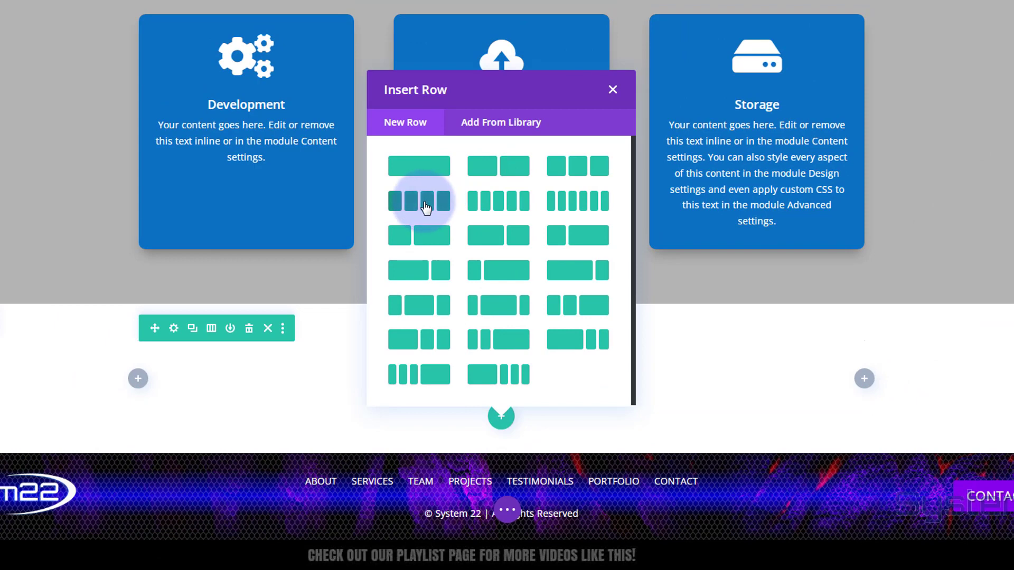
pyautogui.click(420, 202)
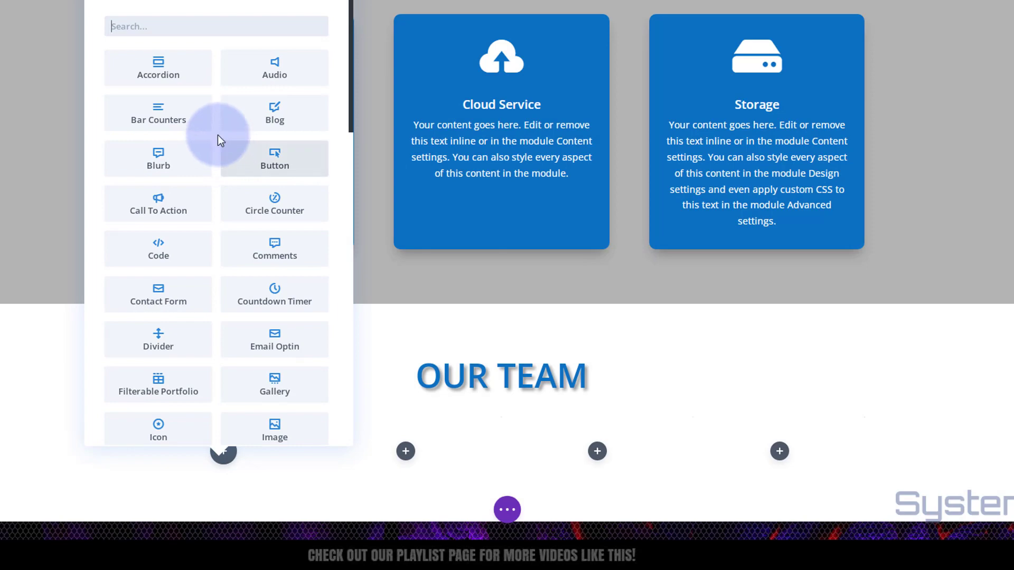
pyautogui.scroll(-3)
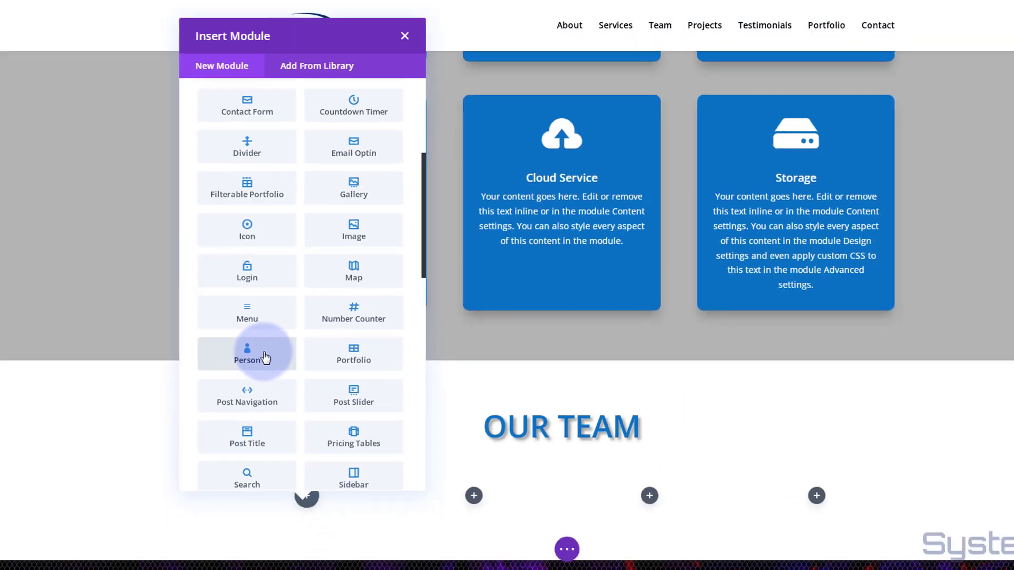
pyautogui.click(246, 354)
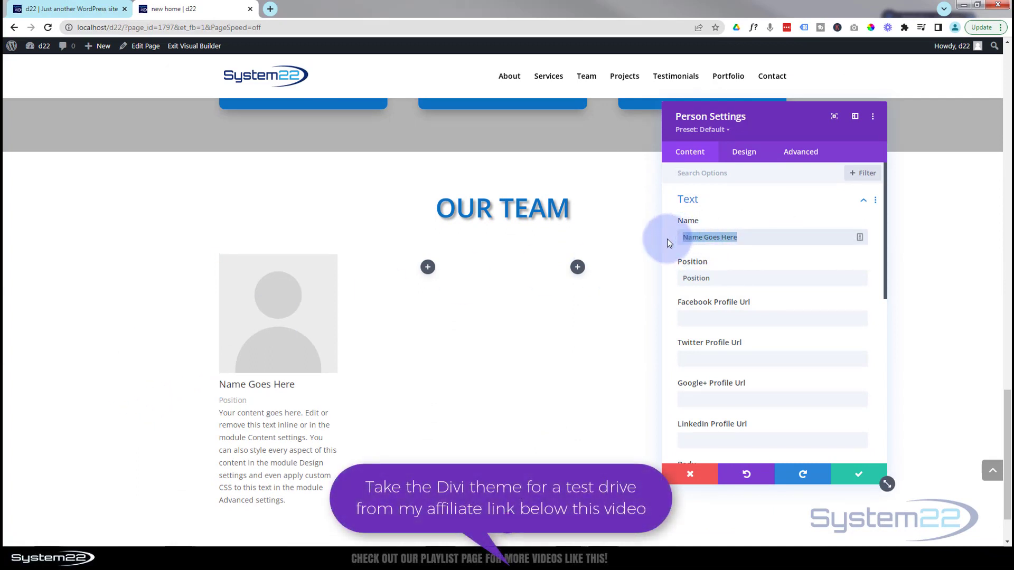
# Step: Name the card Jane Smith and enter # in the Facebook, Twitter and LinkedIn URL fields
pyautogui.write('Jane Smith')
pyautogui.click(772, 278)
pyautogui.write('CEO')
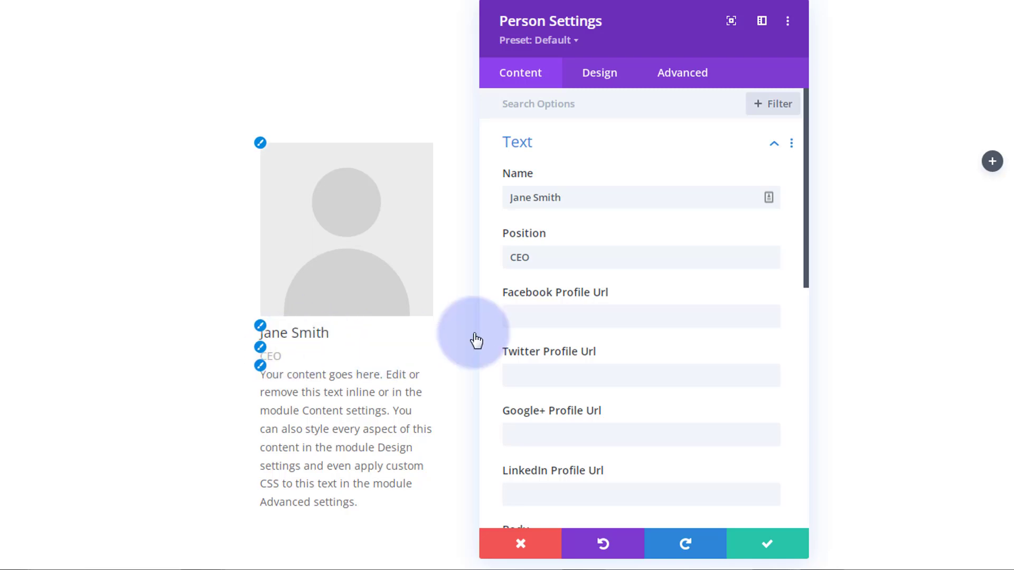
pyautogui.scroll(-3)
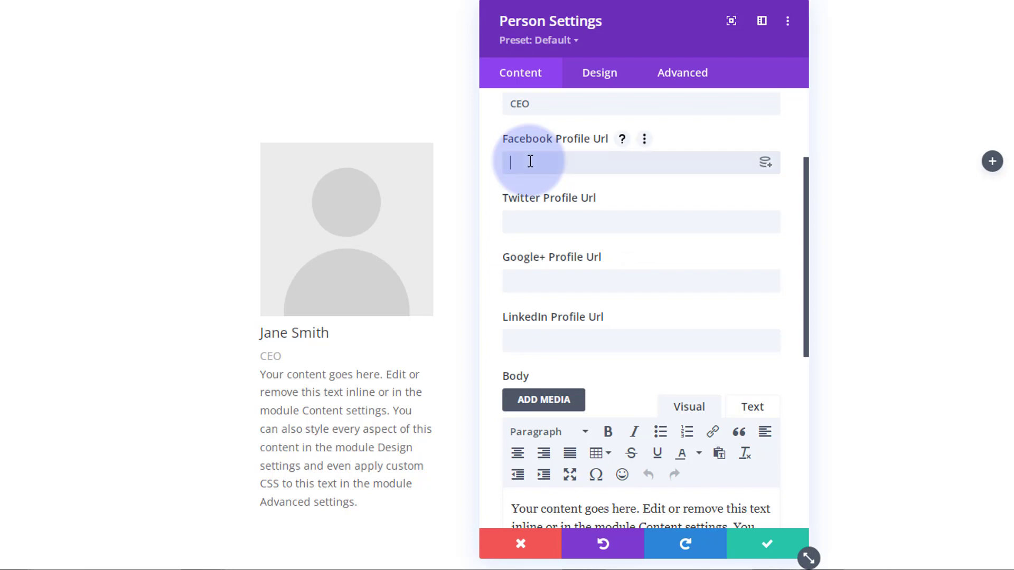
pyautogui.write('#')
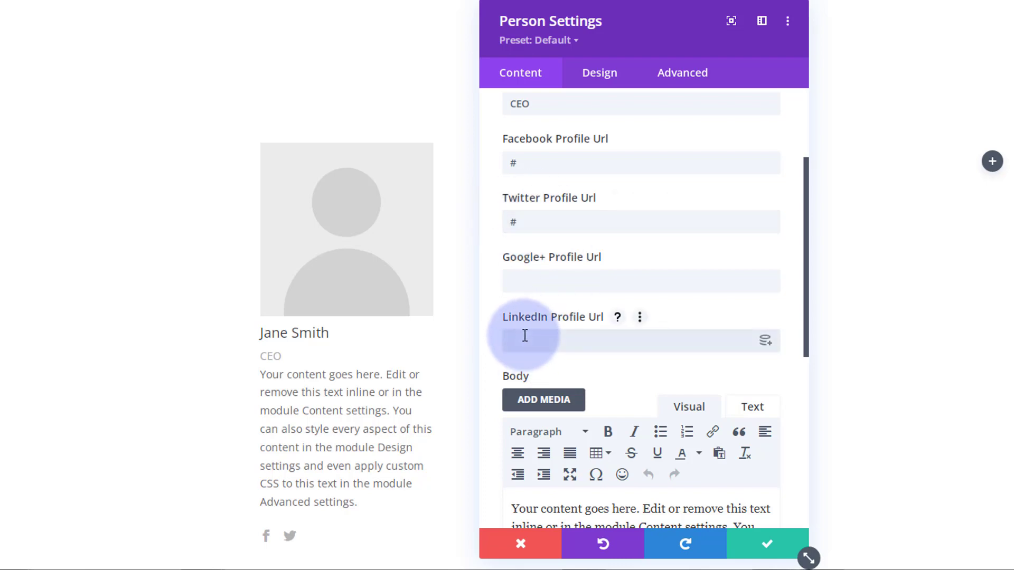
pyautogui.write('#')
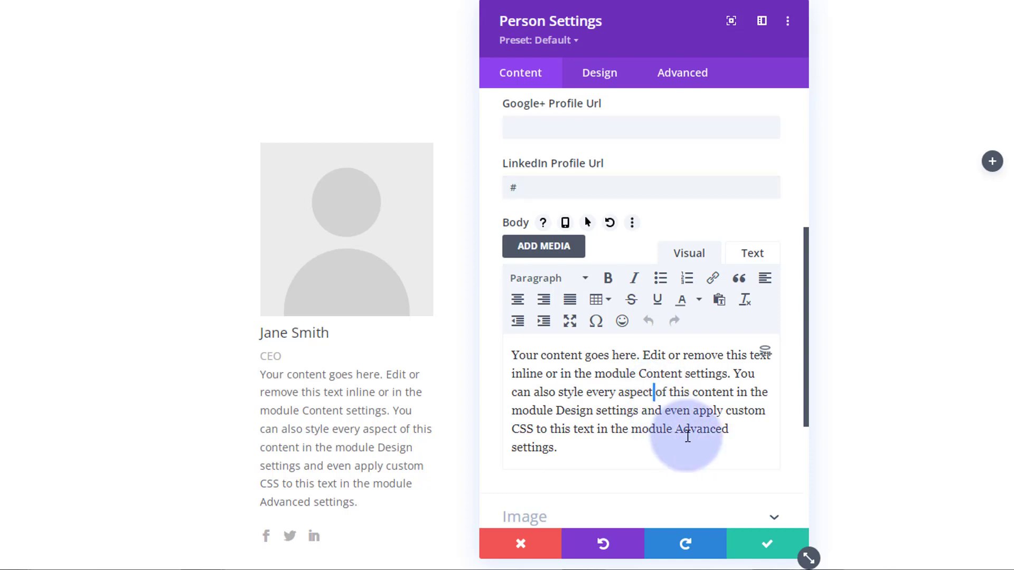
# Step: Trim the body text so it ends at 'style every aspect.'
pyautogui.moveTo(656, 392); pyautogui.dragTo(556, 448)
pyautogui.write('.')
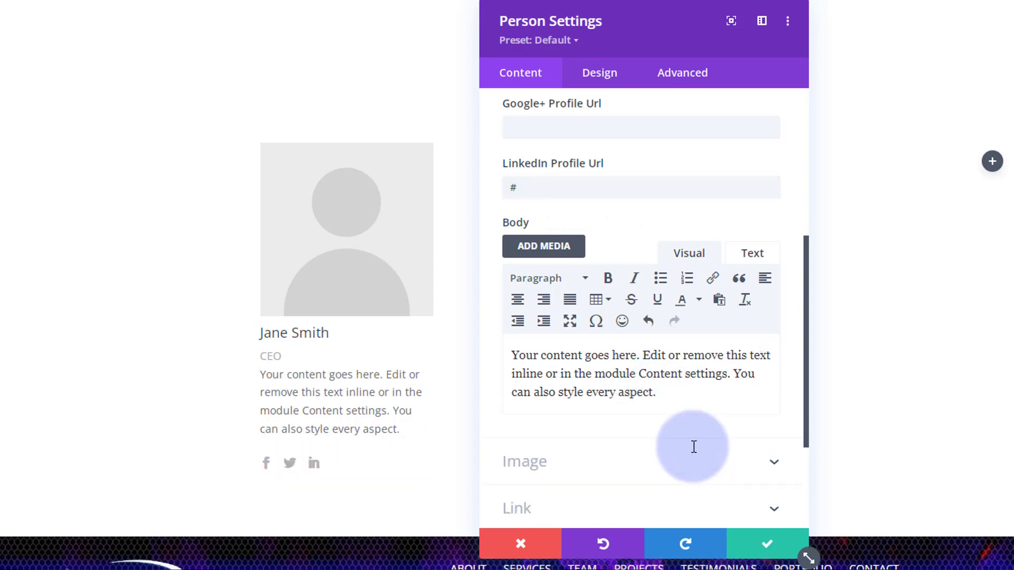
pyautogui.click(655, 392)
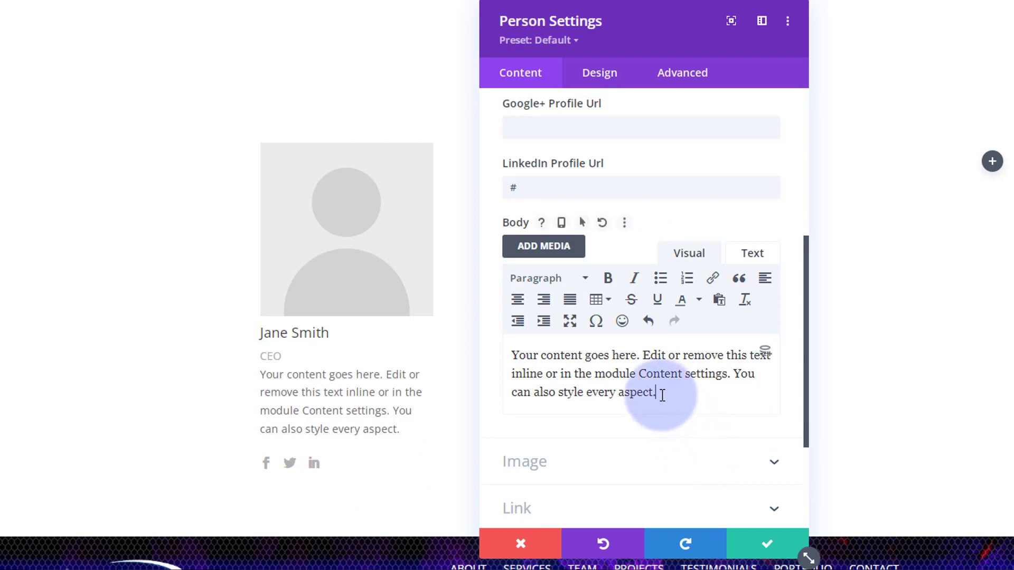
pyautogui.scroll(-3)
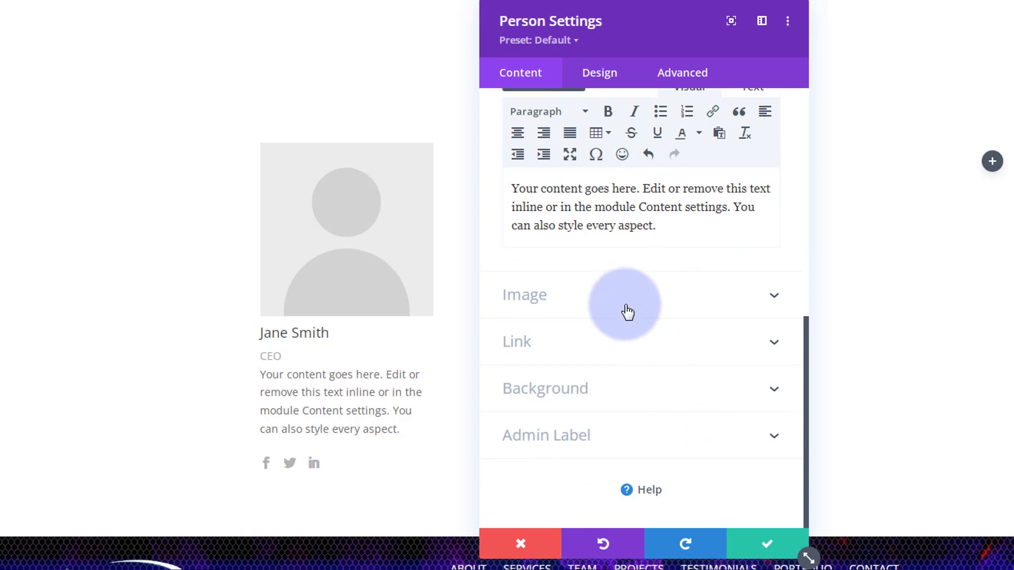
# Step: Set the dark-haired woman's portrait from the Media Library as Jane Smith's card photo
pyautogui.click(524, 295)
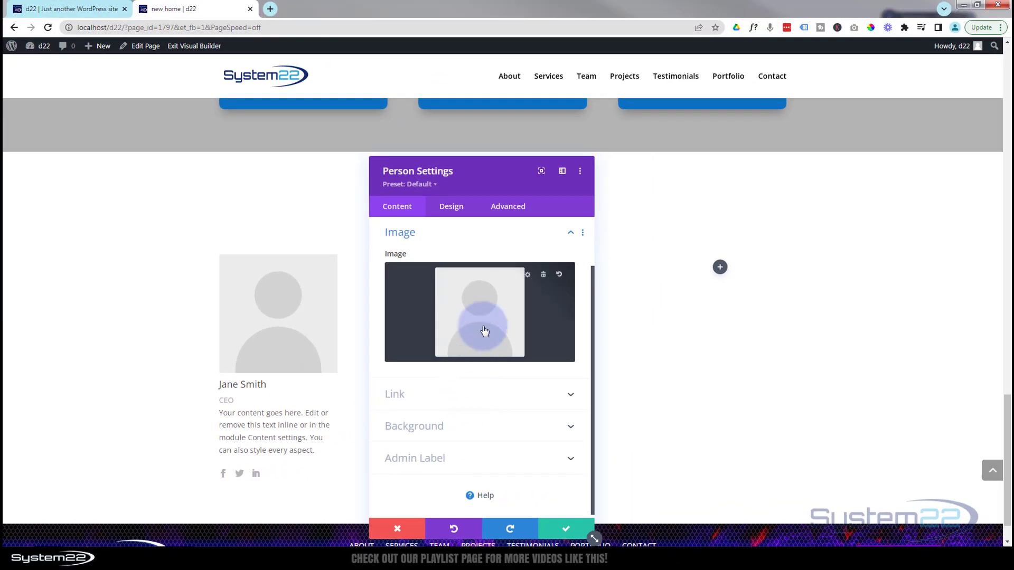
pyautogui.click(479, 312)
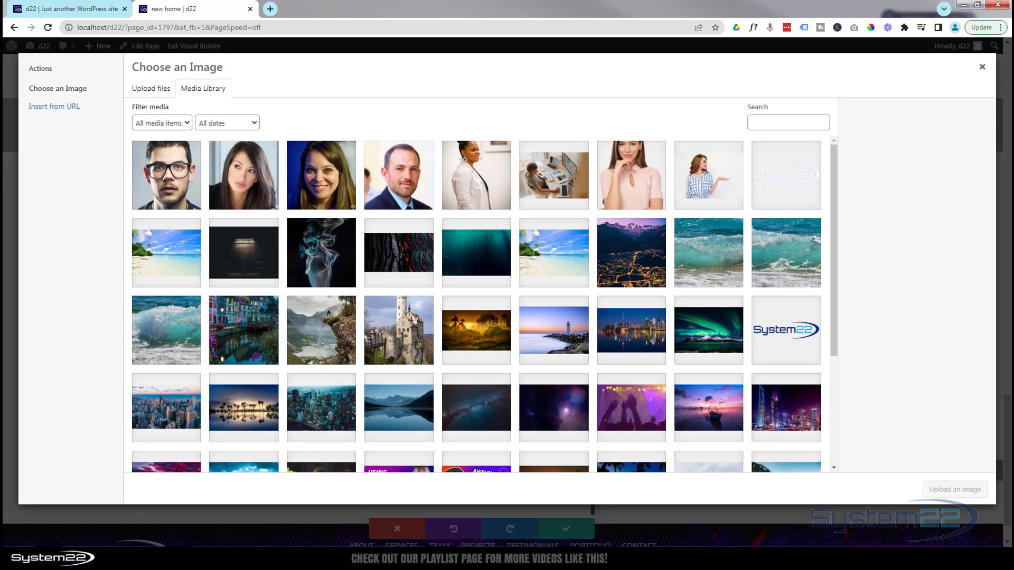
pyautogui.moveTo(259, 176)
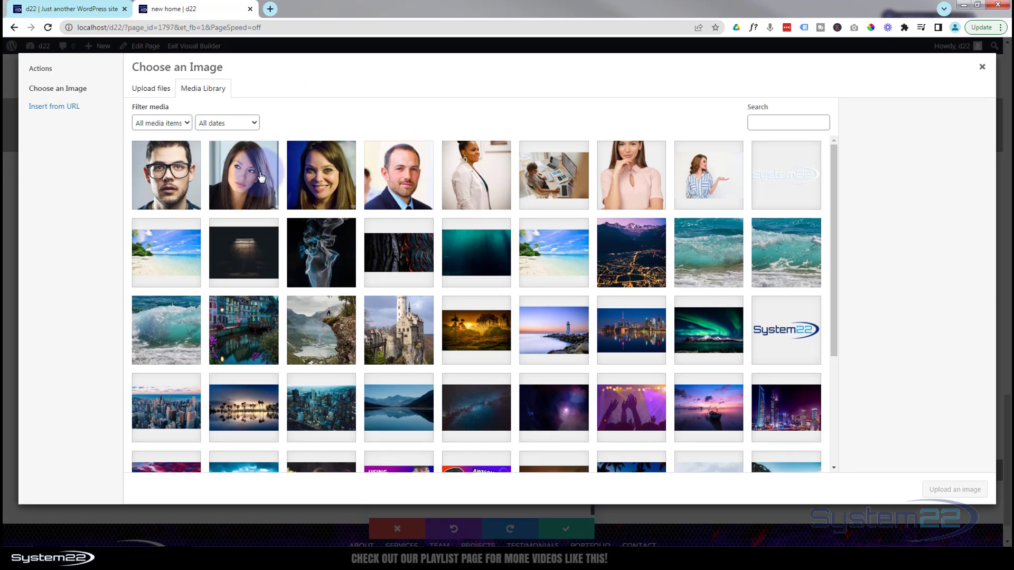
pyautogui.click(243, 174)
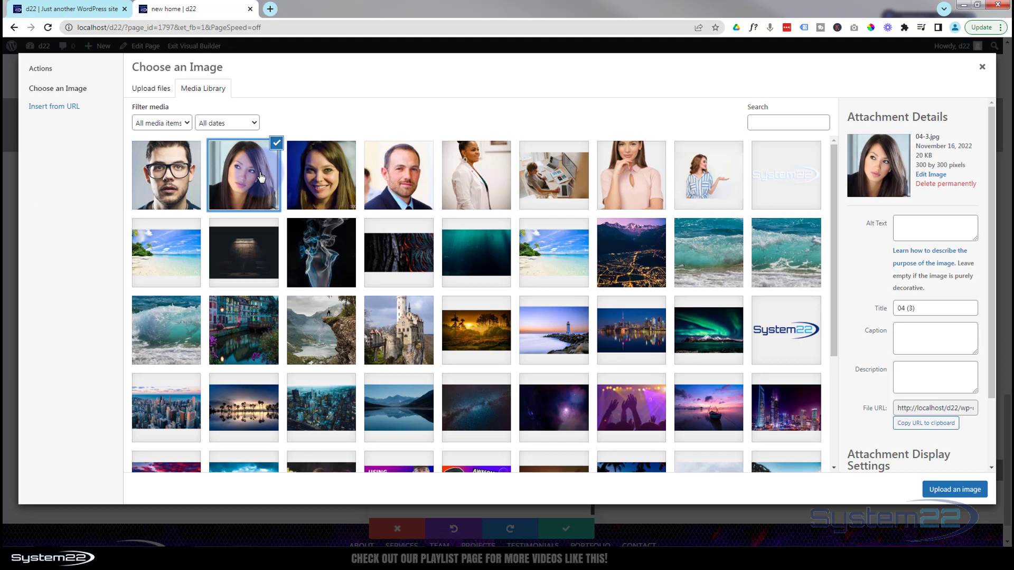
pyautogui.moveTo(271, 183)
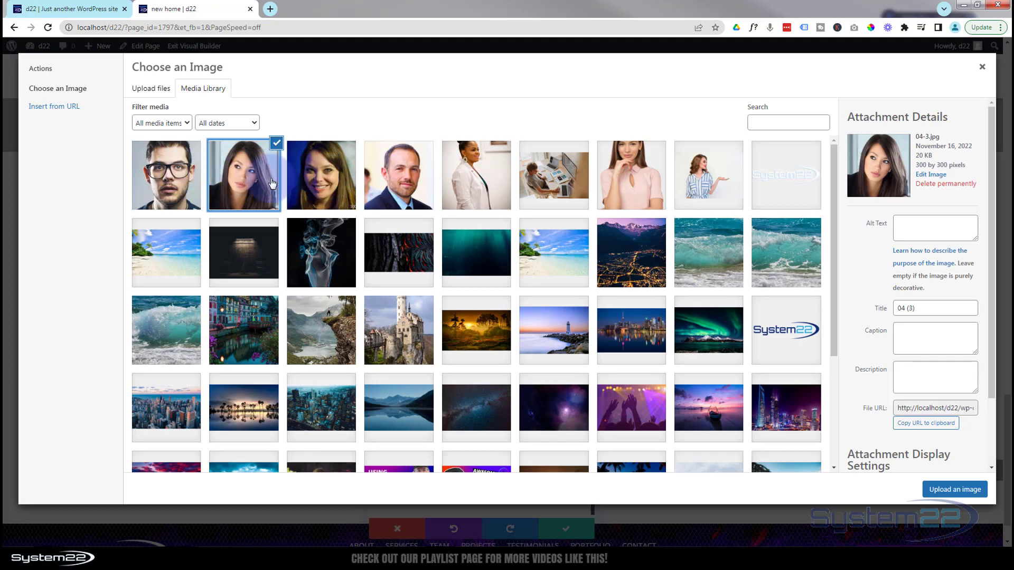
pyautogui.moveTo(249, 180)
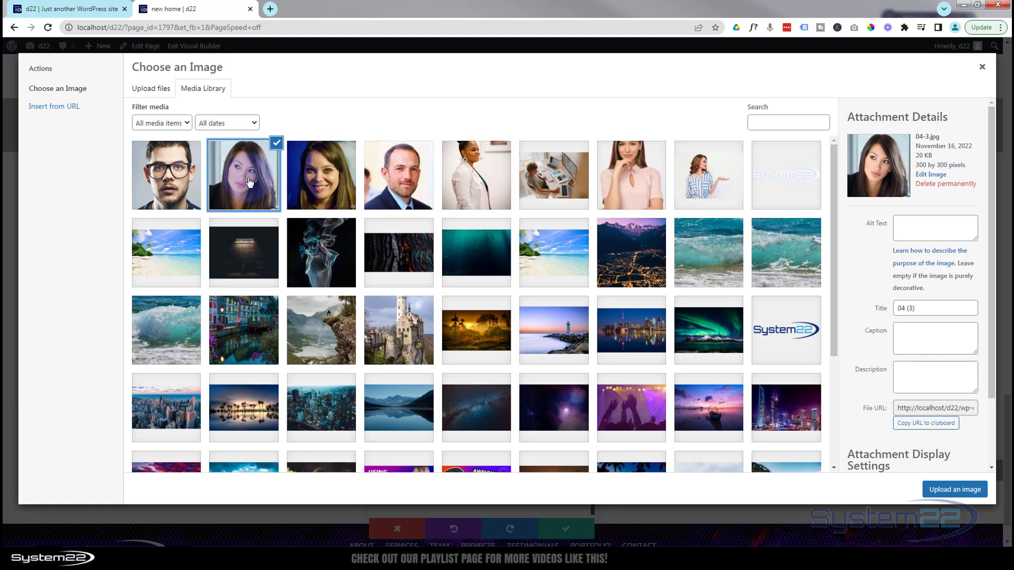
pyautogui.moveTo(360, 189)
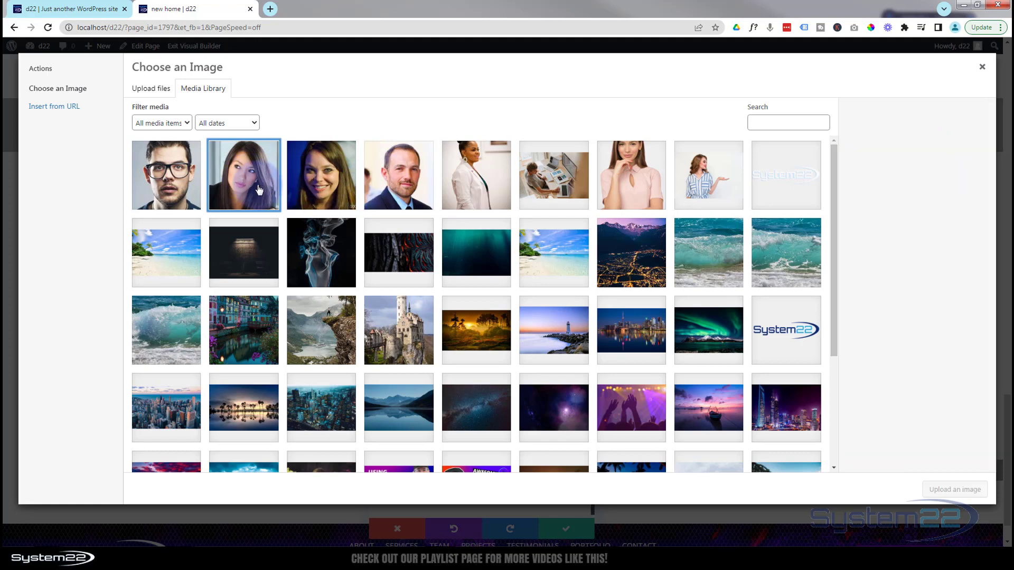
pyautogui.click(243, 174)
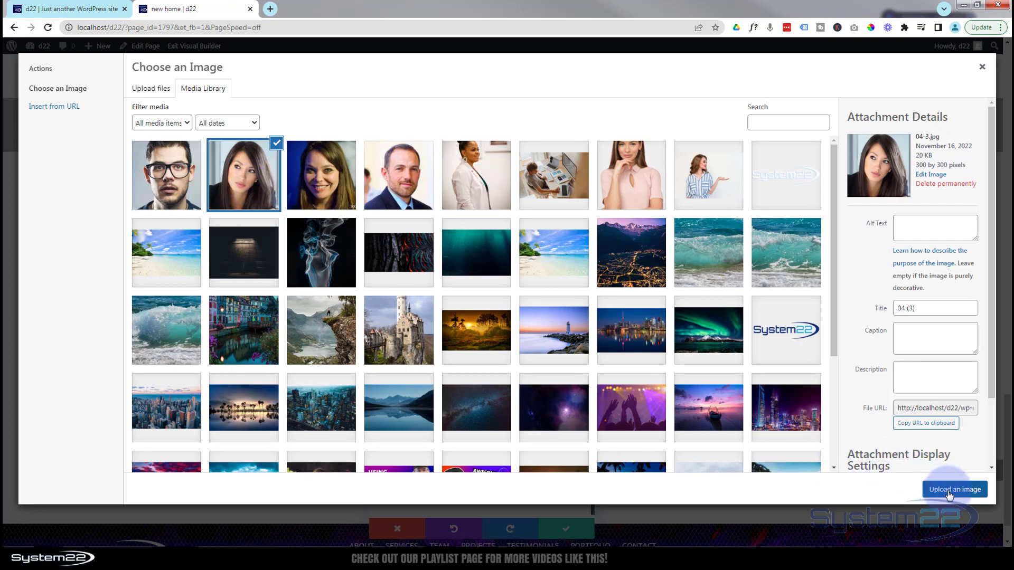
pyautogui.click(954, 489)
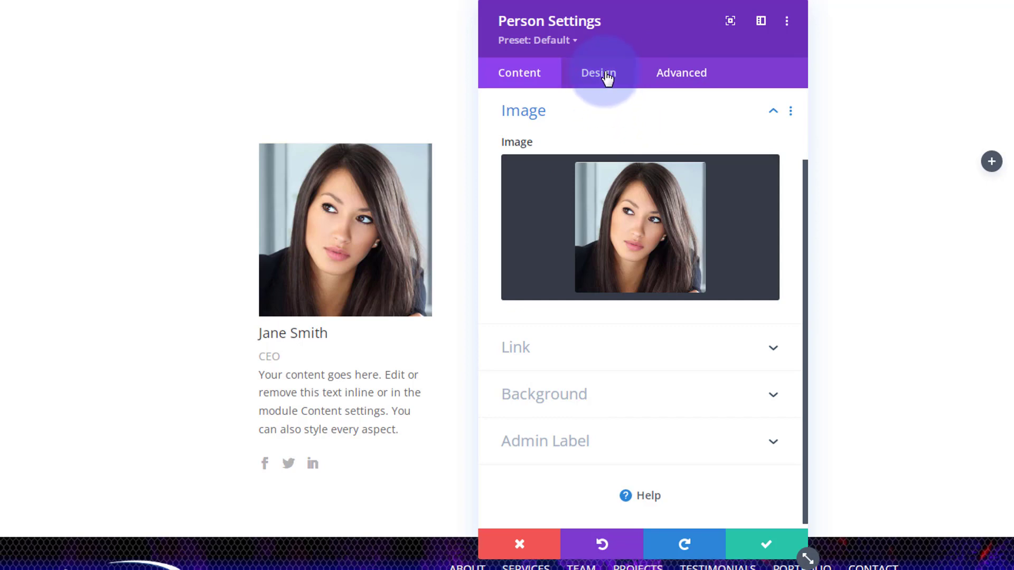
# Step: In Design > Icon, make the social icons blue with a custom 24px icon font size
pyautogui.click(597, 73)
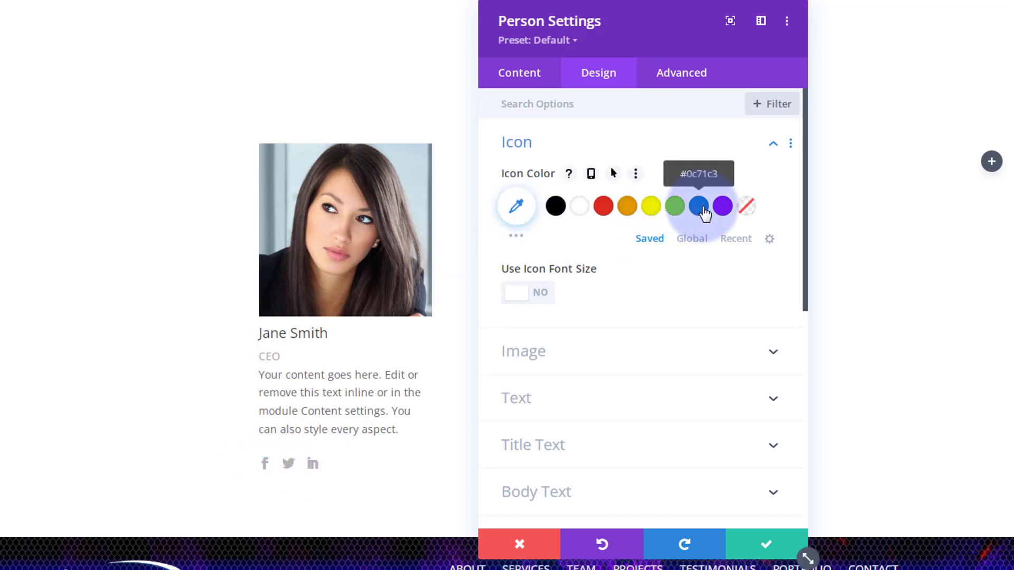
pyautogui.click(698, 206)
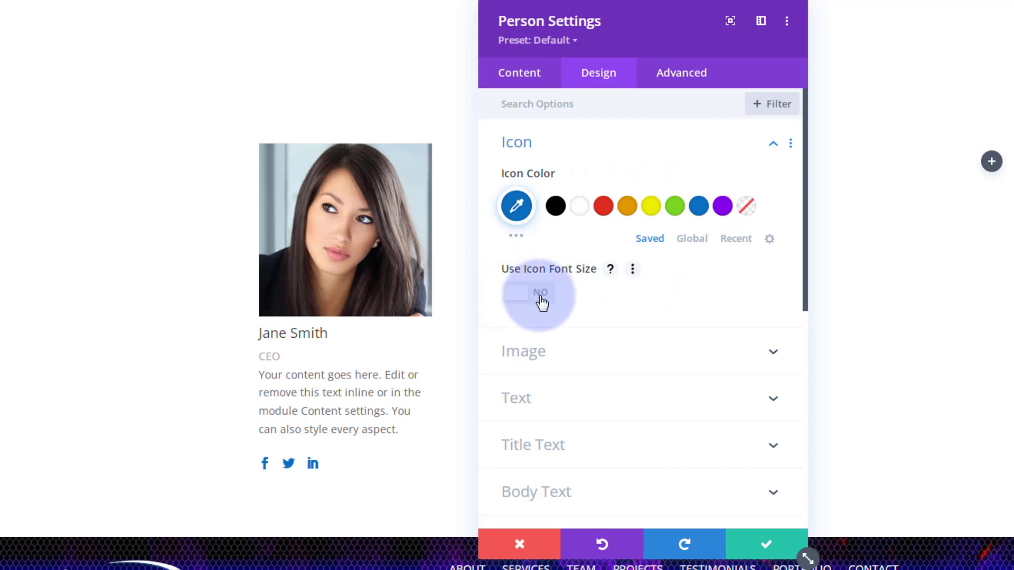
pyautogui.click(527, 292)
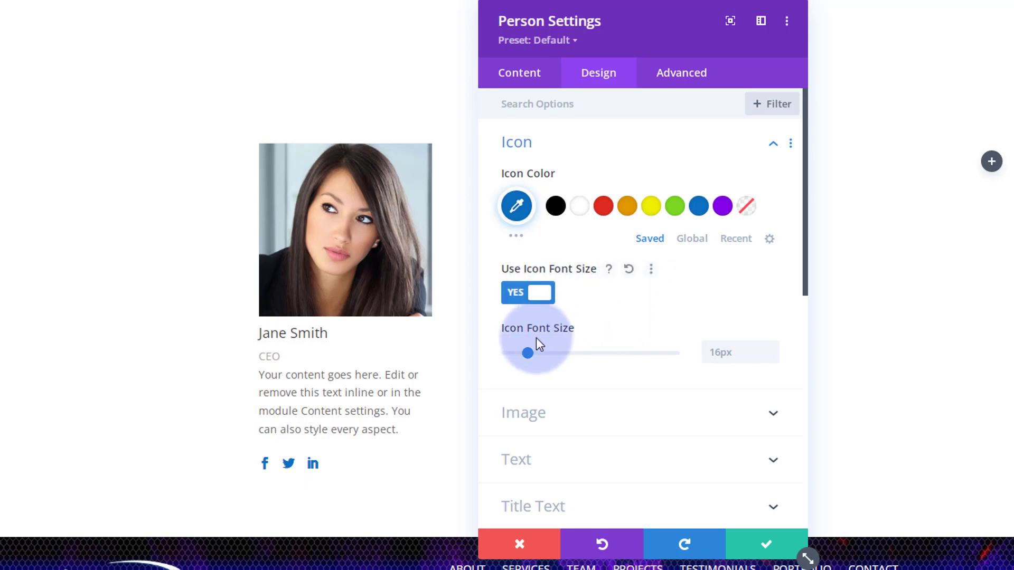
pyautogui.moveTo(528, 353); pyautogui.dragTo(532, 353)
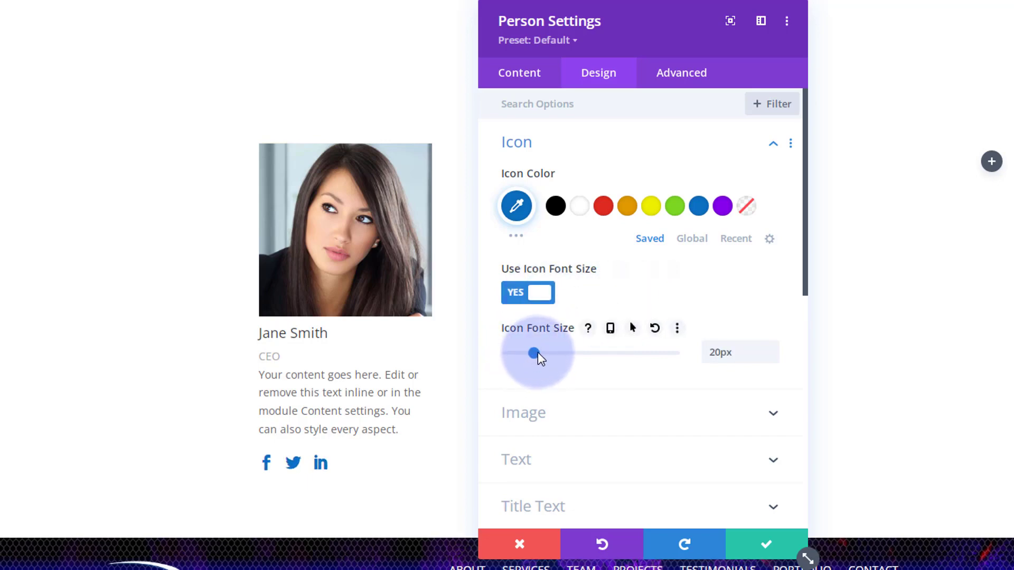
pyautogui.moveTo(533, 353); pyautogui.dragTo(541, 352)
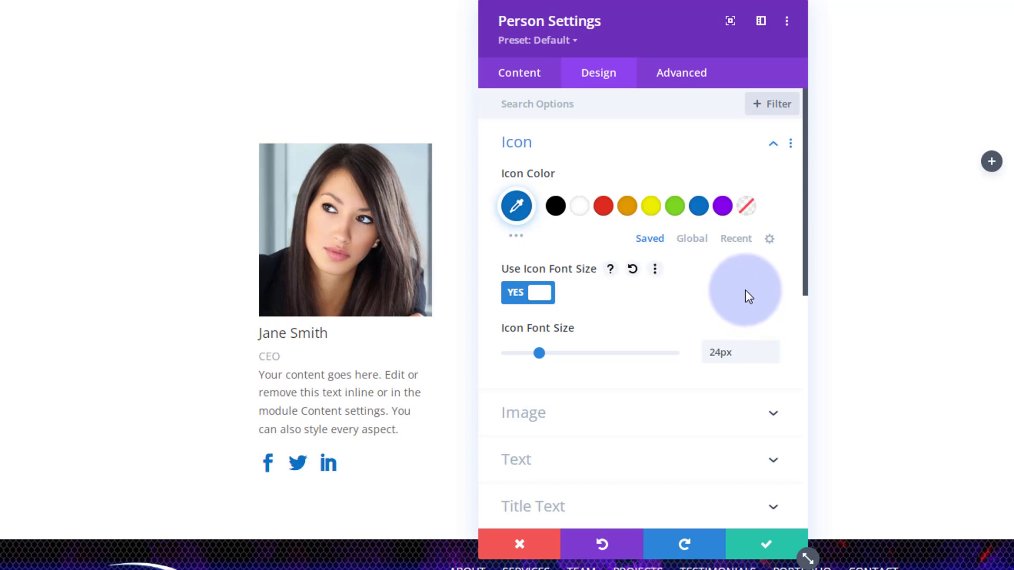
# Step: Set Image Rounded Corners to 50% so the portrait becomes a circle
pyautogui.scroll(-3)
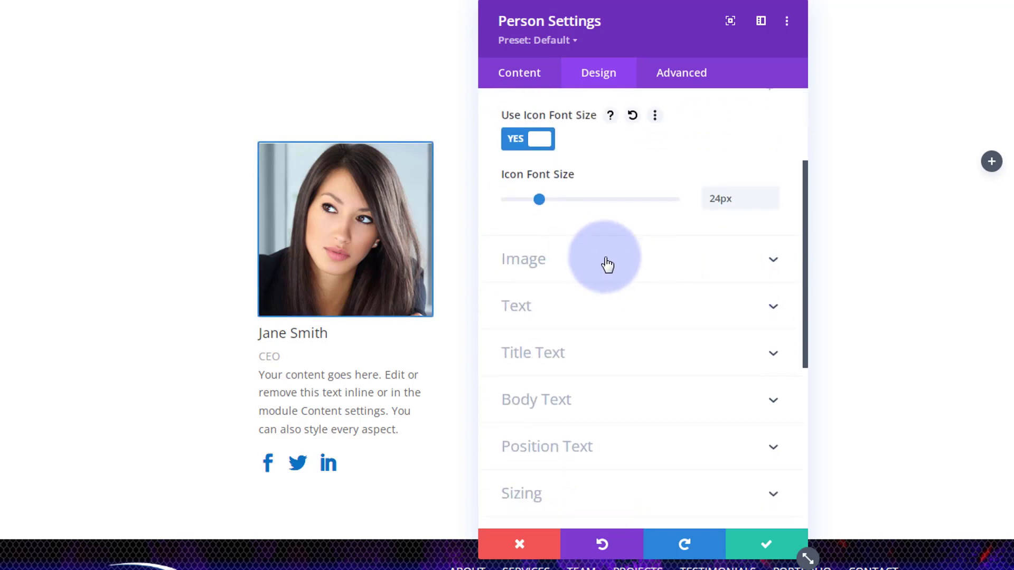
pyautogui.click(523, 259)
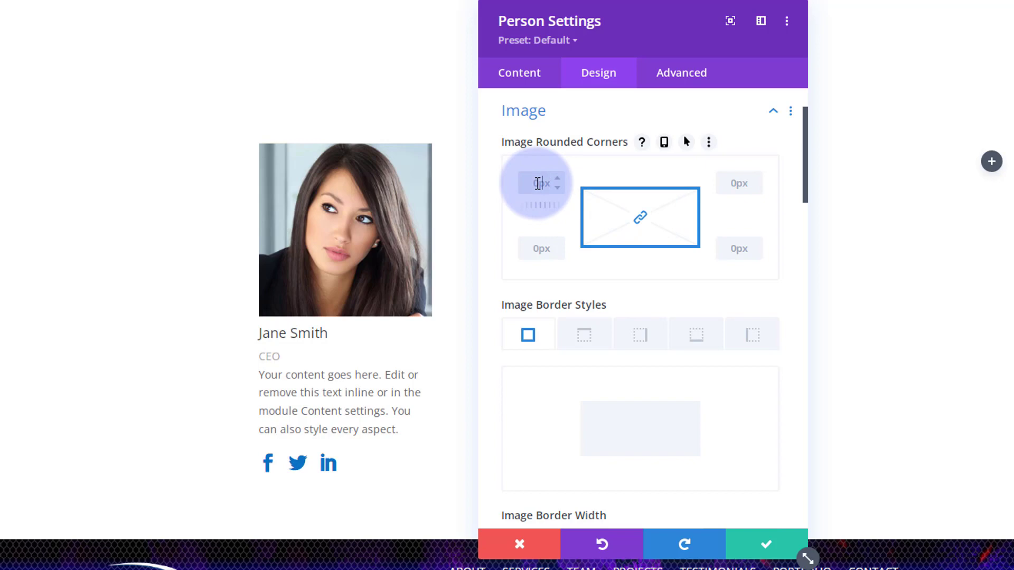
pyautogui.write('50%')
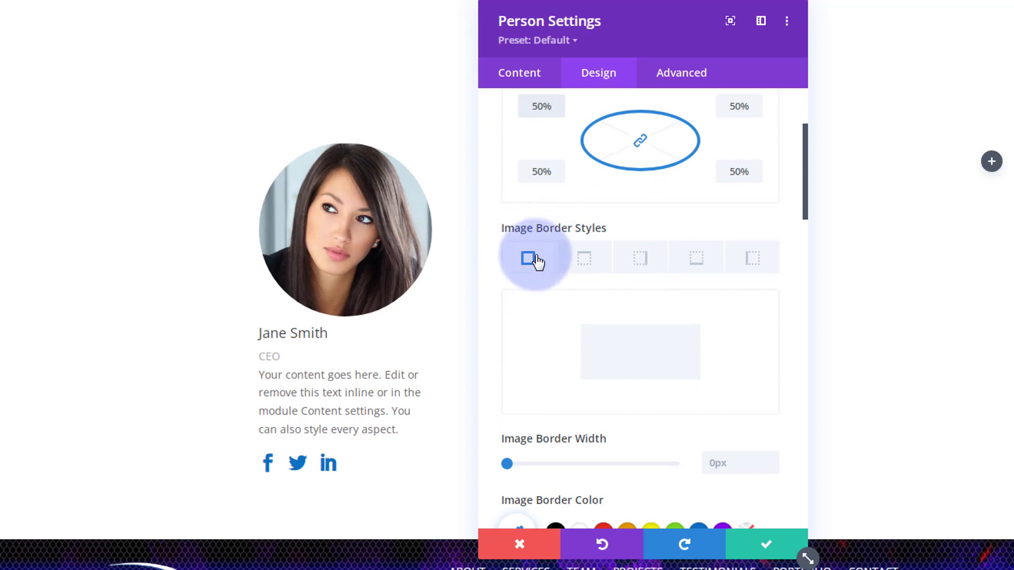
pyautogui.moveTo(589, 258)
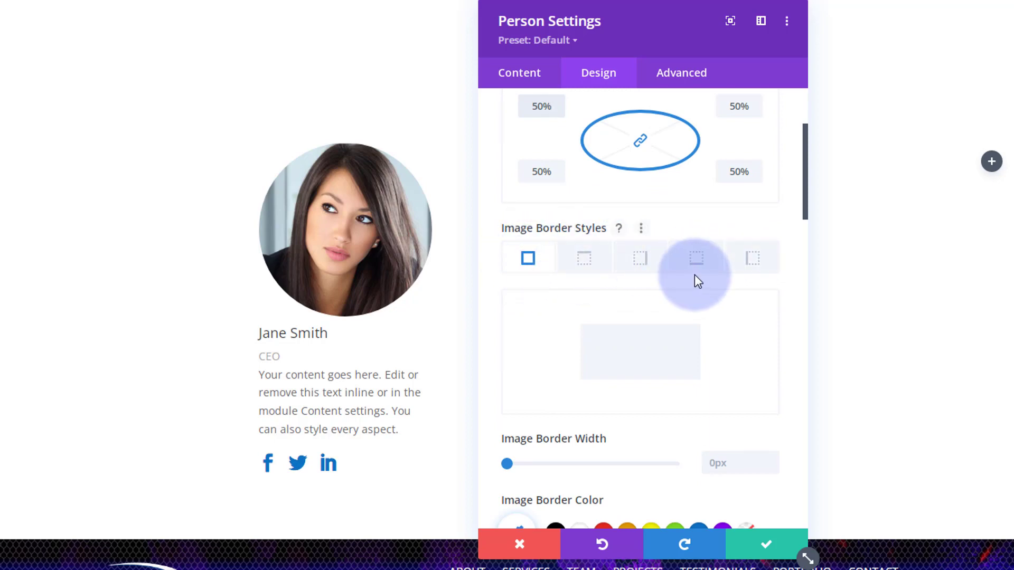
# Step: Color the photo's border blue, keep the Solid border style, and move down past the shadow and filter settings
pyautogui.scroll(-3)
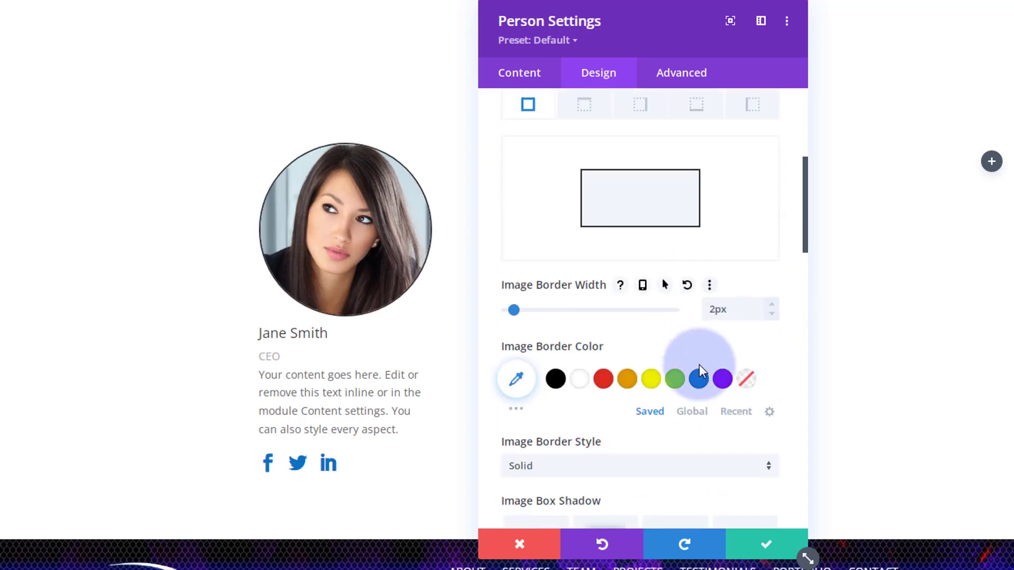
pyautogui.click(698, 379)
pyautogui.write('3')
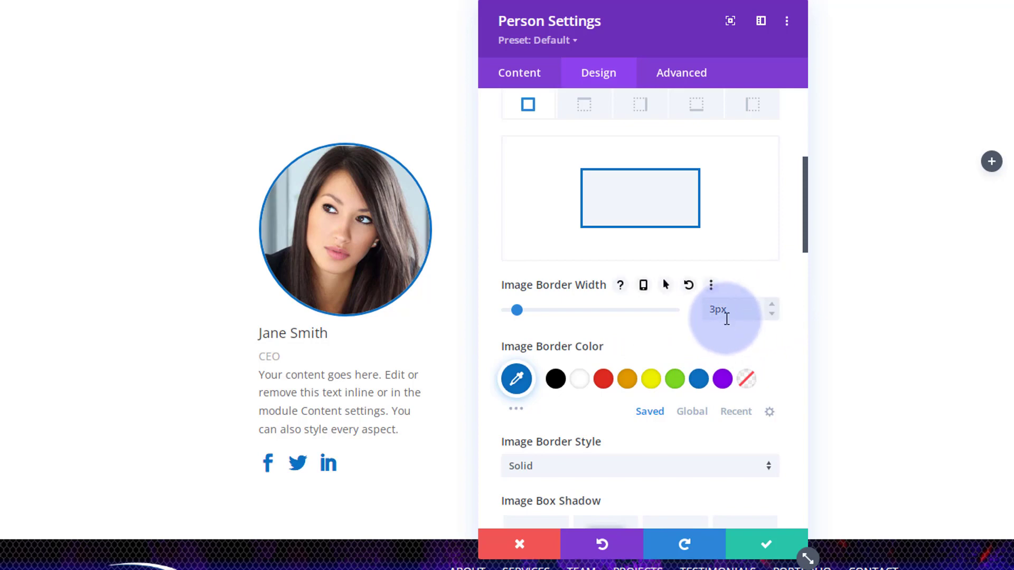
pyautogui.scroll(-3)
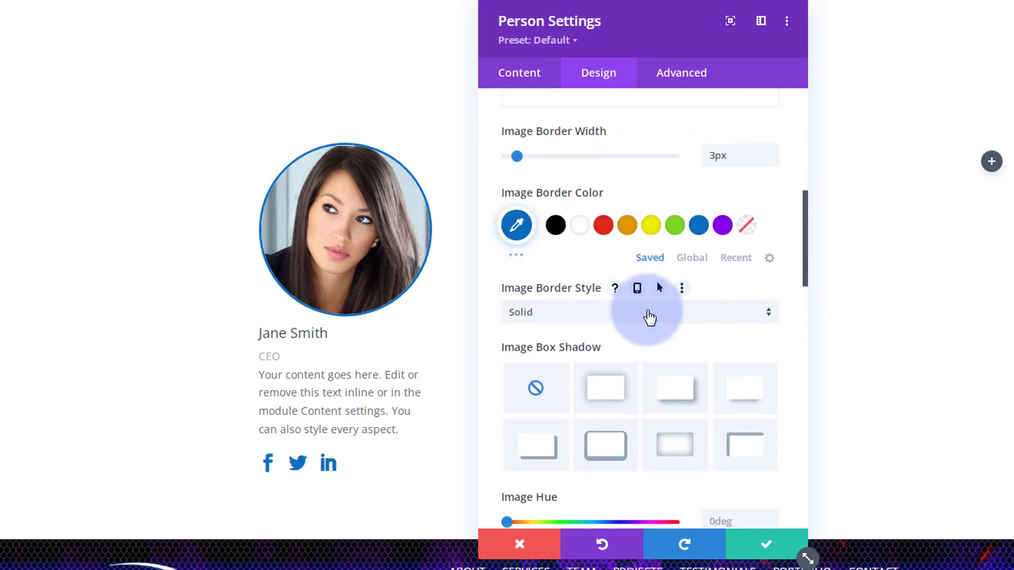
pyautogui.click(639, 312)
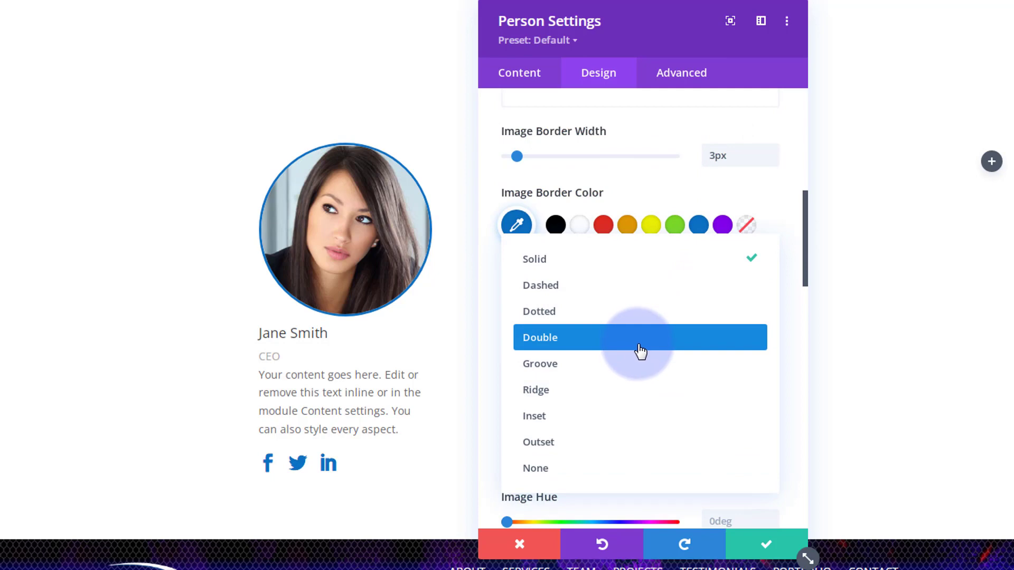
pyautogui.moveTo(500, 283)
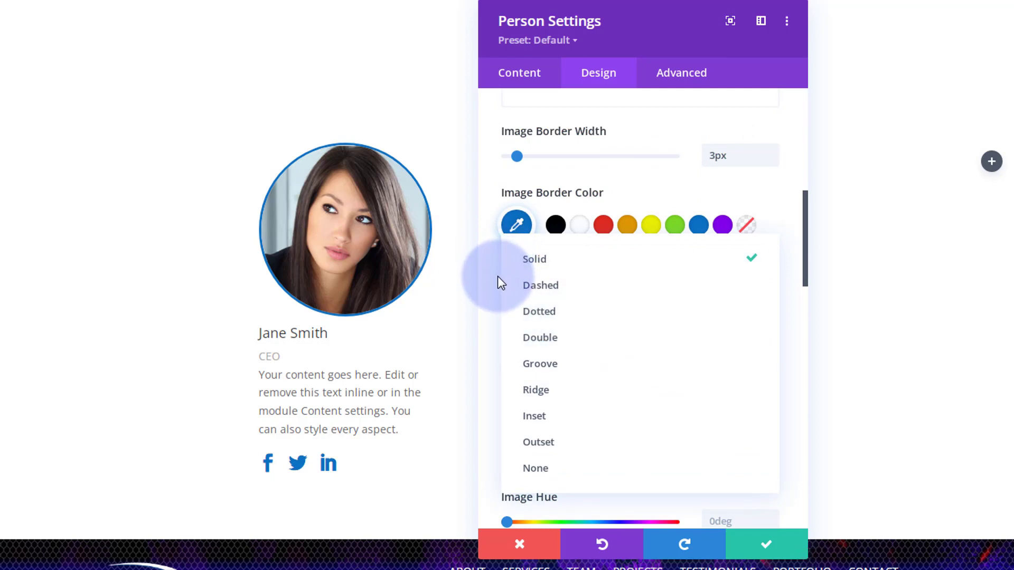
pyautogui.click(534, 258)
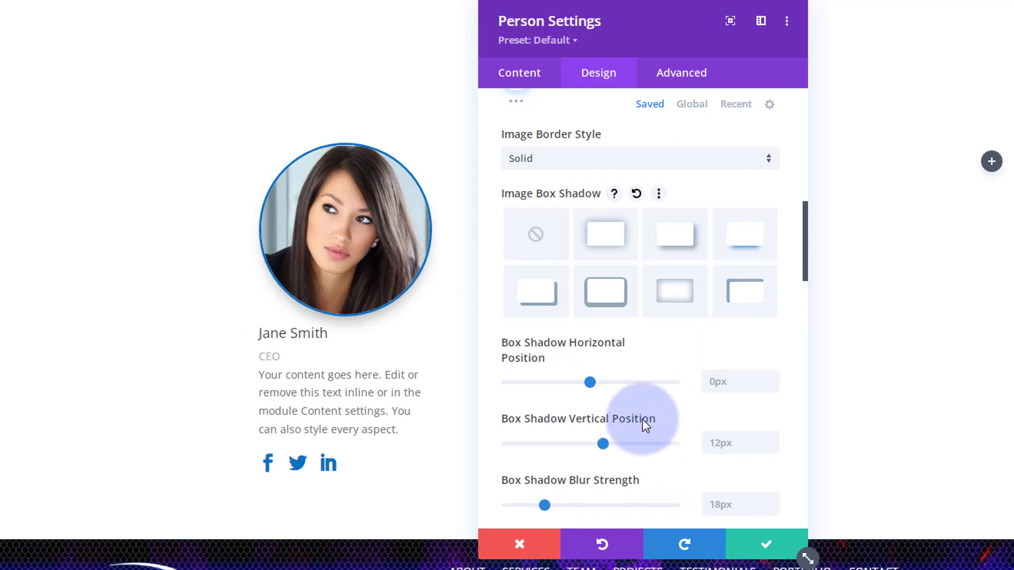
pyautogui.scroll(-3)
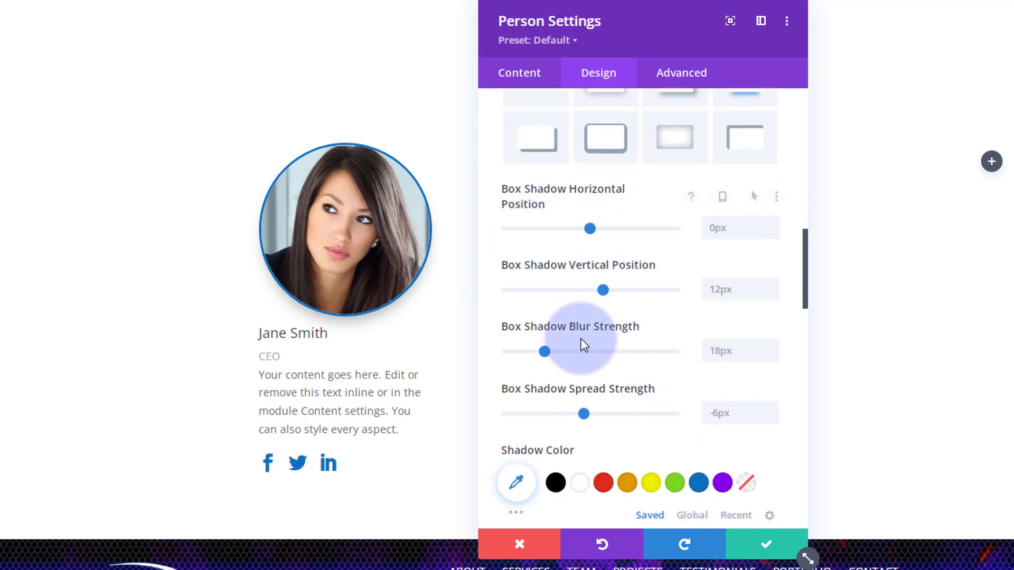
pyautogui.scroll(-3)
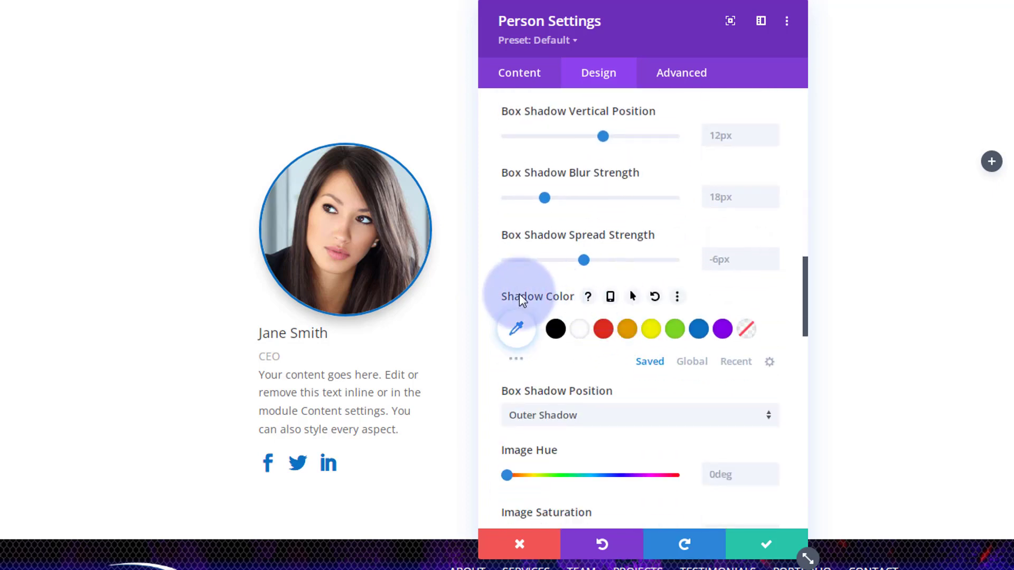
pyautogui.scroll(-3)
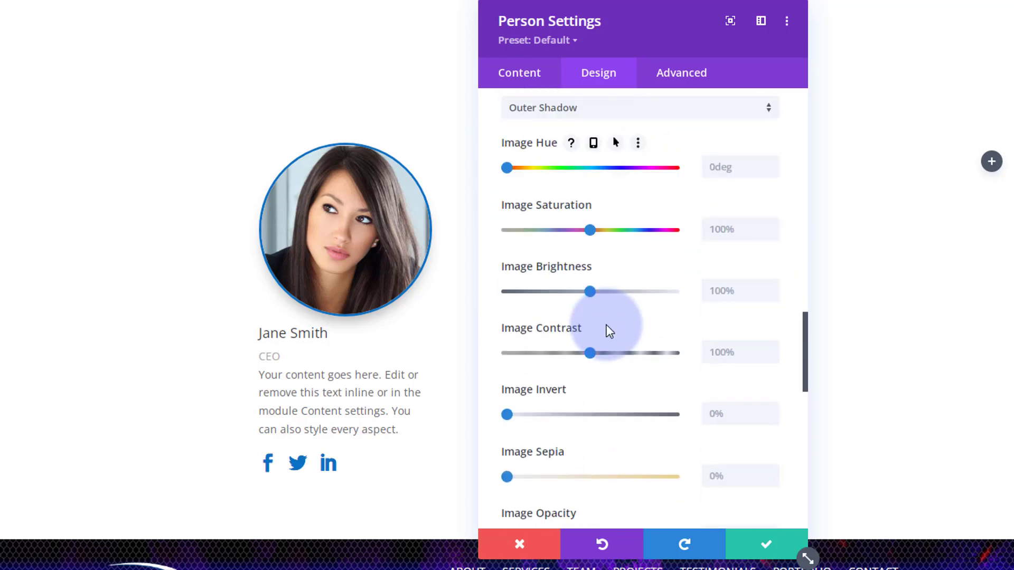
pyautogui.scroll(-3)
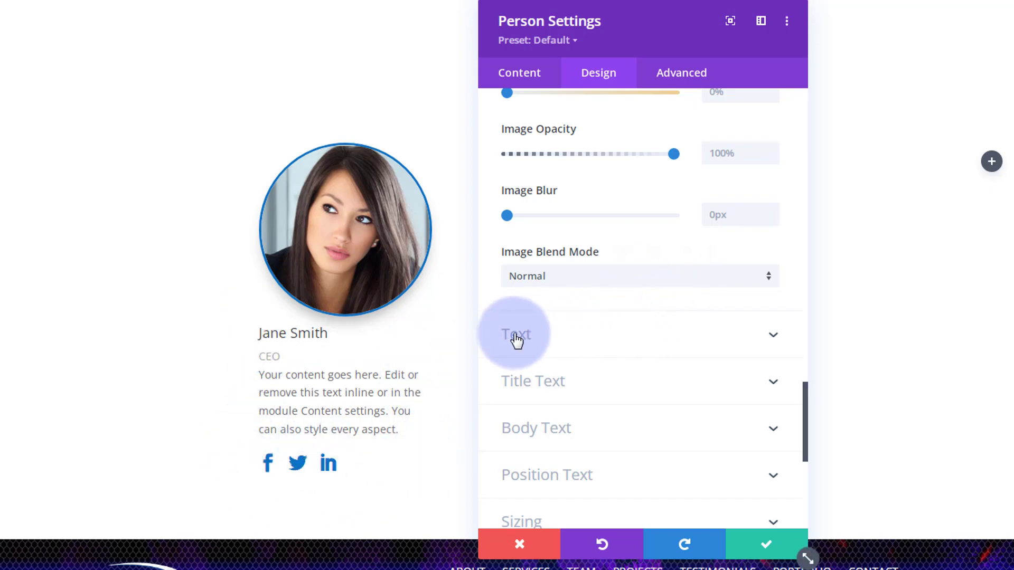
# Step: In Design > Text, set the card's Text Alignment to center
pyautogui.scroll(-3)
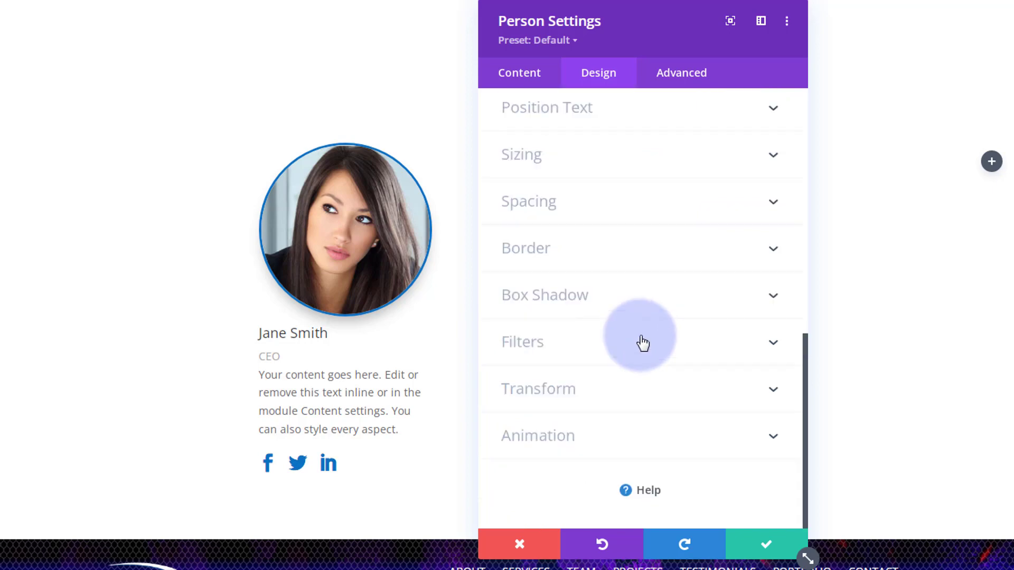
pyautogui.click(516, 110)
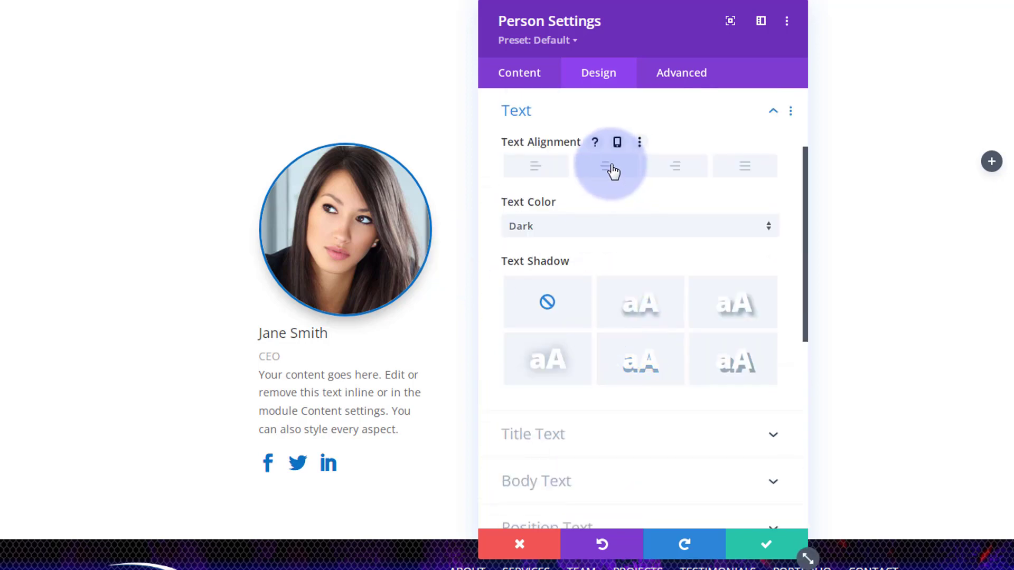
pyautogui.click(608, 166)
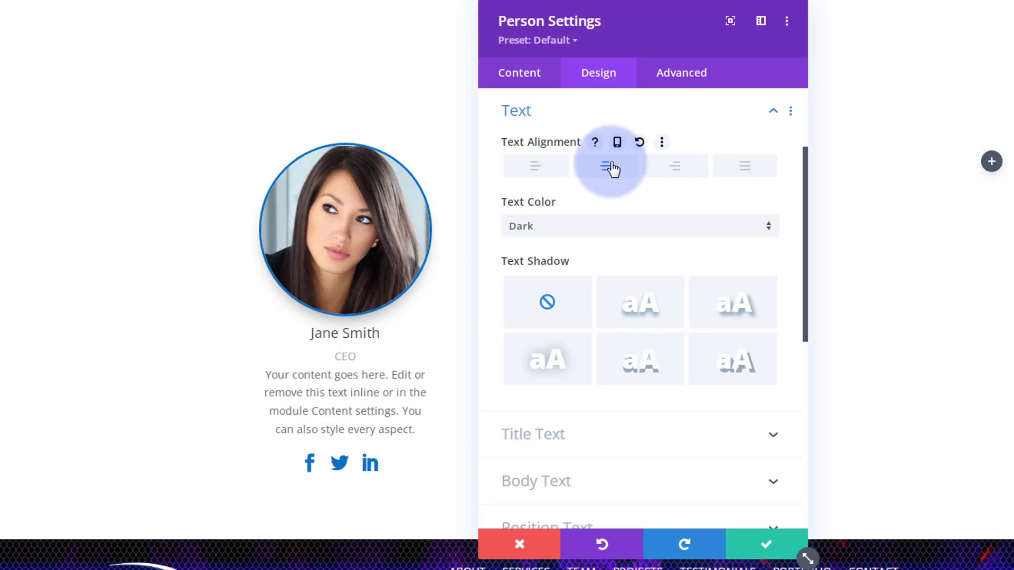
pyautogui.click(604, 166)
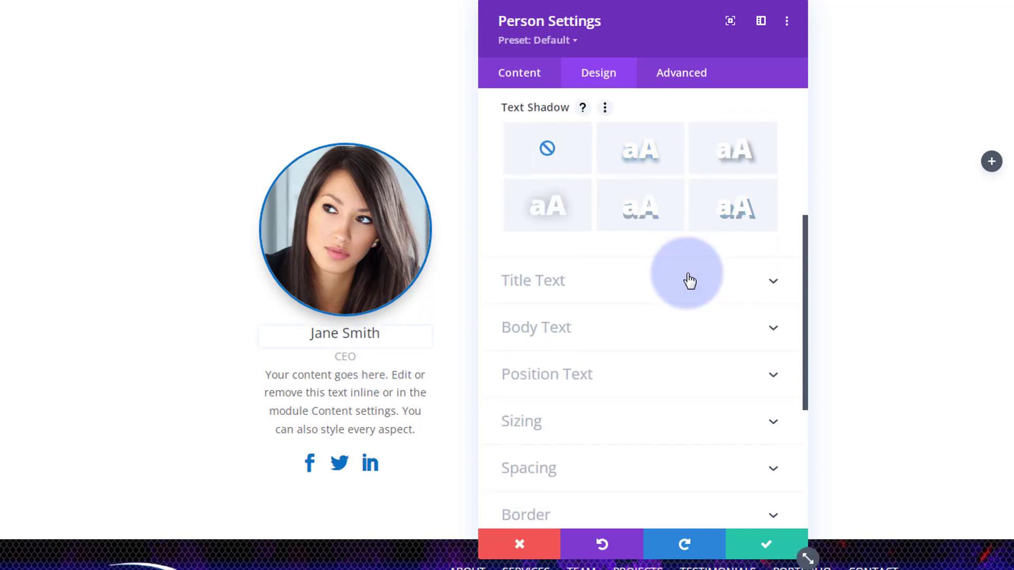
# Step: Style the title text JANE SMITH blue, uppercase, semi-bold, sized to 25px
pyautogui.scroll(-3)
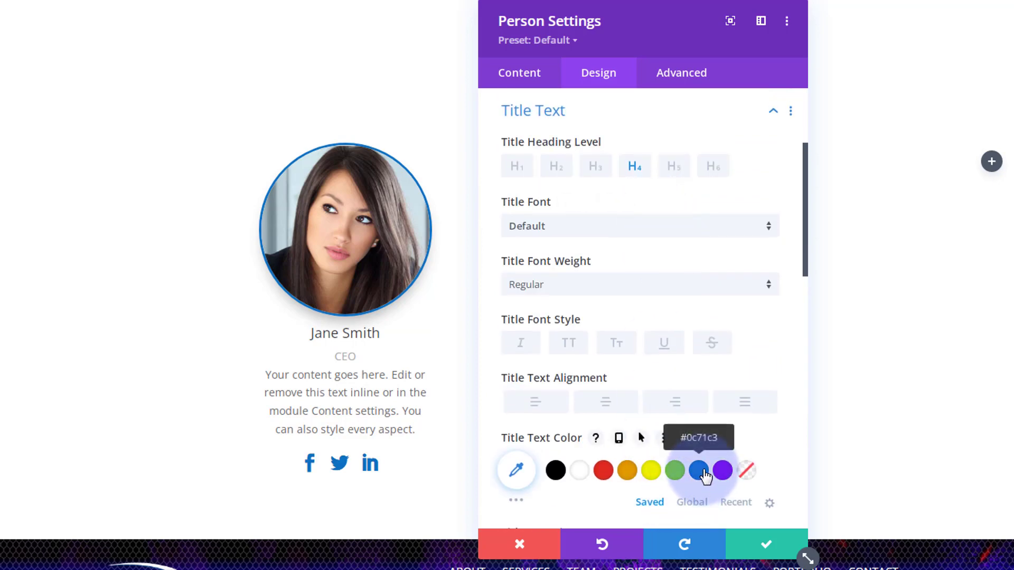
pyautogui.click(568, 342)
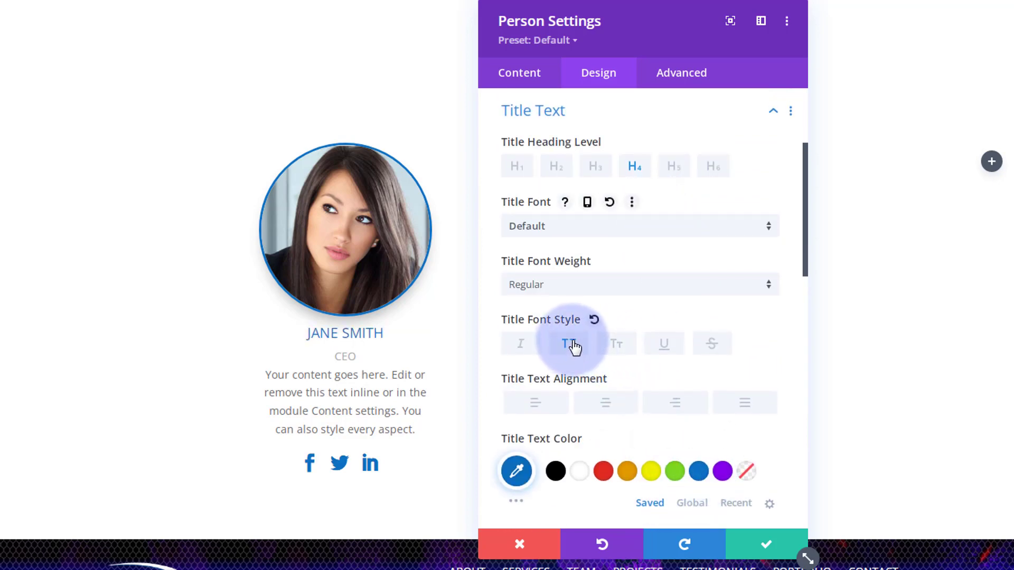
pyautogui.click(568, 344)
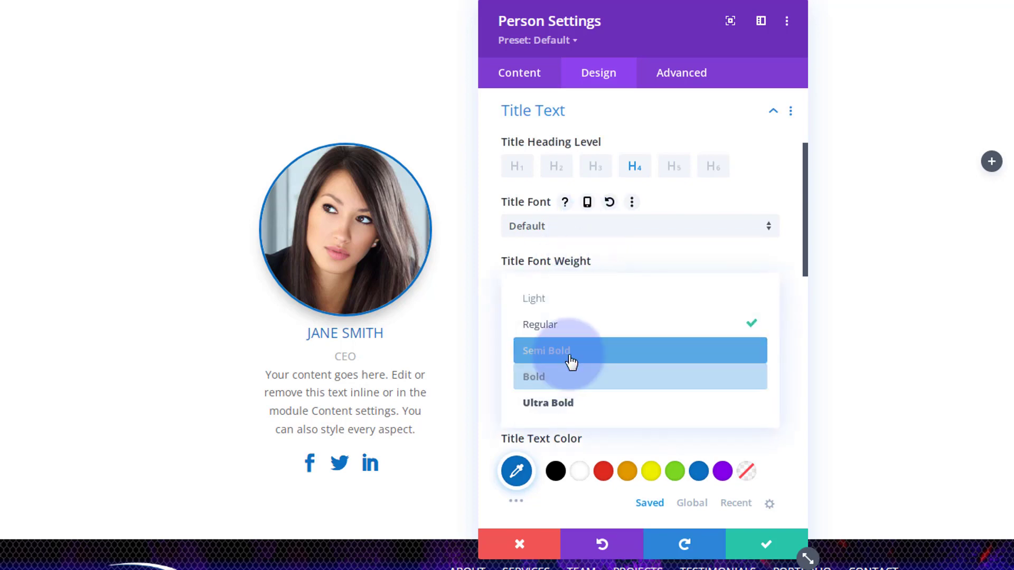
pyautogui.click(546, 350)
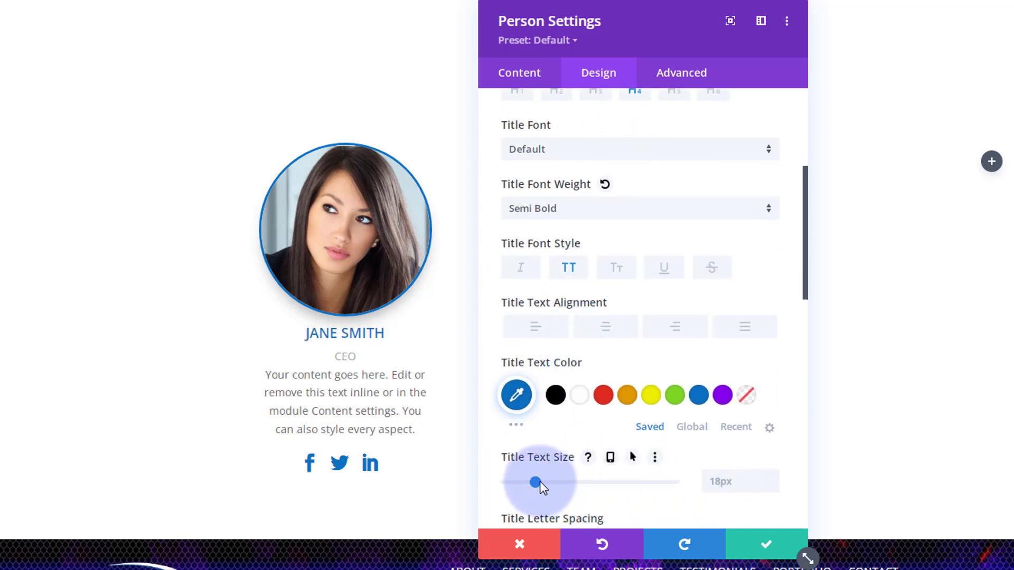
pyautogui.moveTo(534, 481); pyautogui.dragTo(544, 482)
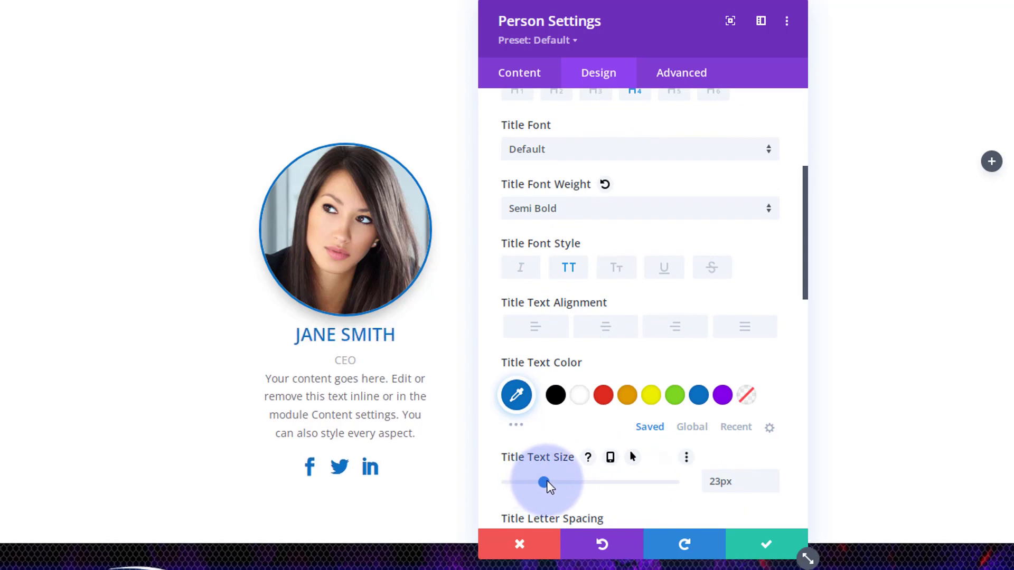
pyautogui.moveTo(542, 481); pyautogui.dragTo(548, 481)
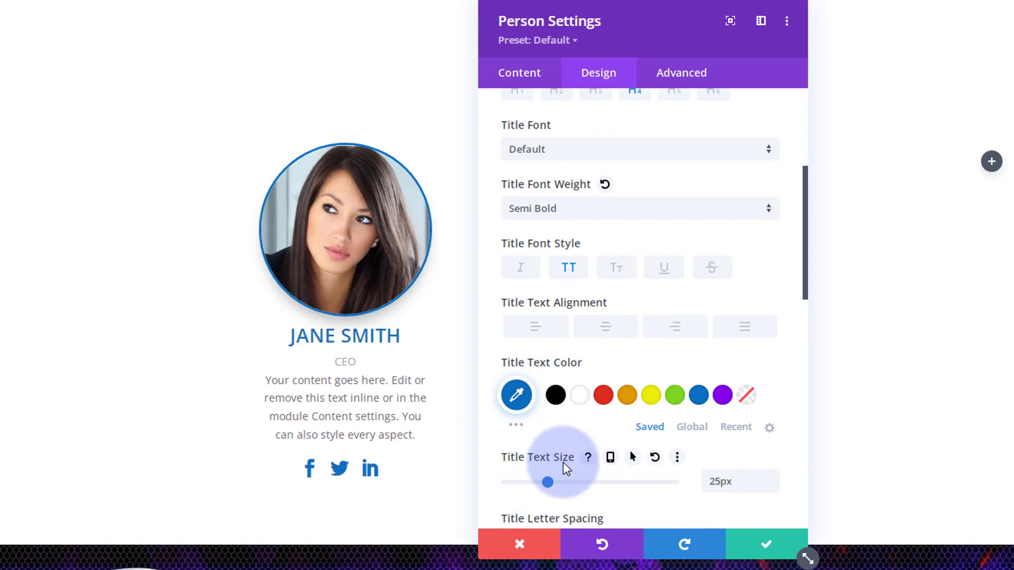
# Step: Try a text shadow on the name, then set it back to none
pyautogui.scroll(-3)
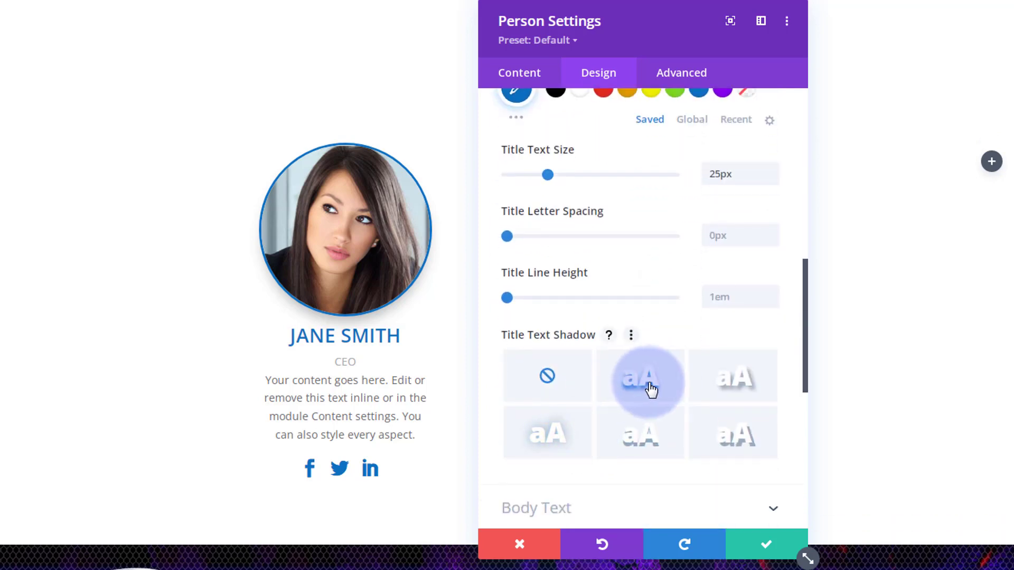
pyautogui.click(640, 376)
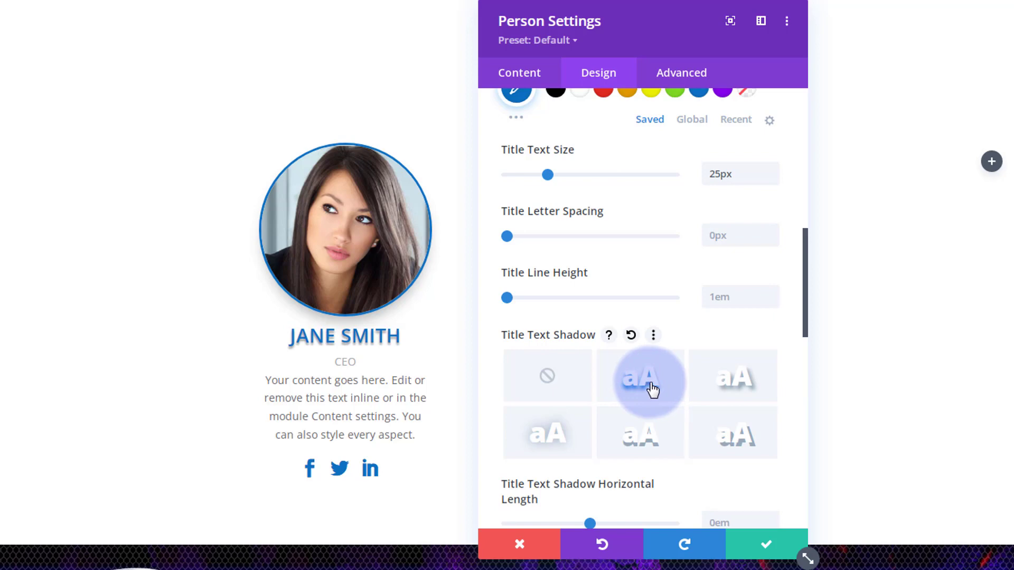
pyautogui.click(546, 376)
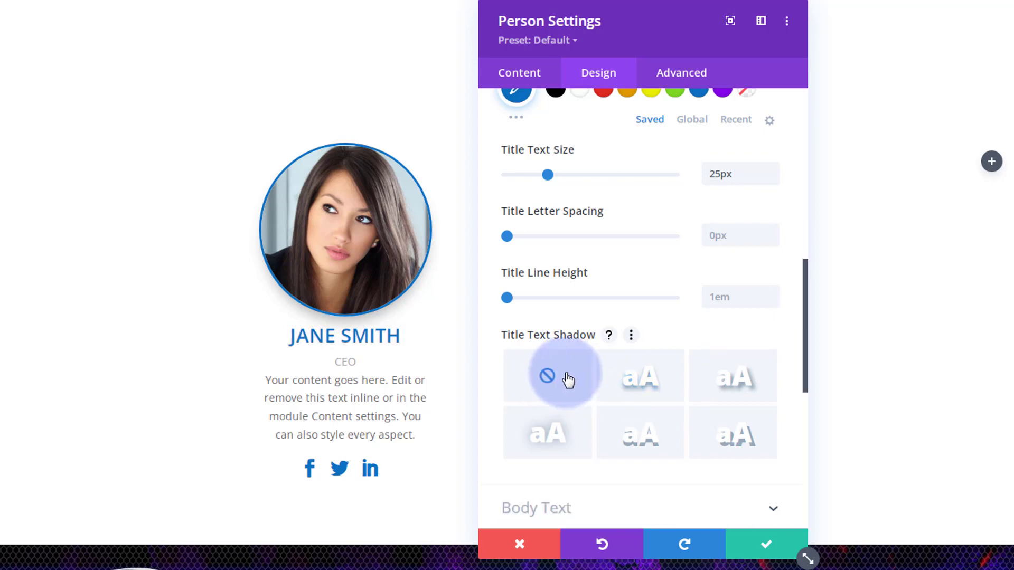
pyautogui.moveTo(639, 375)
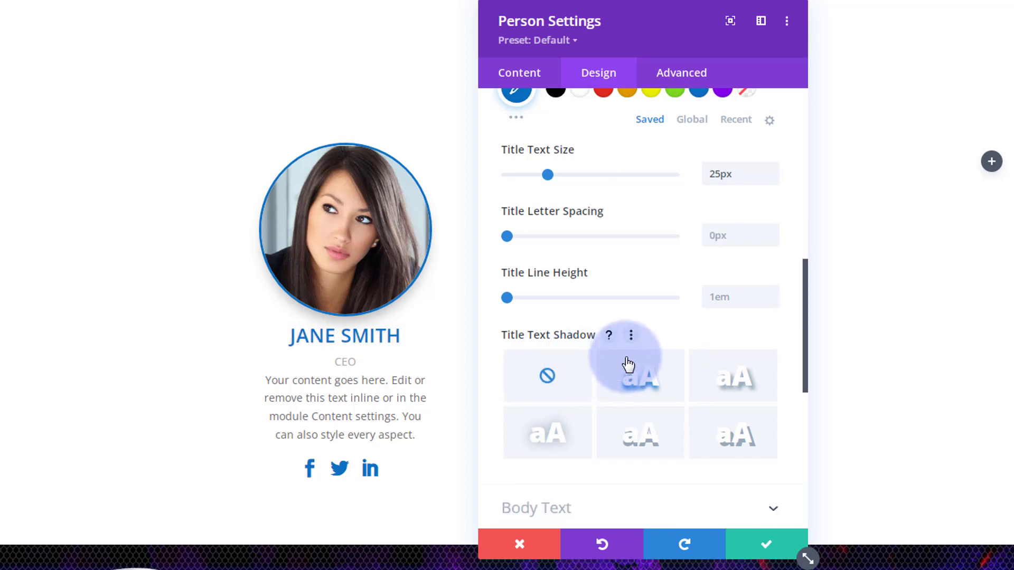
pyautogui.scroll(-3)
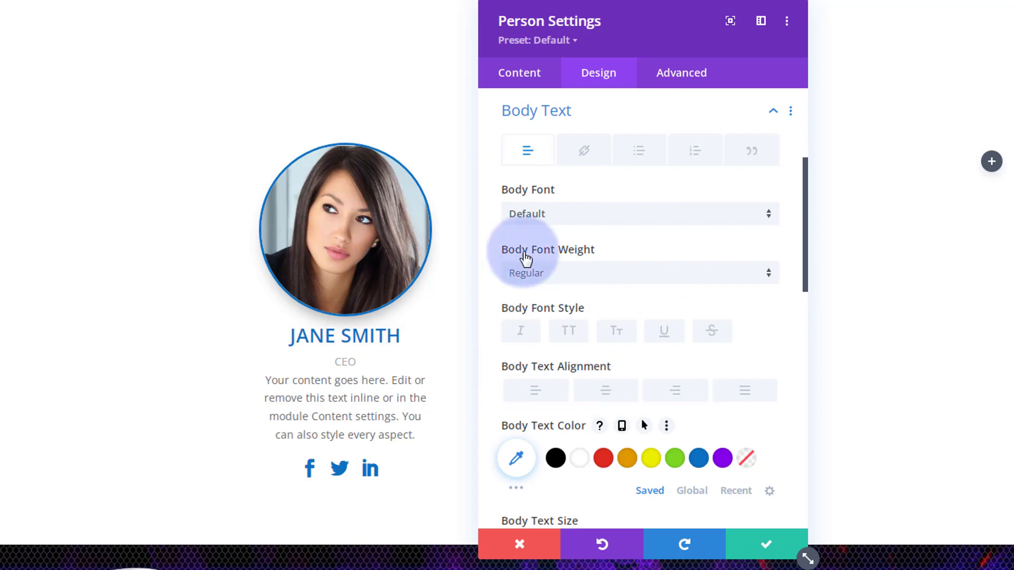
pyautogui.moveTo(565, 228)
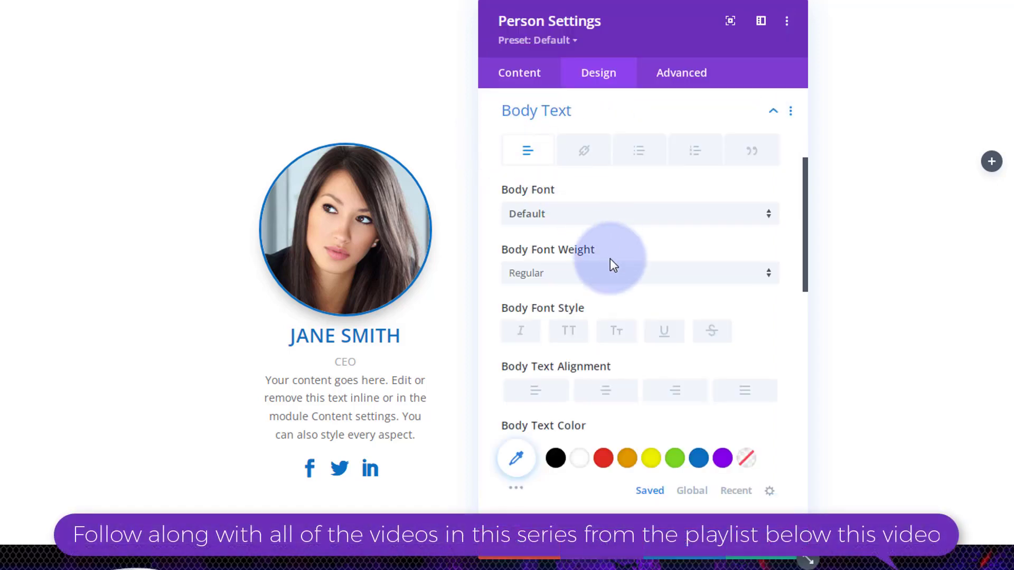
pyautogui.scroll(-3)
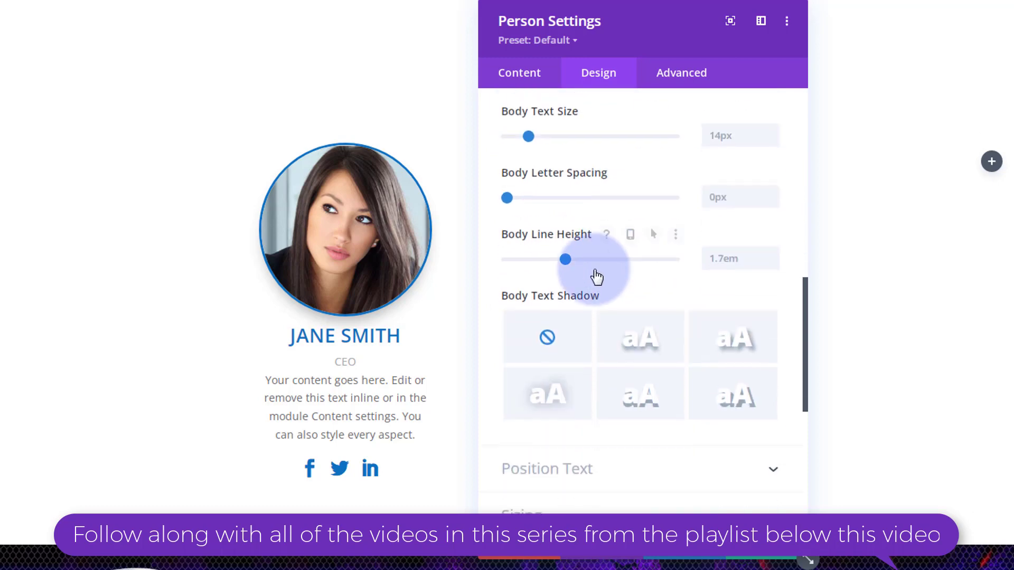
pyautogui.scroll(-3)
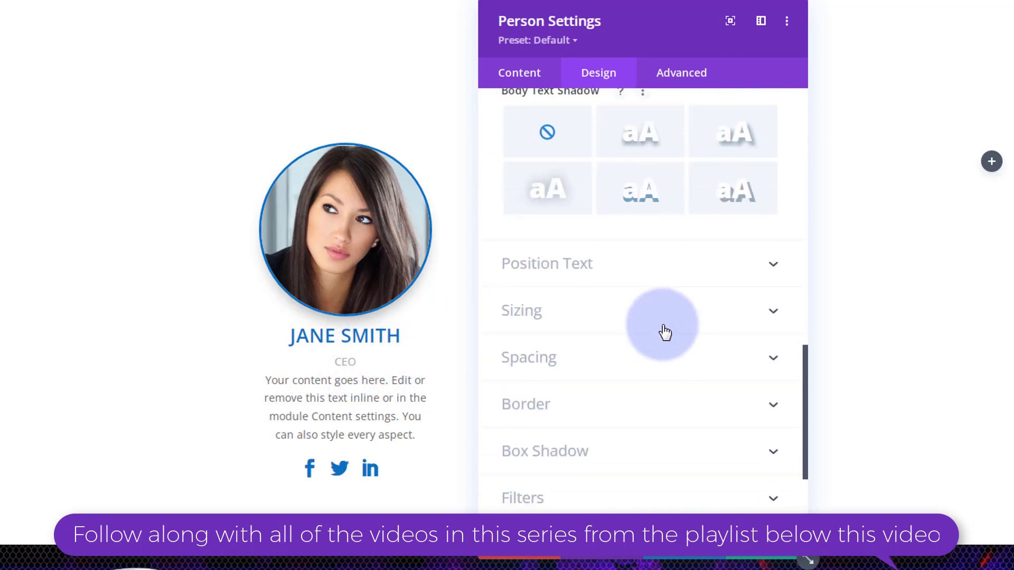
# Step: Make the CEO position text blue, heavier weight and 20px
pyautogui.click(546, 263)
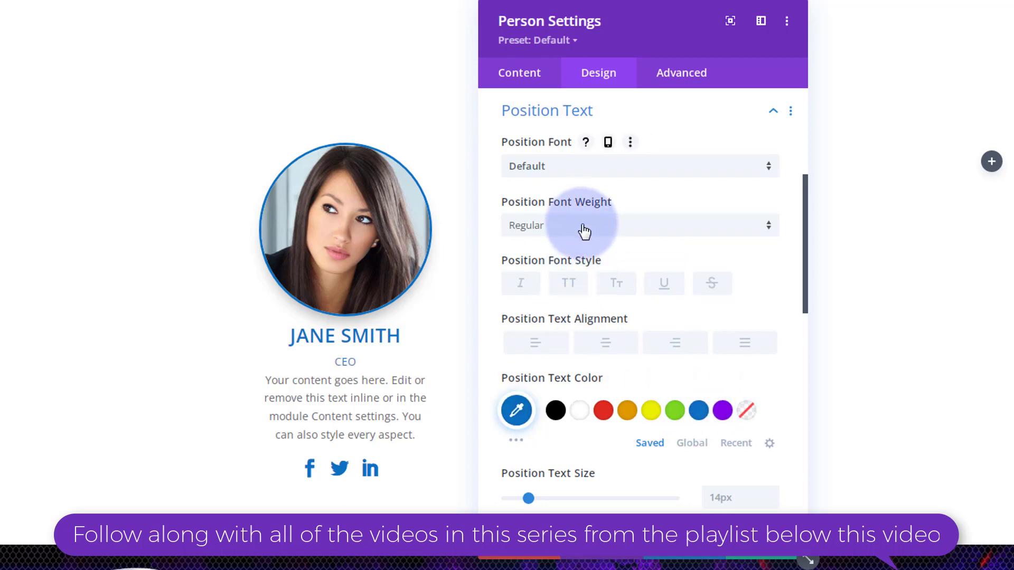
pyautogui.click(639, 226)
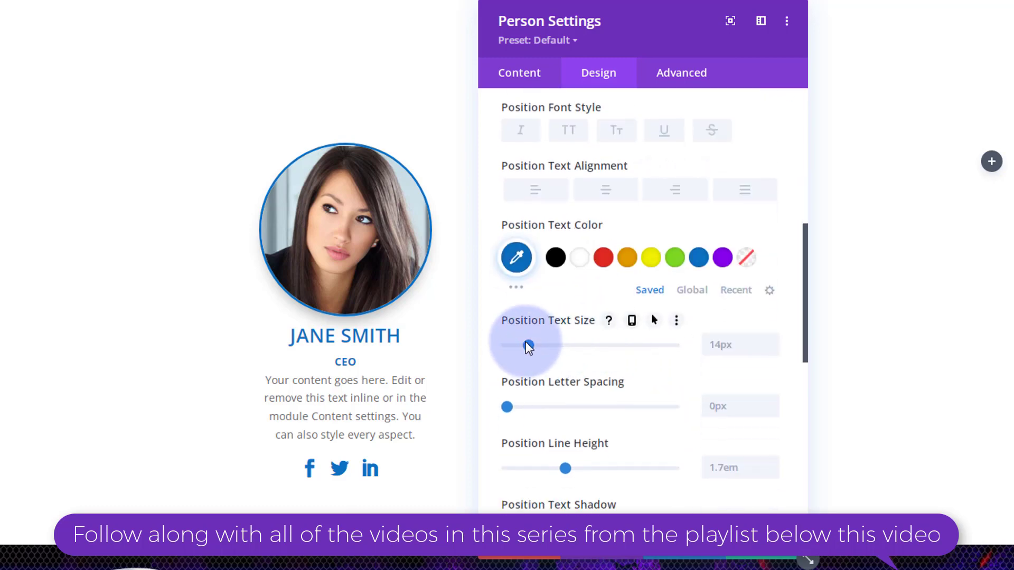
pyautogui.moveTo(527, 344); pyautogui.dragTo(540, 344)
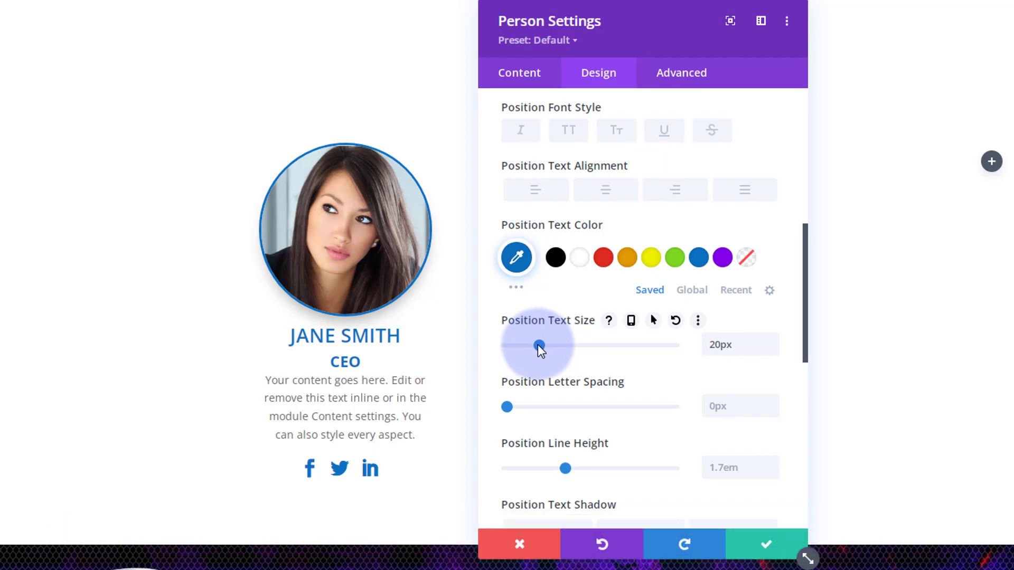
pyautogui.moveTo(364, 134)
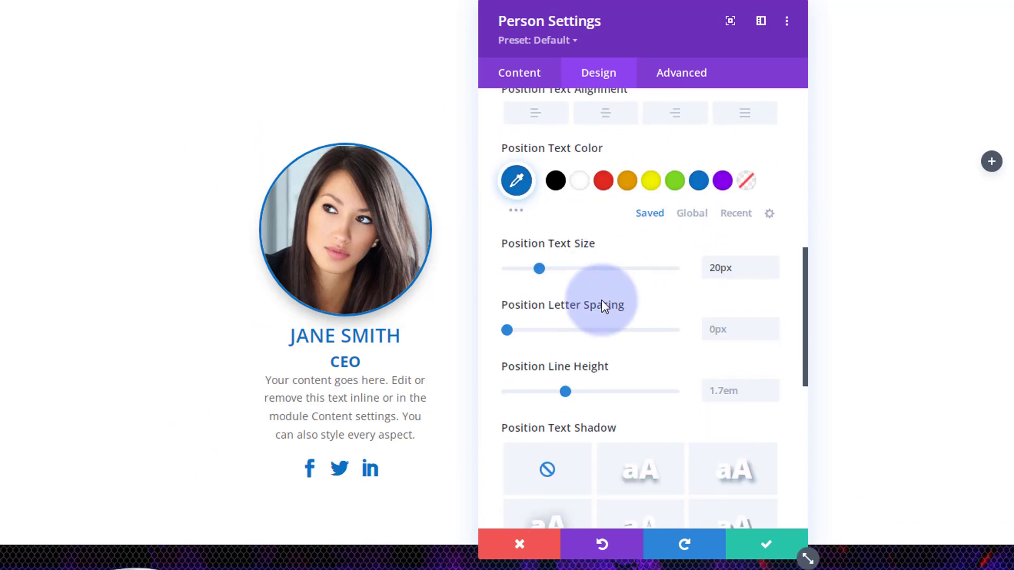
# Step: Set card padding to 20px top and left, linked so bottom and right match
pyautogui.scroll(-3)
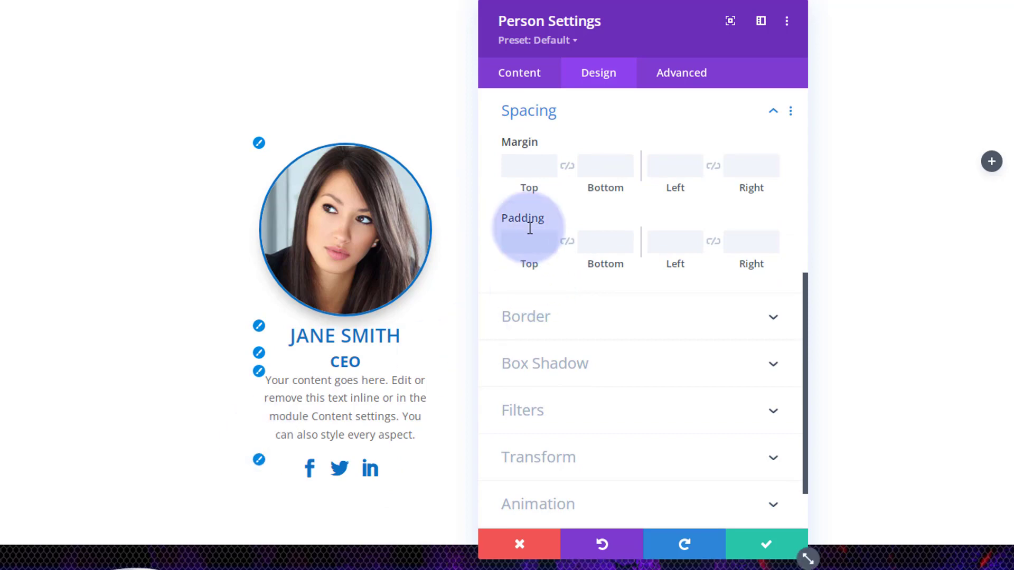
pyautogui.click(528, 241)
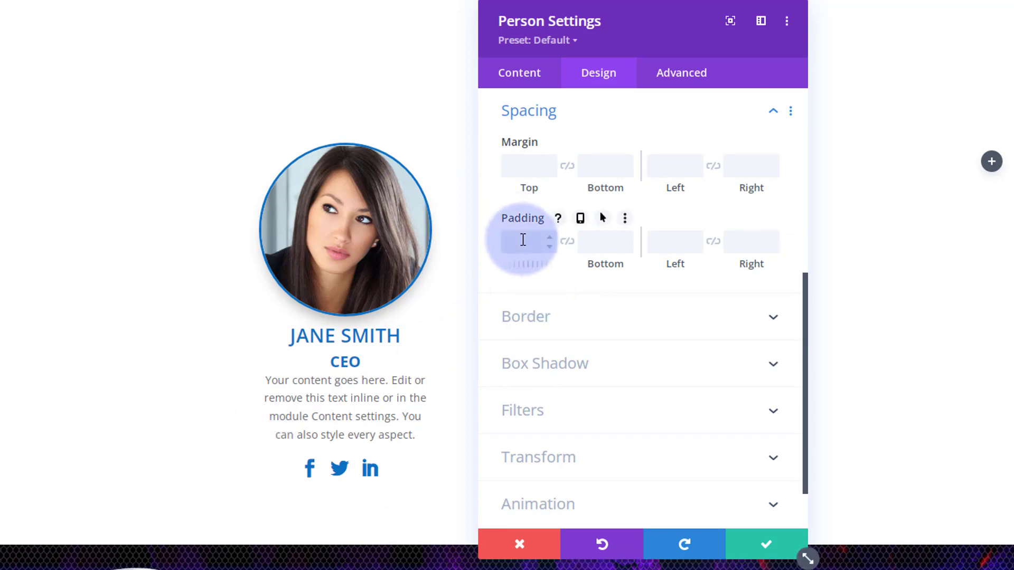
pyautogui.write('20px')
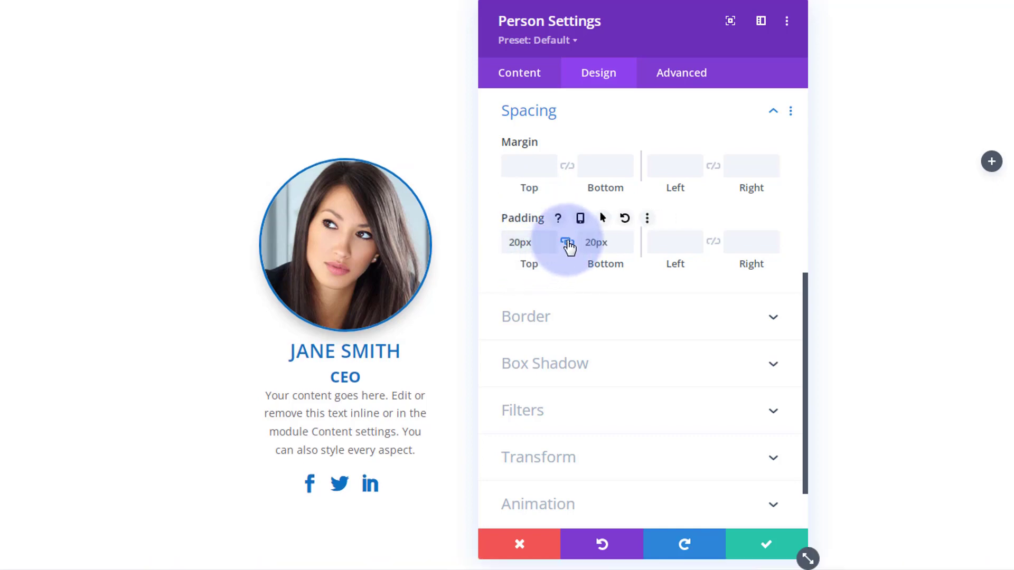
pyautogui.click(675, 242)
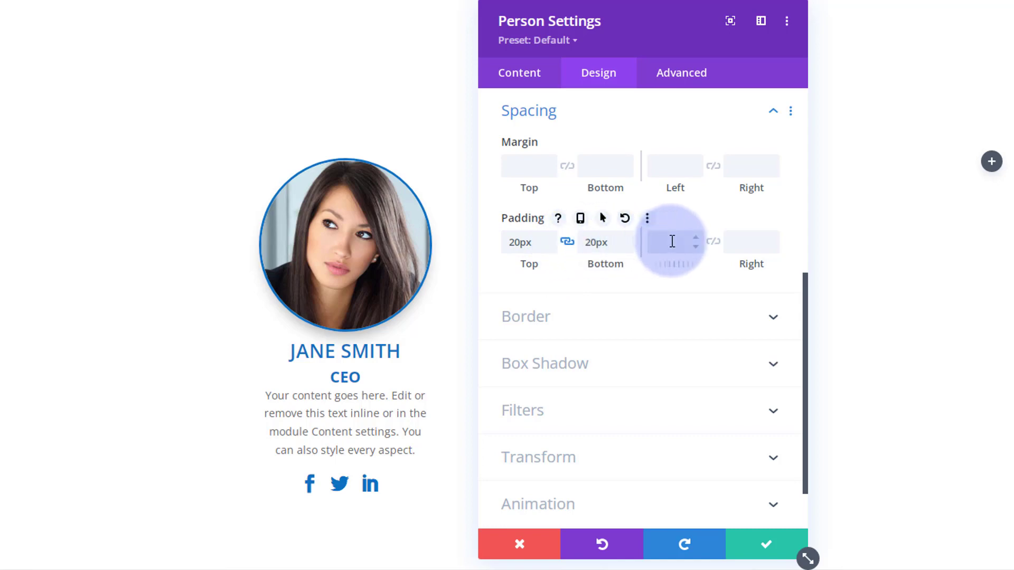
pyautogui.write('20px')
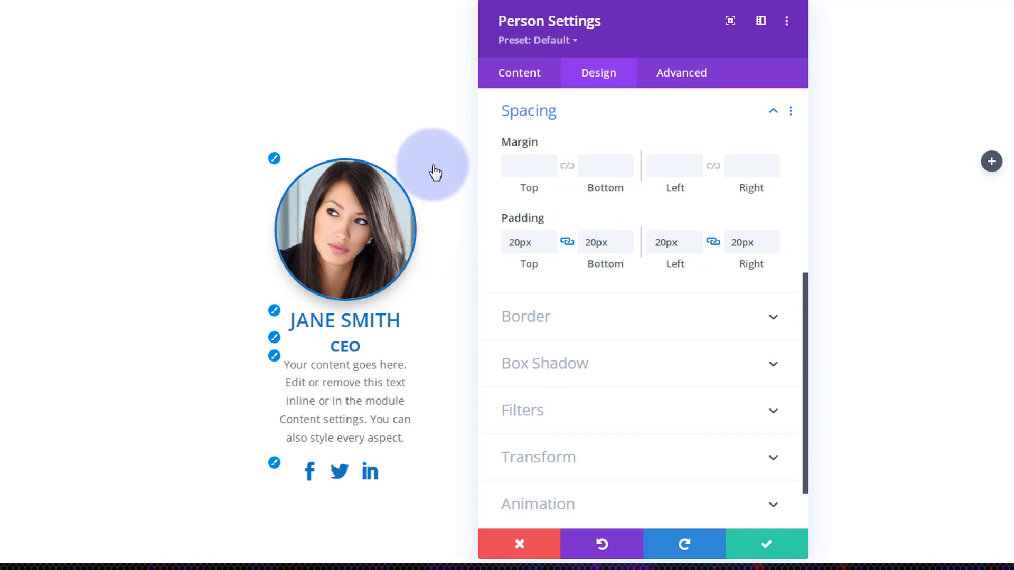
pyautogui.moveTo(620, 292)
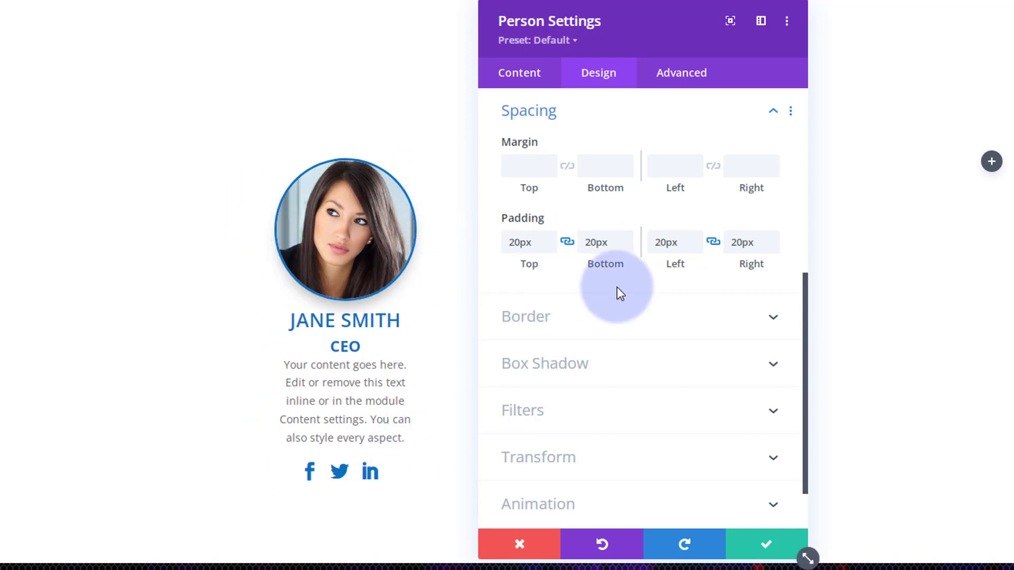
pyautogui.scroll(-3)
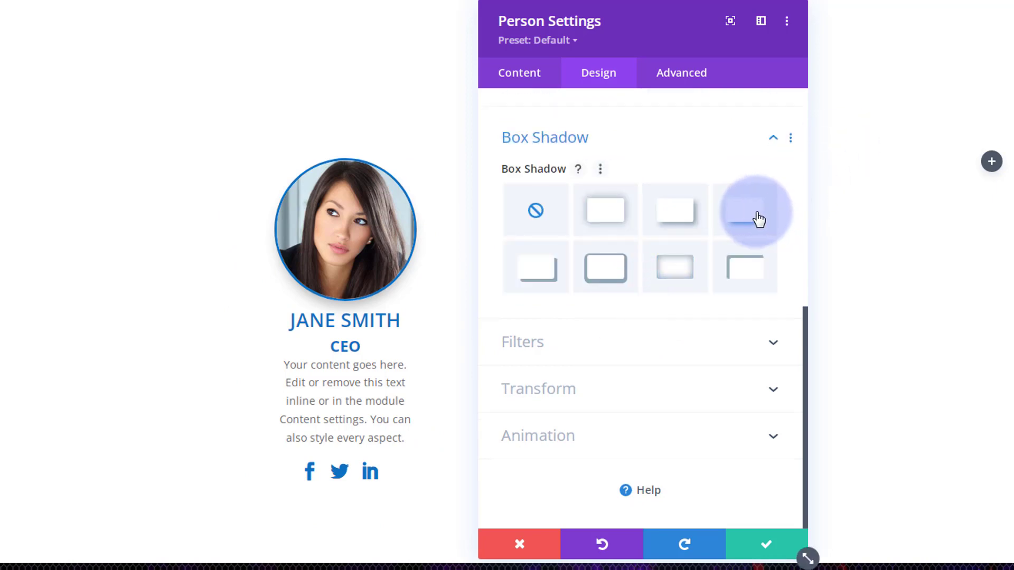
# Step: Apply the fourth Box Shadow preset for a soft drop shadow under the card
pyautogui.click(744, 209)
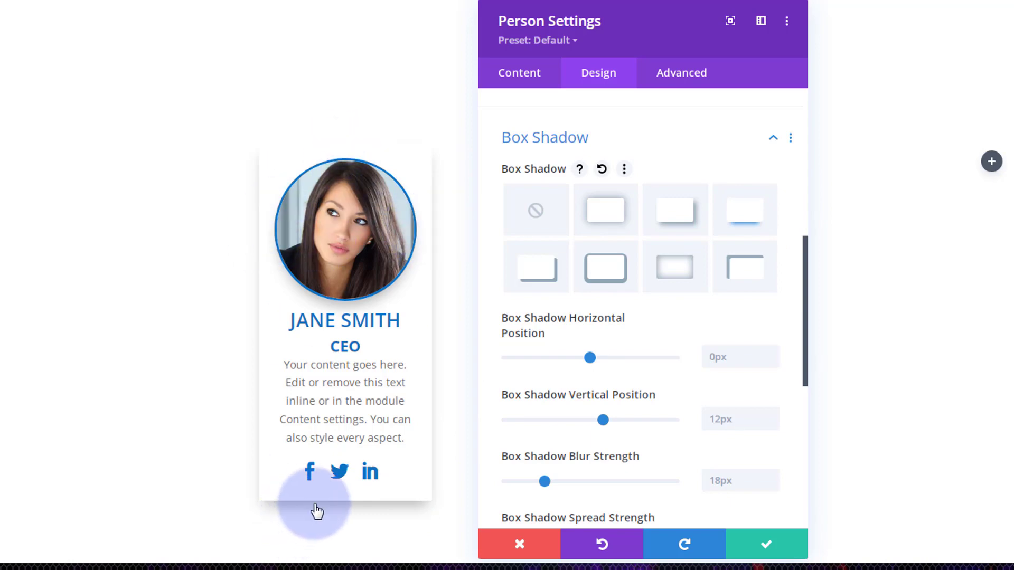
pyautogui.moveTo(387, 532)
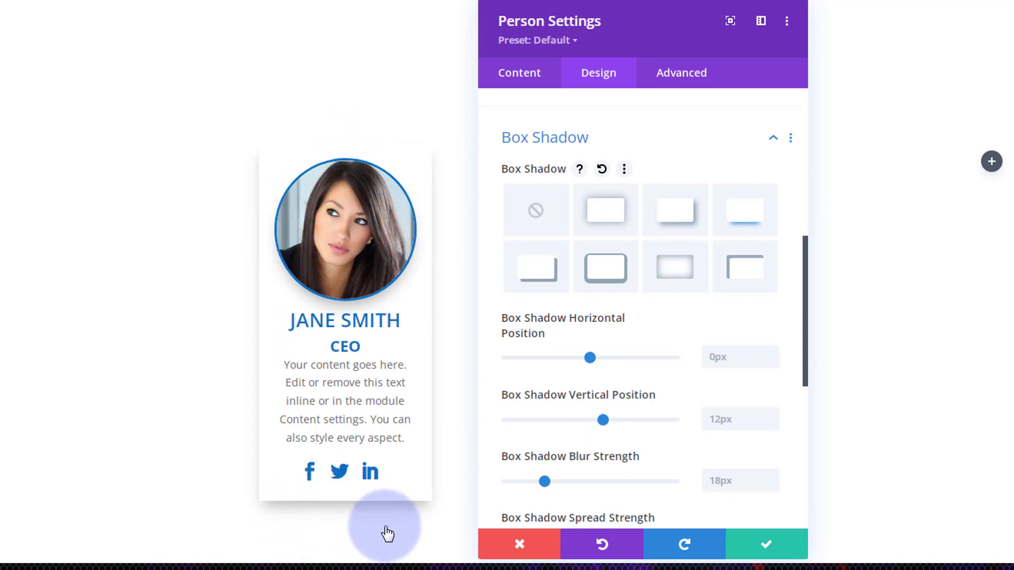
pyautogui.moveTo(367, 150)
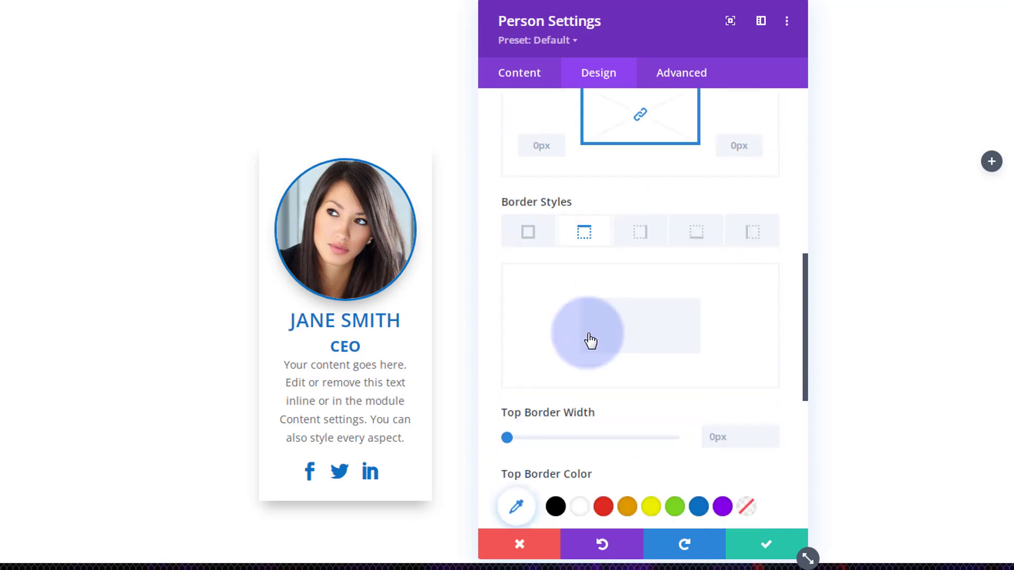
# Step: Give the card 3px blue borders on its top and bottom edges
pyautogui.scroll(-3)
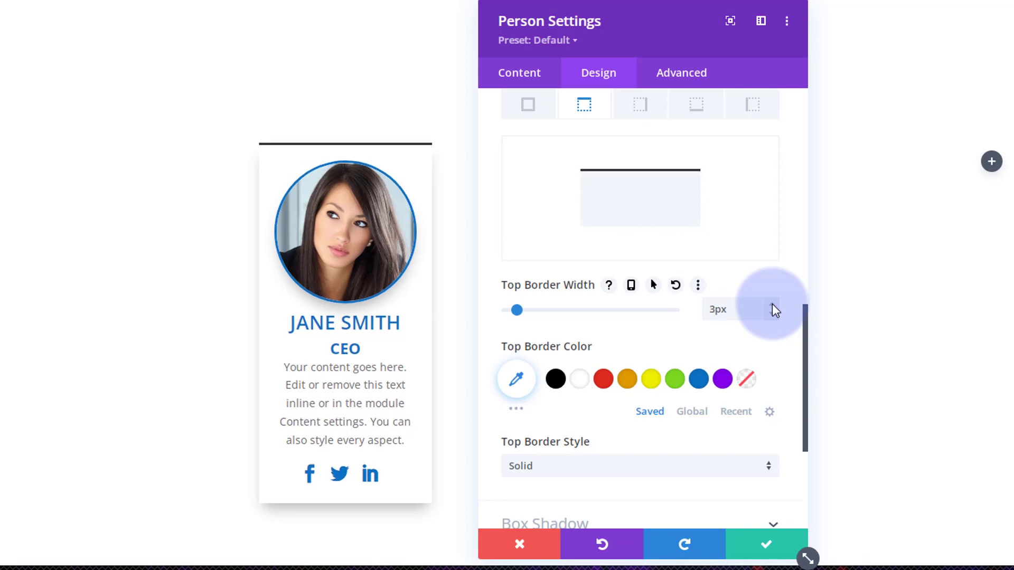
pyautogui.click(698, 380)
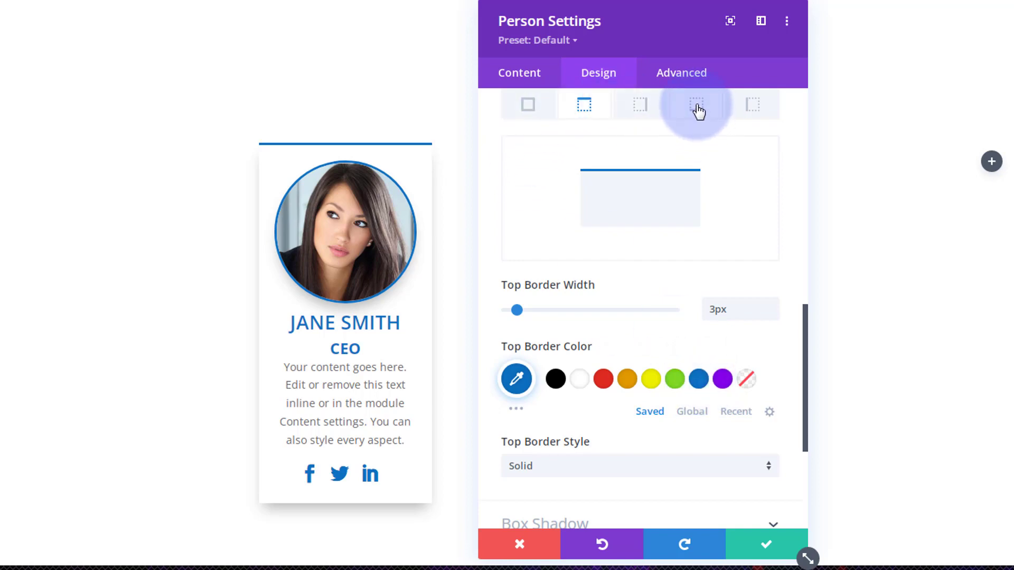
pyautogui.click(696, 104)
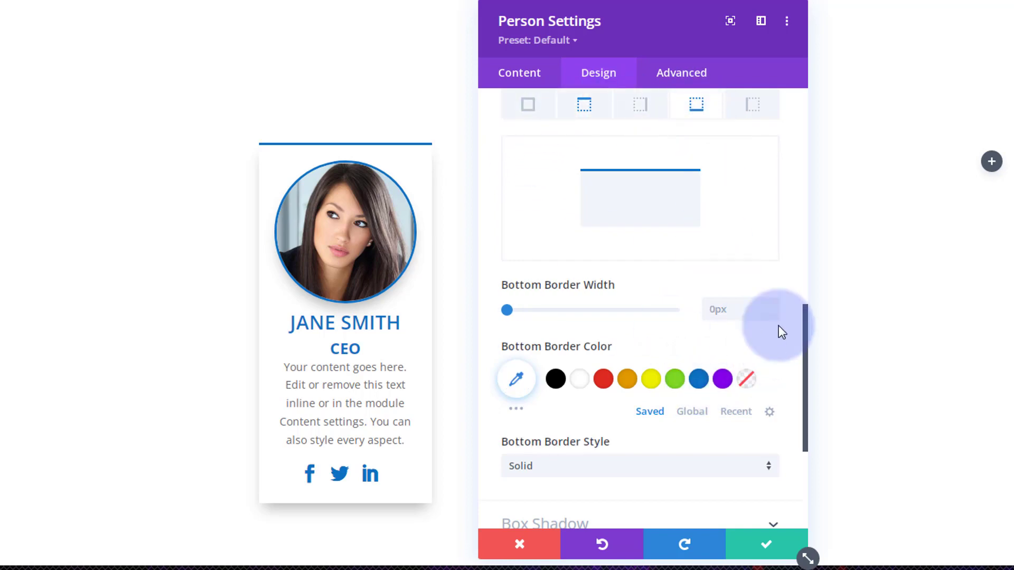
pyautogui.moveTo(507, 309); pyautogui.dragTo(518, 309)
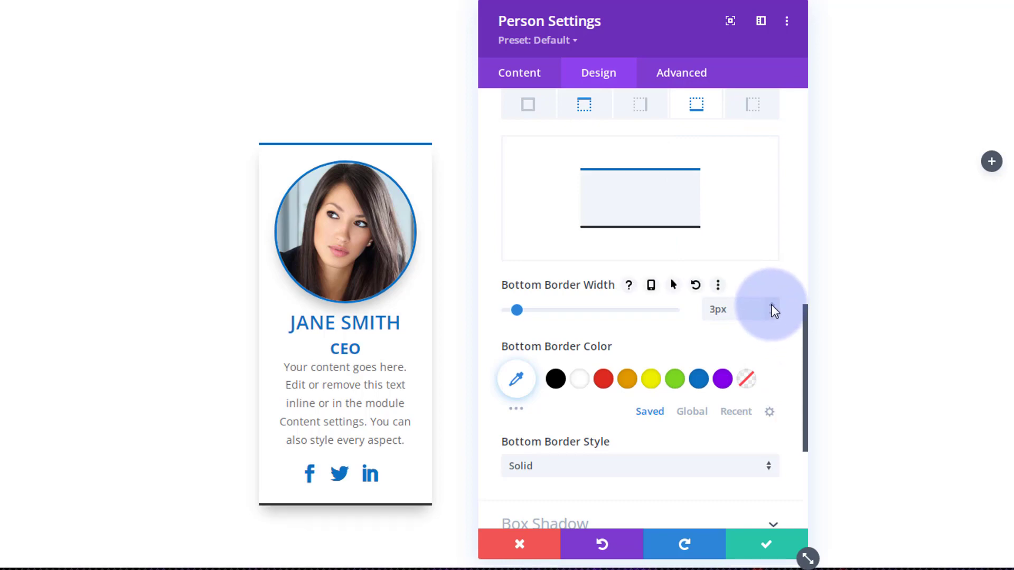
pyautogui.click(698, 379)
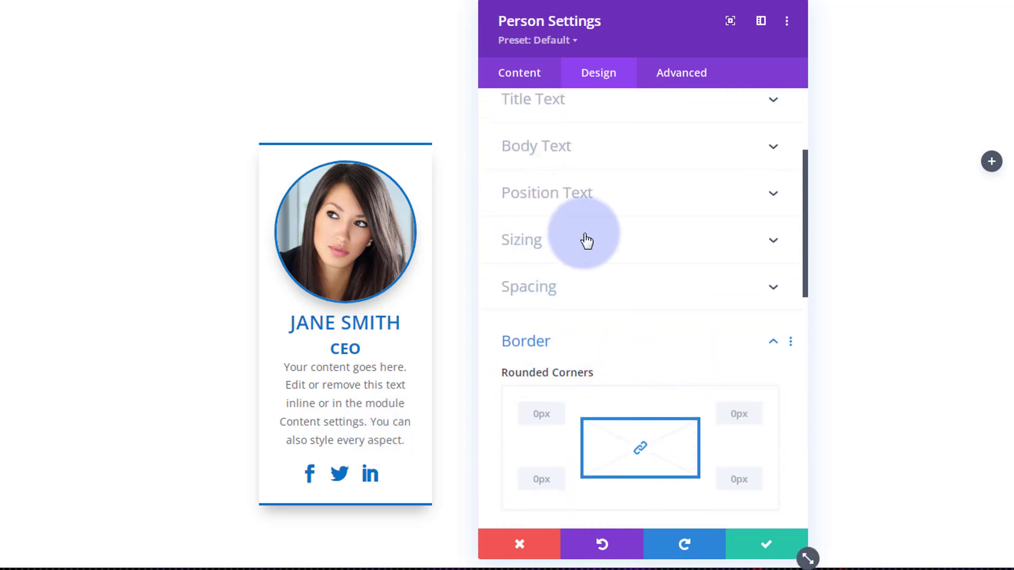
pyautogui.moveTo(582, 249)
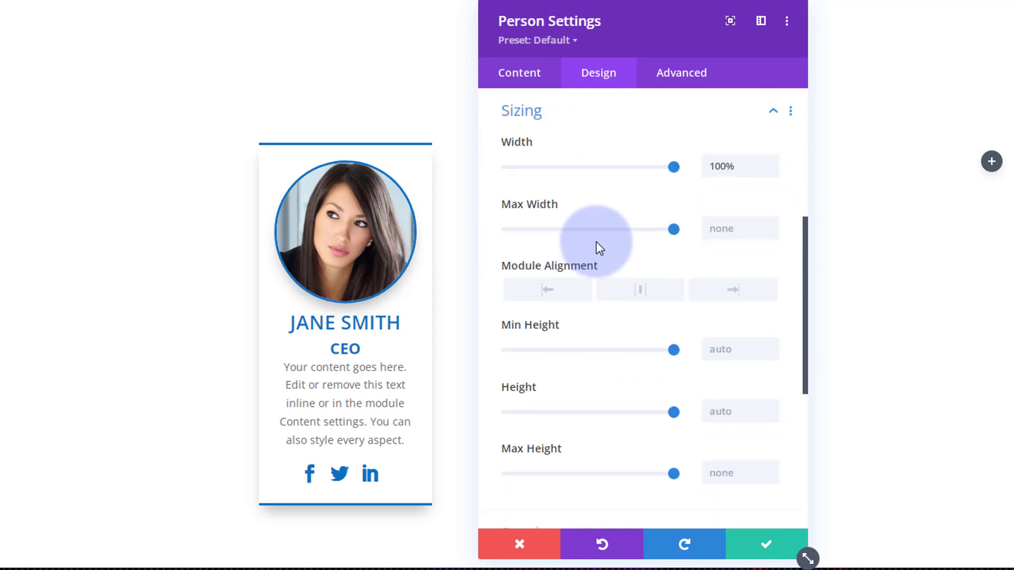
# Step: Drag the Min Height slider down from 933px, settling at about 463px
pyautogui.scroll(-3)
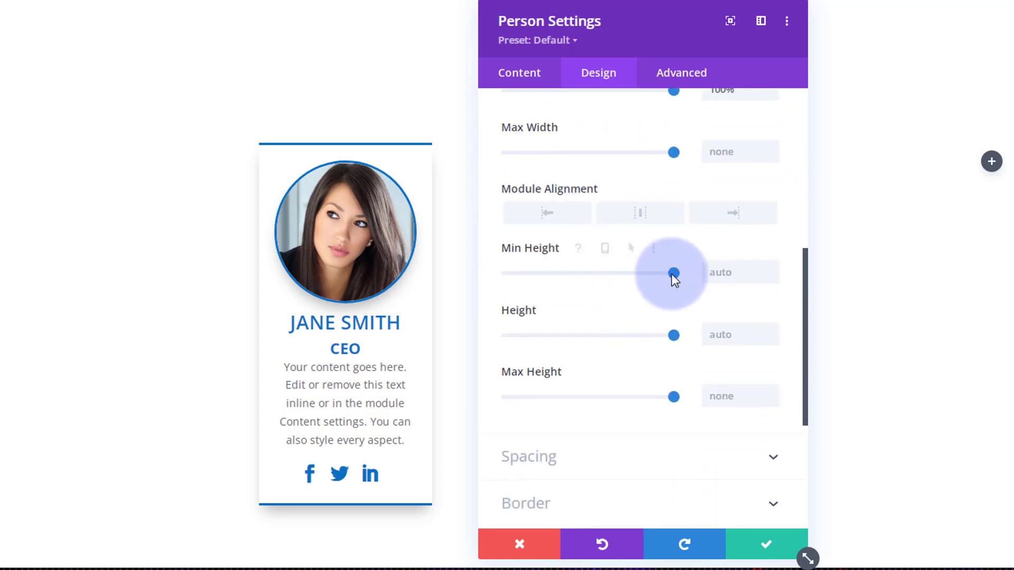
pyautogui.moveTo(673, 272); pyautogui.dragTo(660, 272)
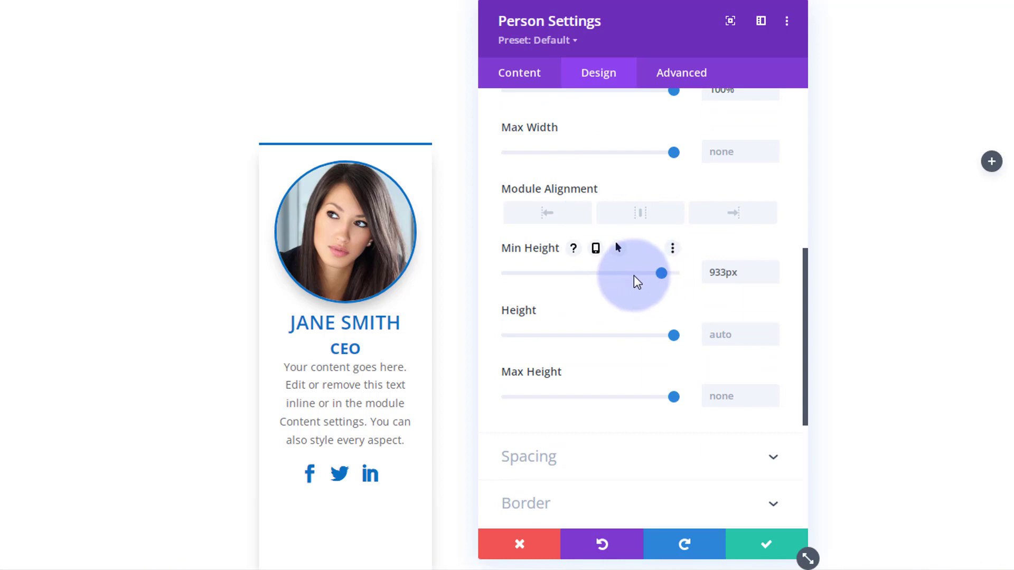
pyautogui.moveTo(659, 273); pyautogui.dragTo(595, 272)
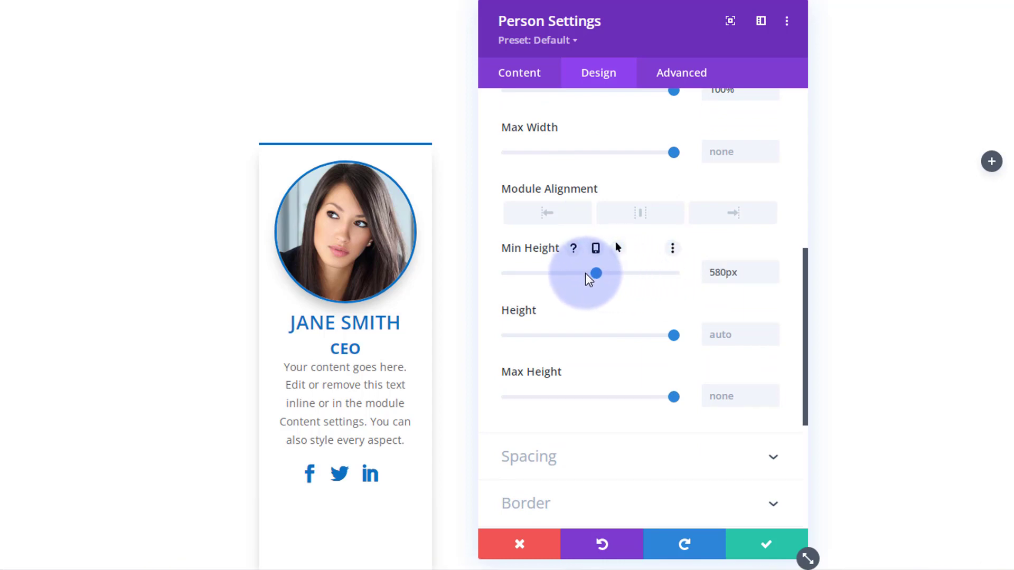
pyautogui.moveTo(594, 272); pyautogui.dragTo(579, 272)
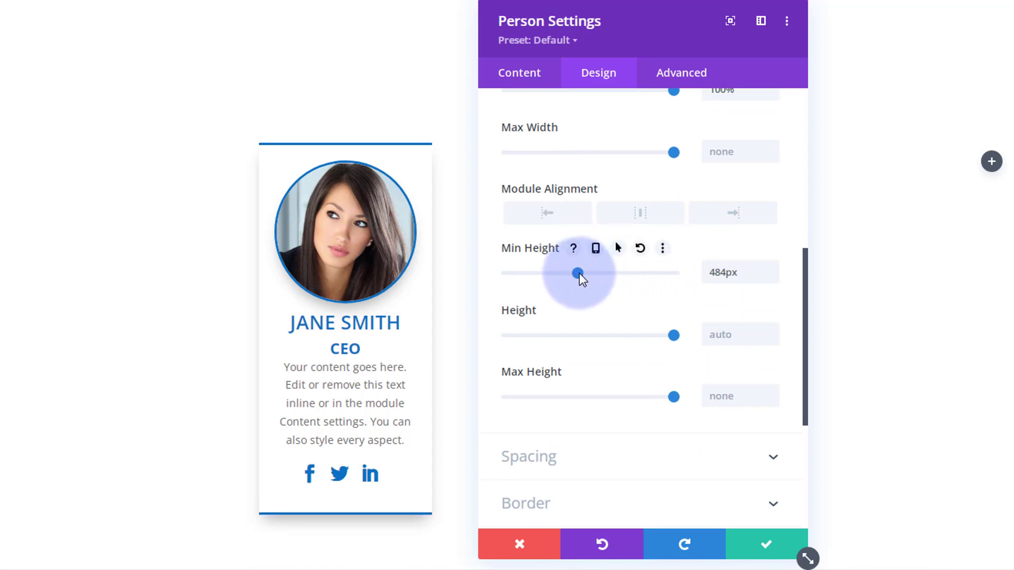
pyautogui.moveTo(575, 272); pyautogui.dragTo(581, 273)
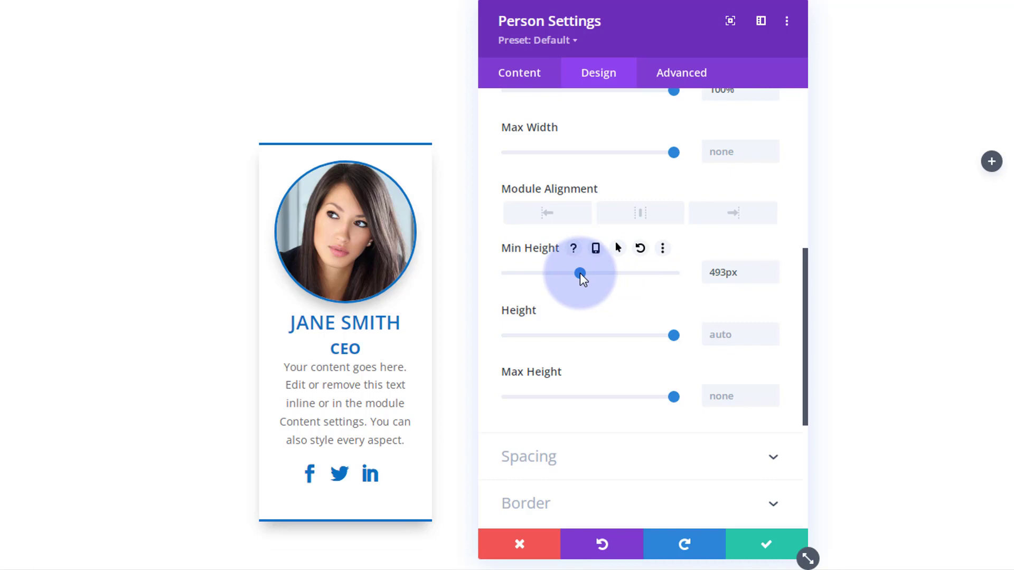
pyautogui.moveTo(578, 273); pyautogui.dragTo(577, 272)
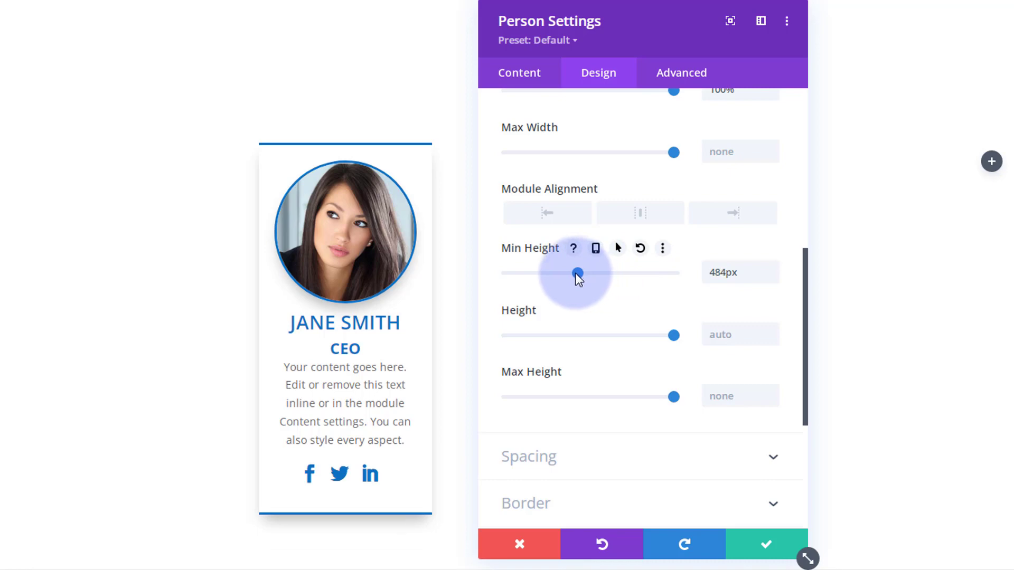
pyautogui.moveTo(575, 273); pyautogui.dragTo(572, 273)
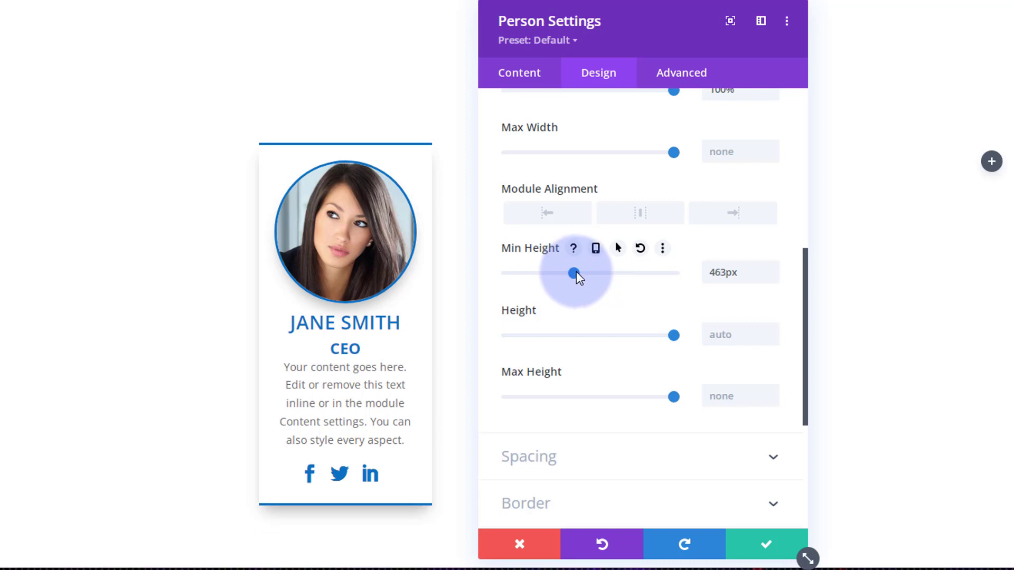
pyautogui.moveTo(572, 272); pyautogui.dragTo(577, 272)
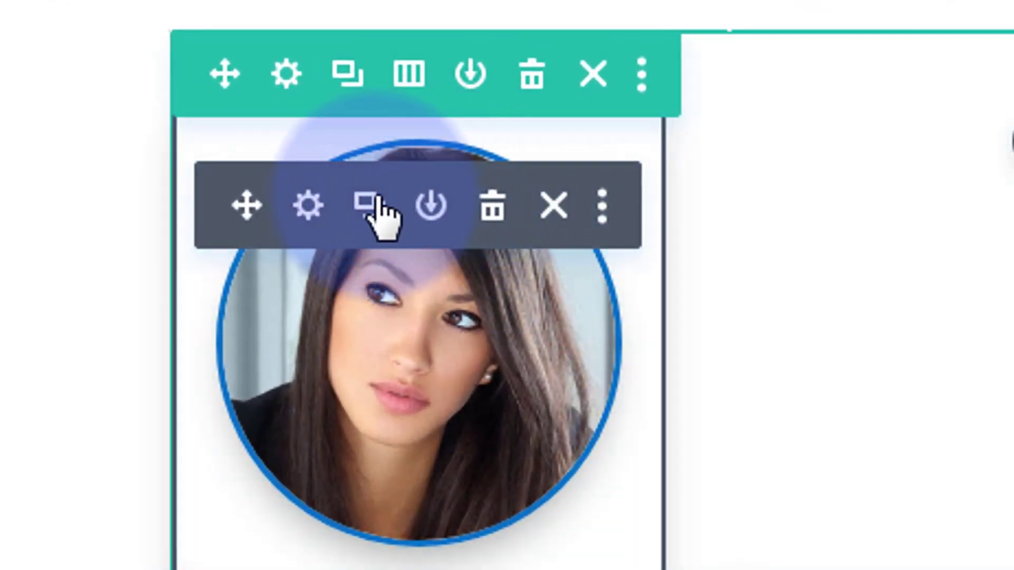
pyautogui.moveTo(369, 206)
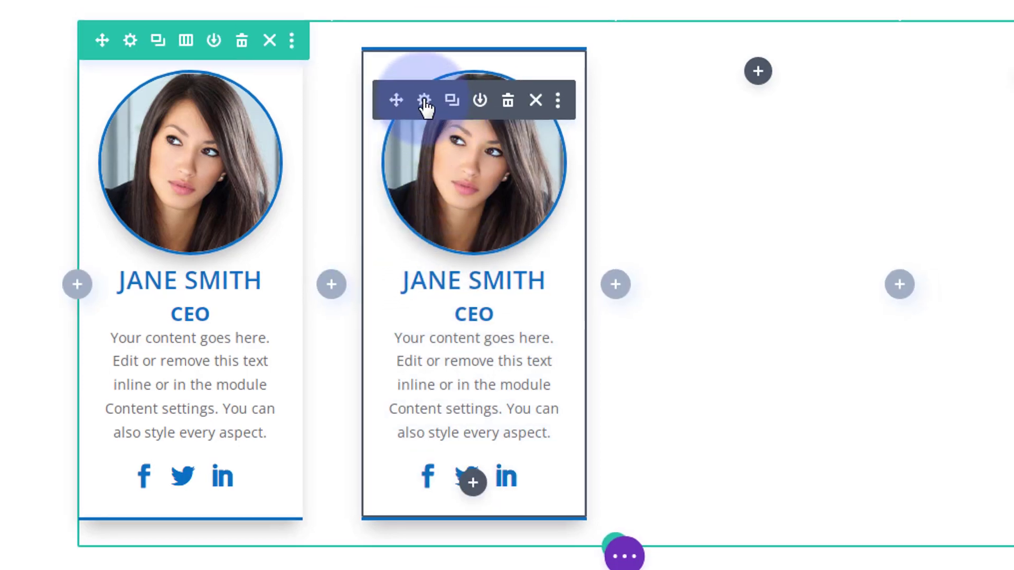
pyautogui.click(423, 101)
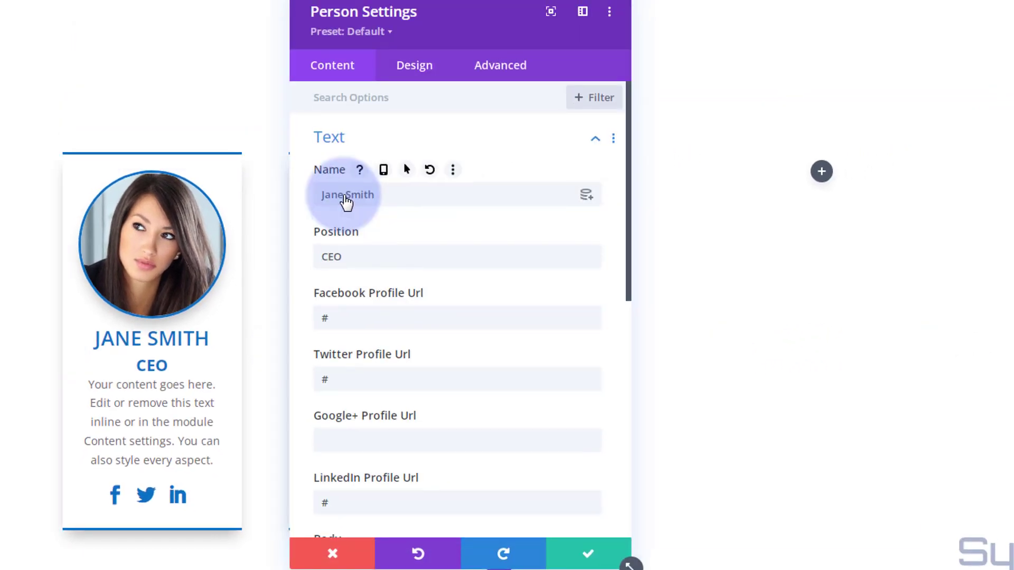
pyautogui.doubleClick(348, 194)
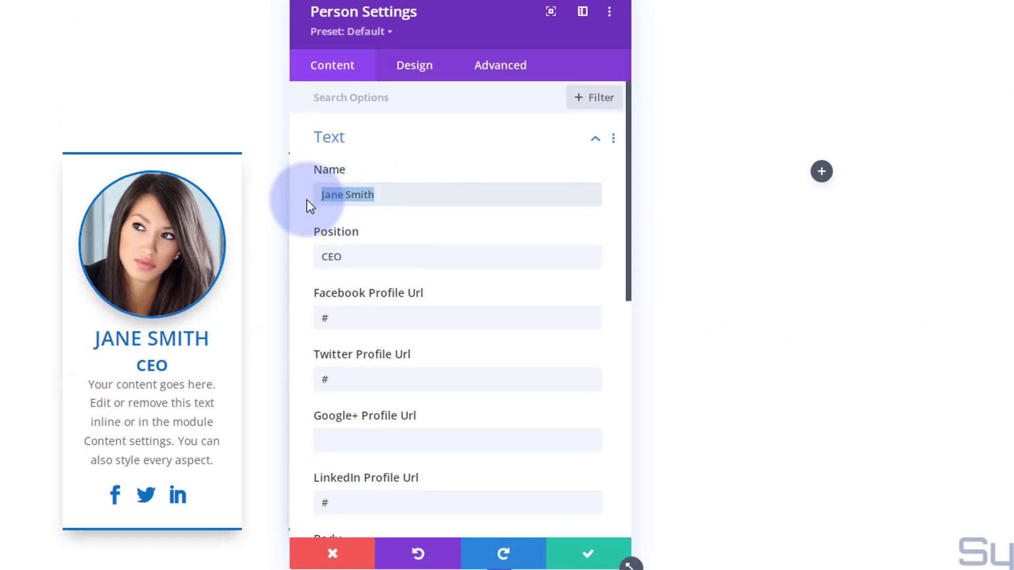
pyautogui.write('Bob Jones')
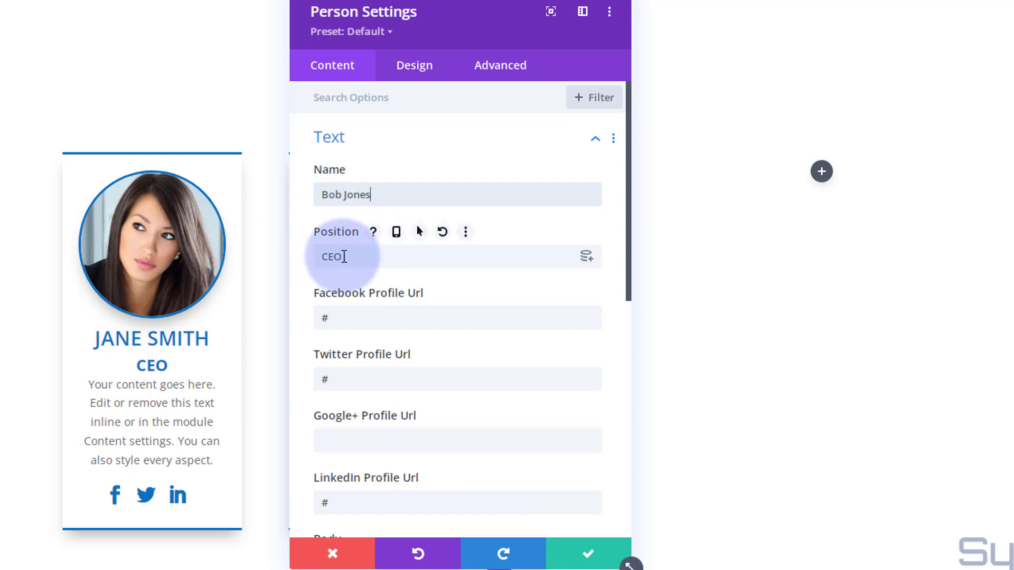
pyautogui.write('Owner')
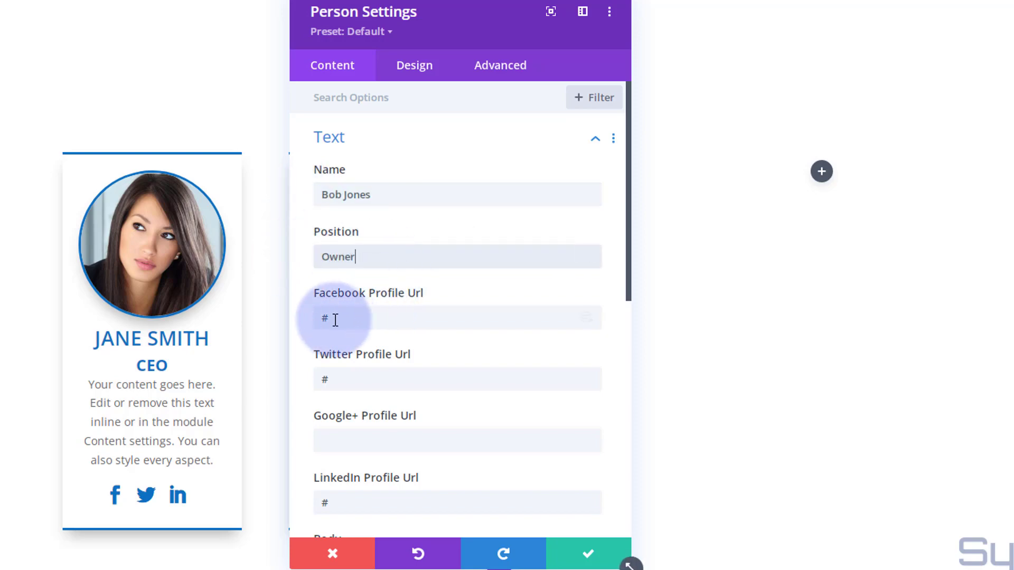
pyautogui.scroll(-3)
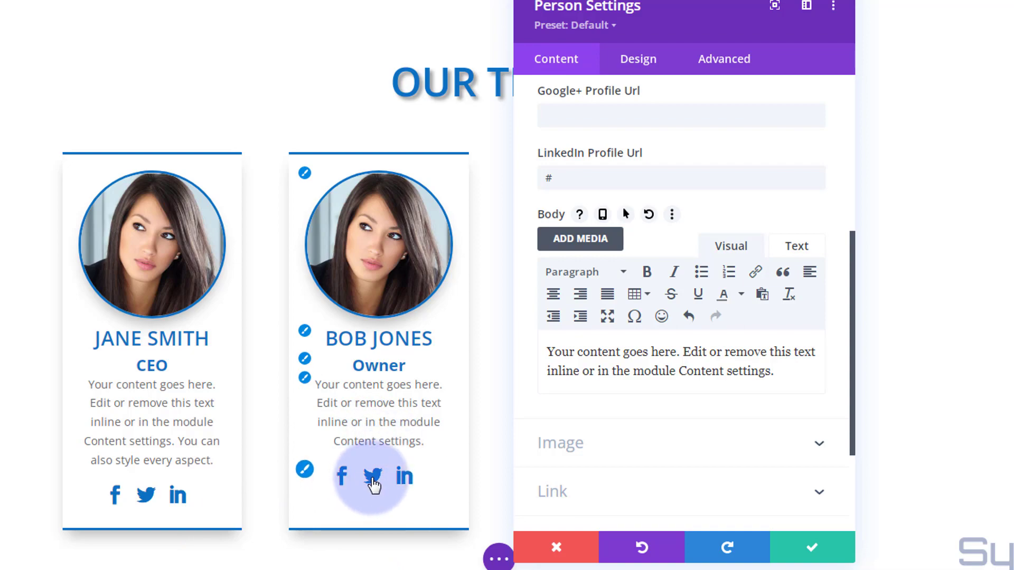
# Step: Swap Bob Jones's image for the Media Library photo of the man in glasses
pyautogui.click(560, 442)
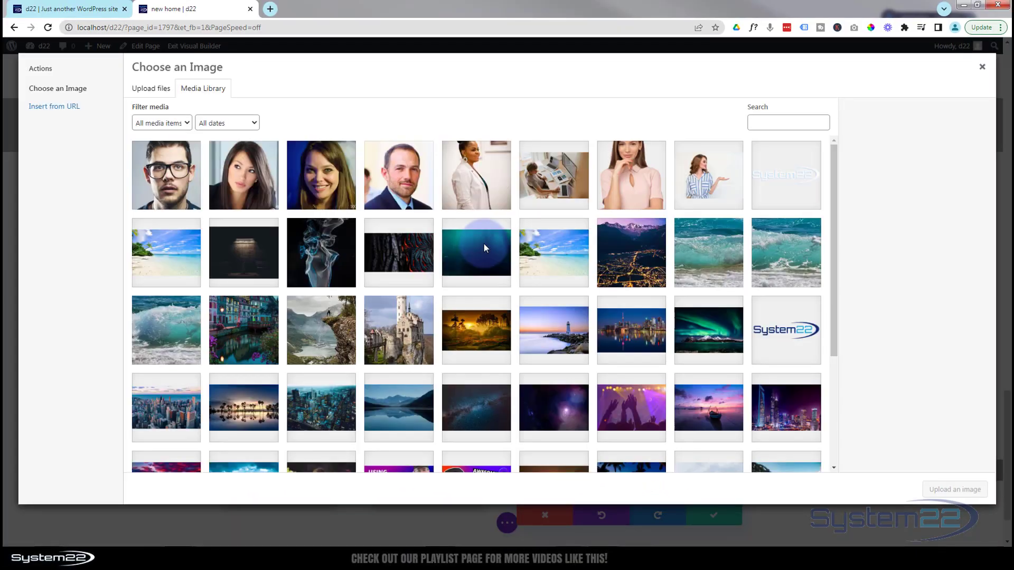
pyautogui.click(166, 174)
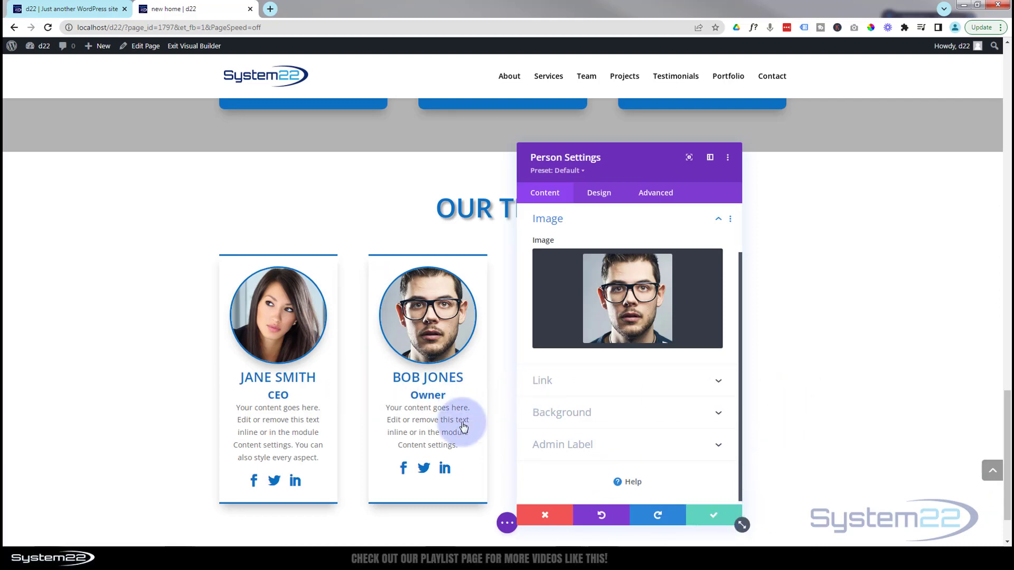
pyautogui.click(712, 514)
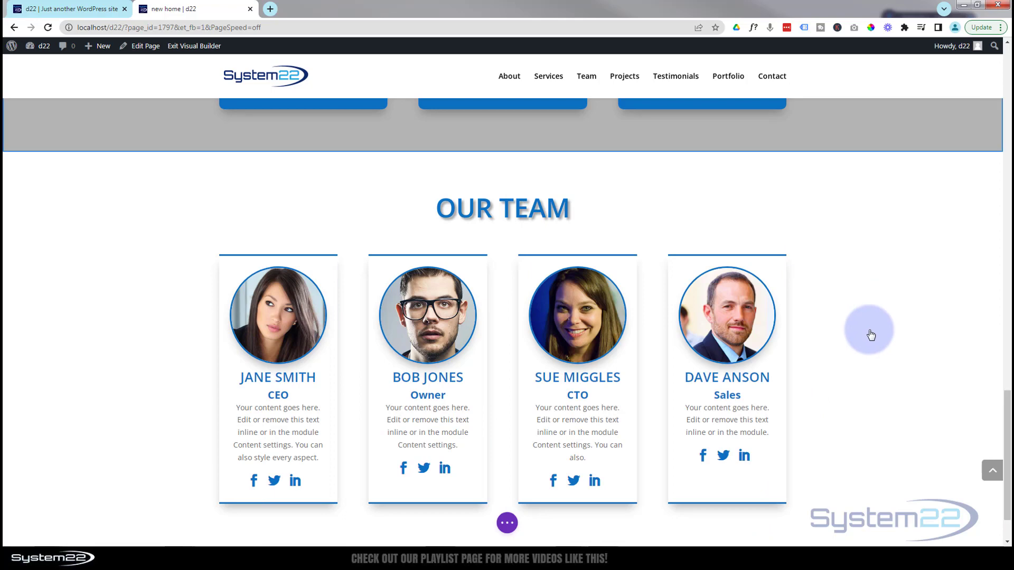
pyautogui.moveTo(692, 341)
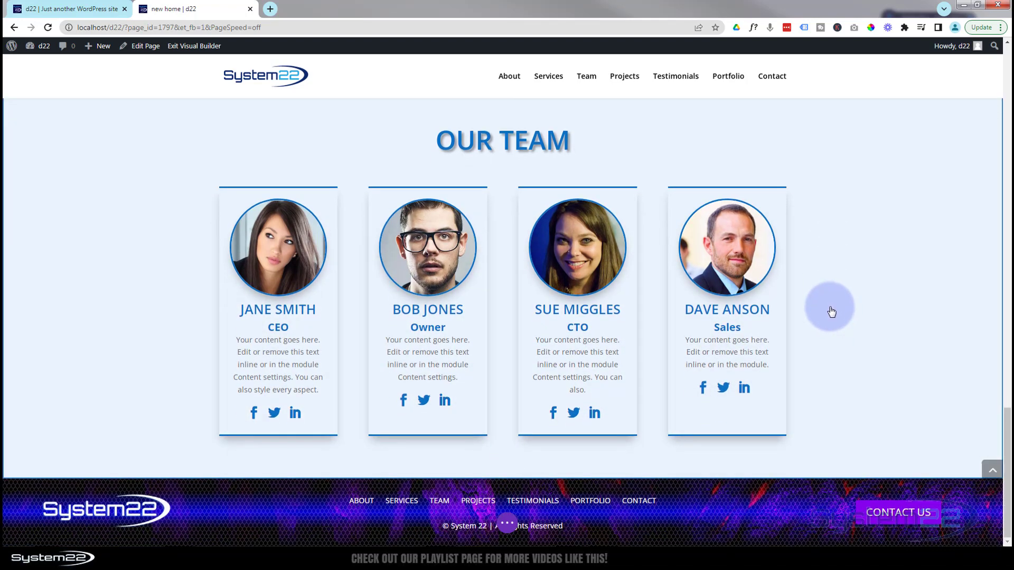
pyautogui.moveTo(501, 453)
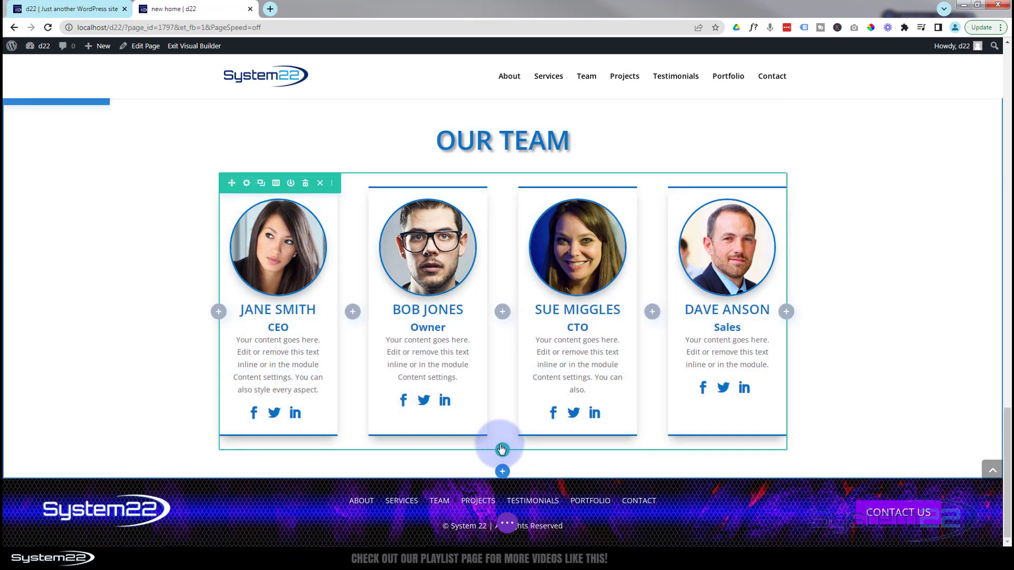
# Step: Insert a single full-width row below the cards holding a Text module
pyautogui.click(502, 450)
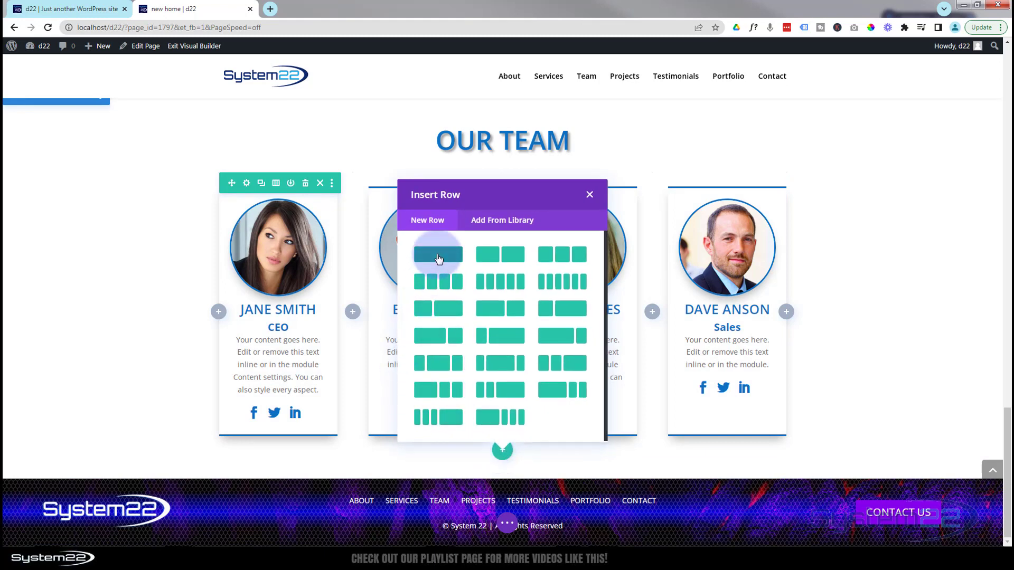
pyautogui.click(438, 253)
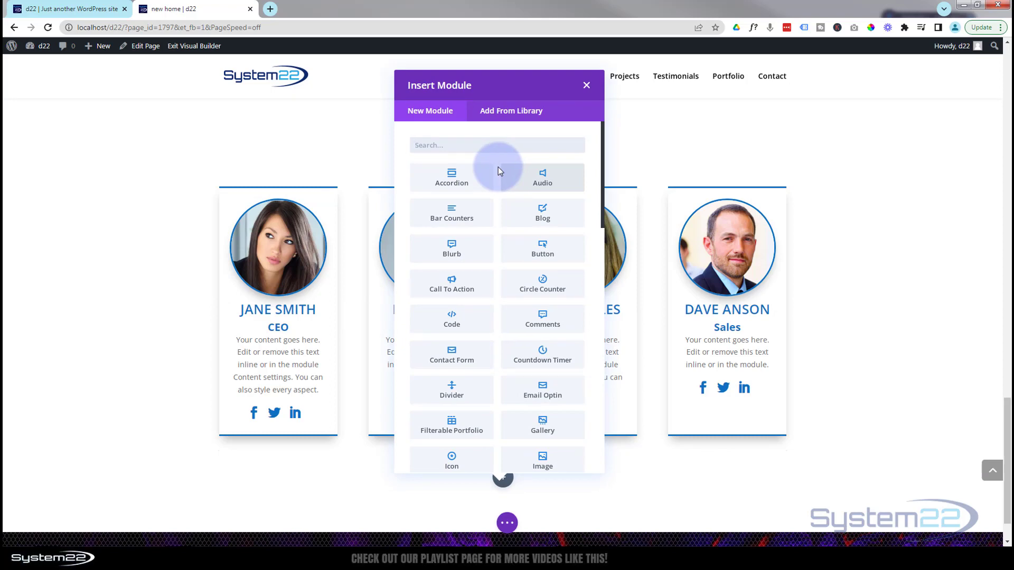
pyautogui.scroll(-3)
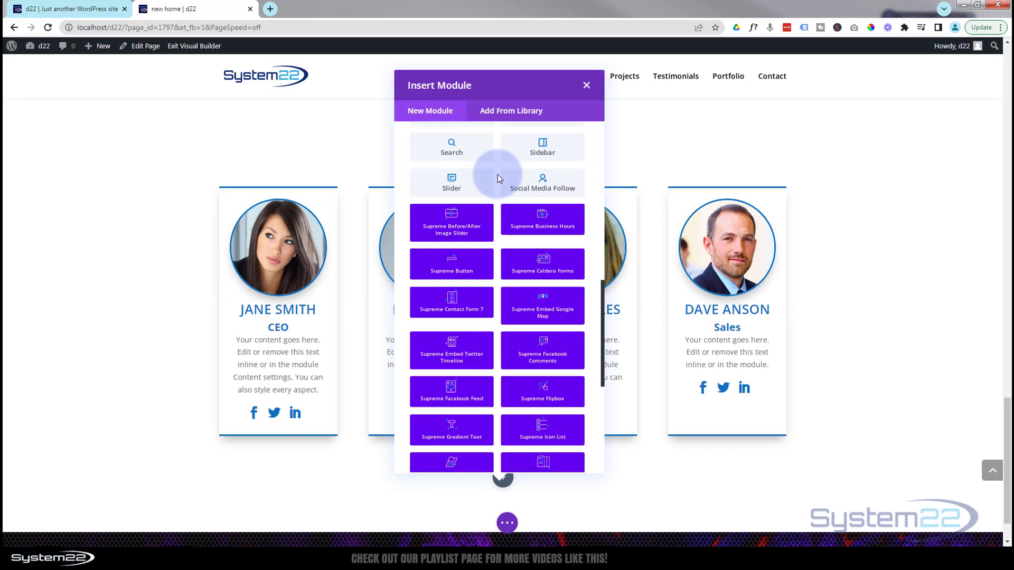
pyautogui.scroll(-3)
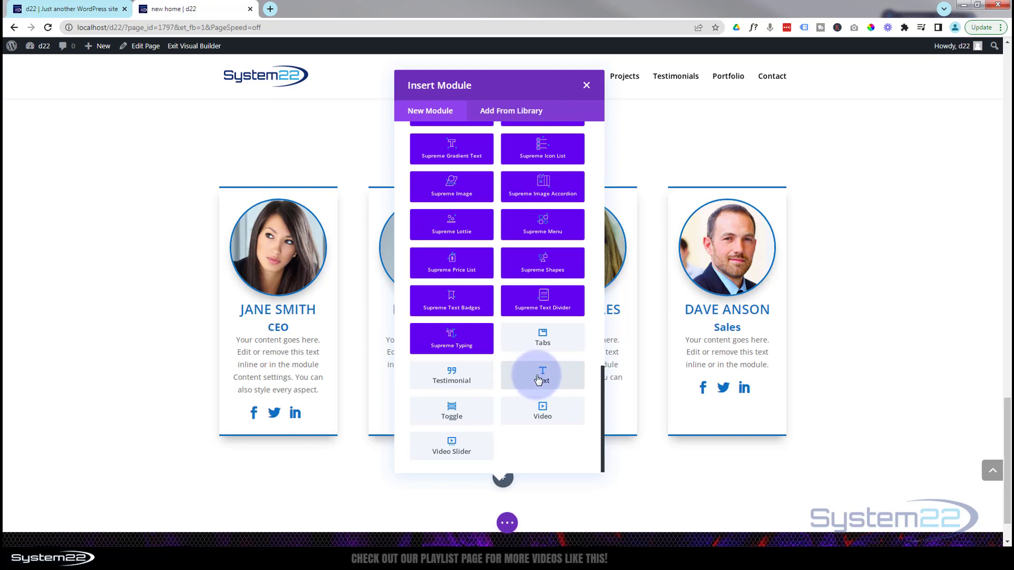
pyautogui.click(542, 375)
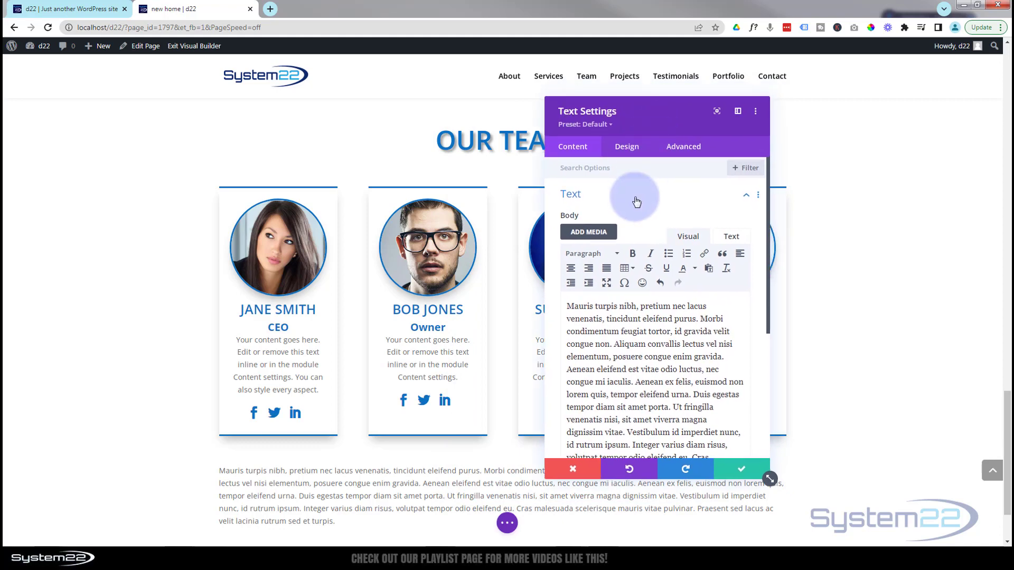
# Step: Set the paragraph's Text Alignment to center in Design settings and keep the change
pyautogui.click(625, 145)
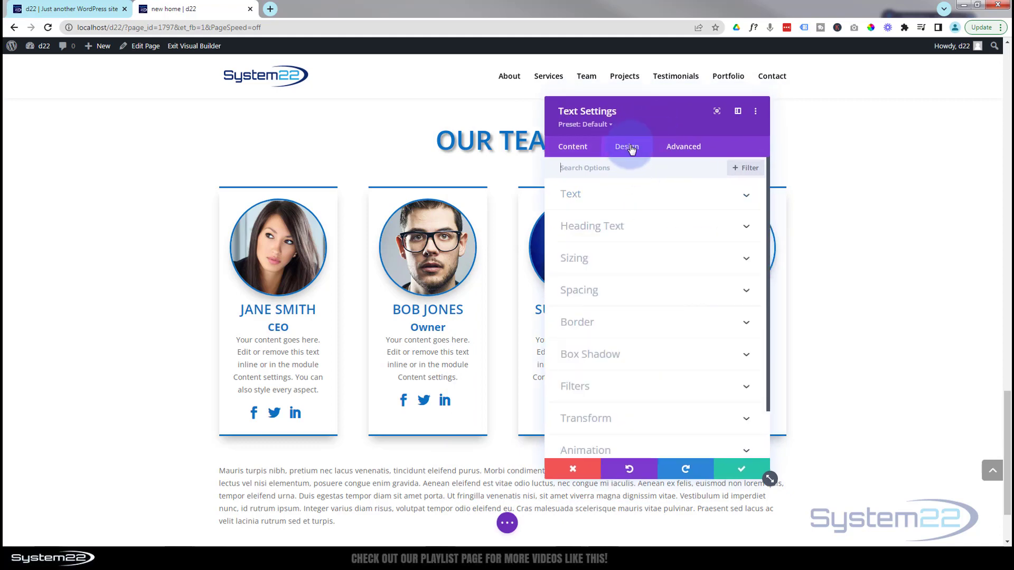
pyautogui.click(625, 146)
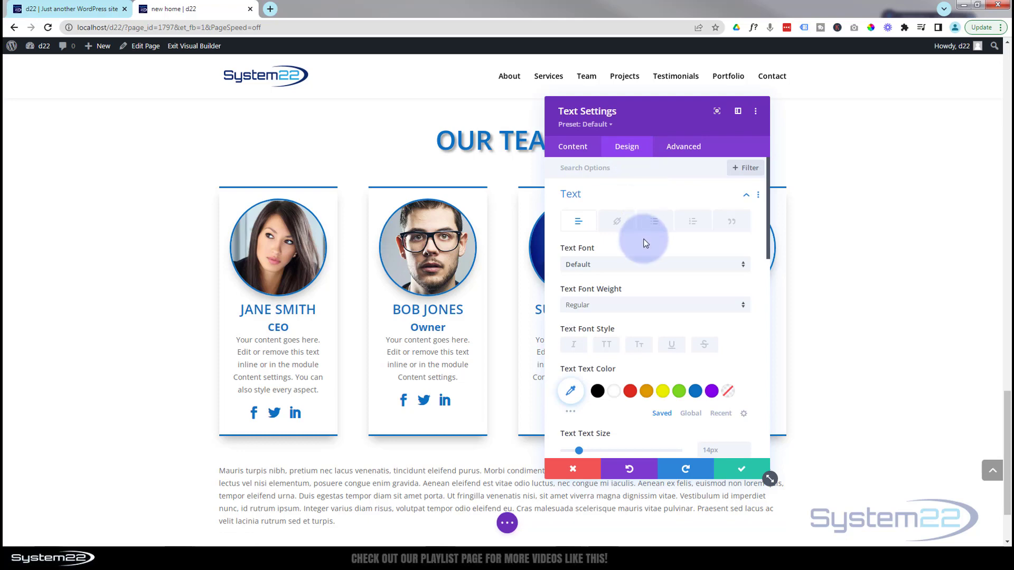
pyautogui.scroll(-3)
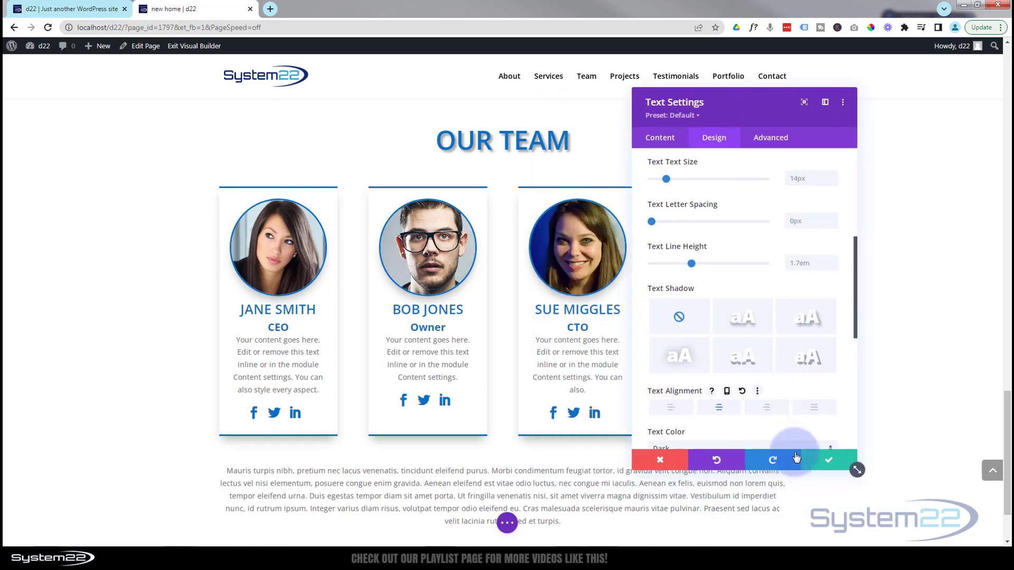
pyautogui.click(828, 460)
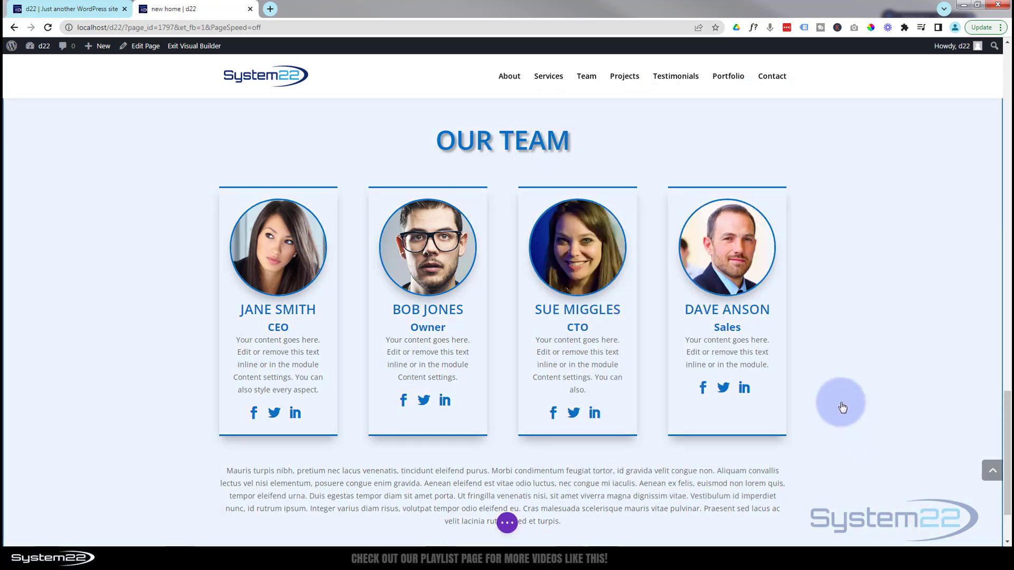
pyautogui.scroll(-3)
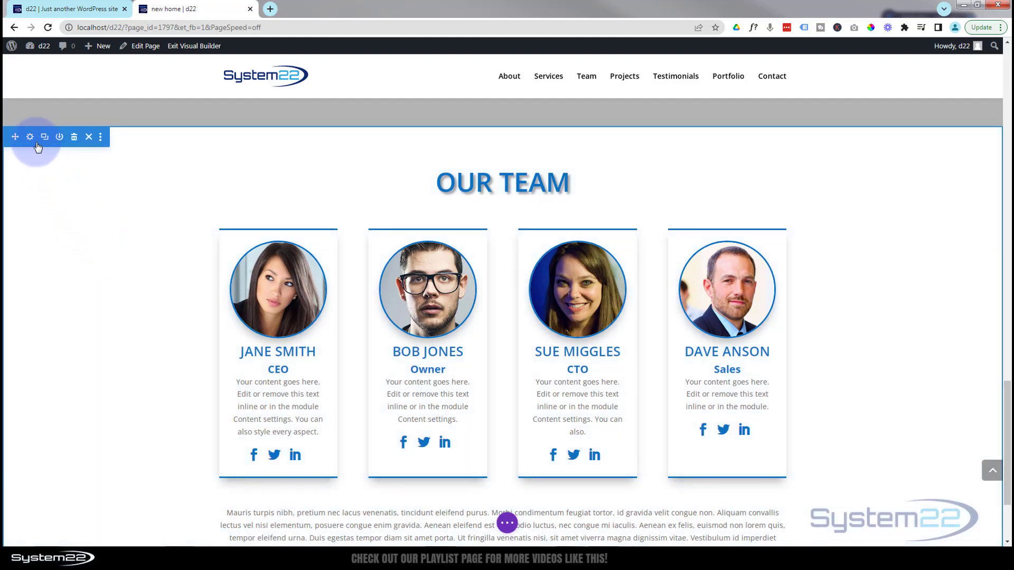
pyautogui.moveTo(30, 136)
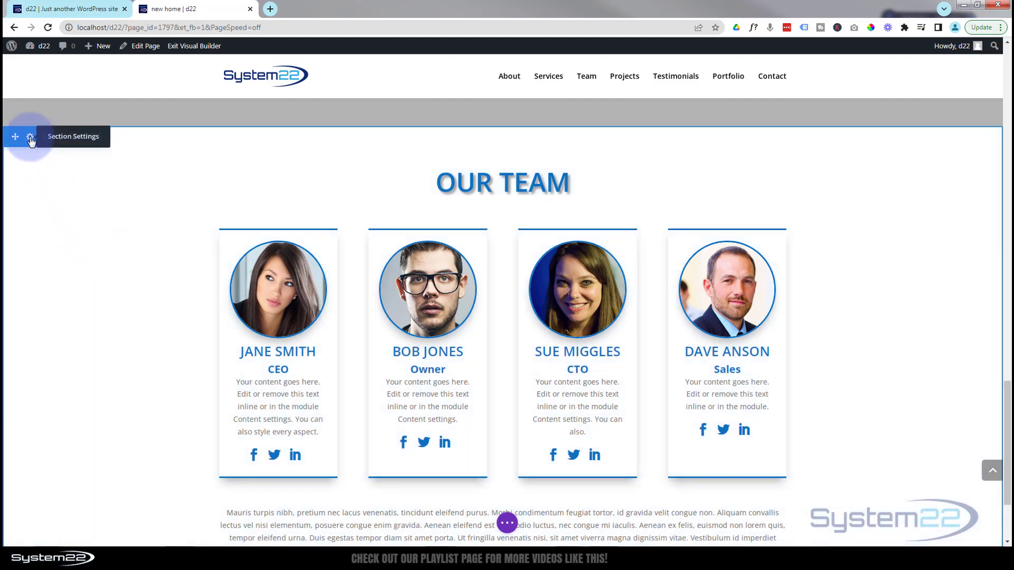
# Step: Check the team section's background colour in Section Settings without altering it
pyautogui.click(30, 137)
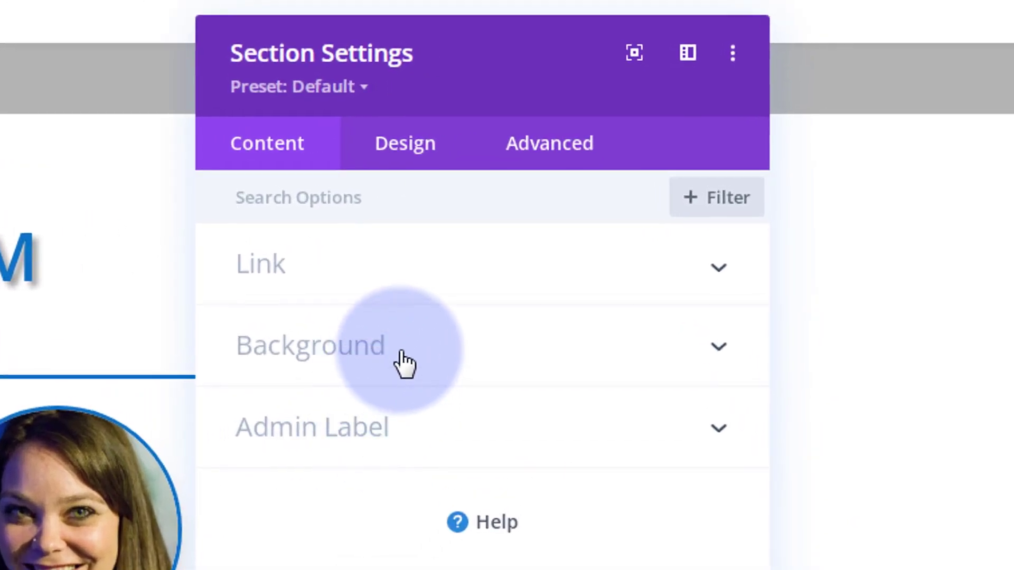
pyautogui.click(310, 345)
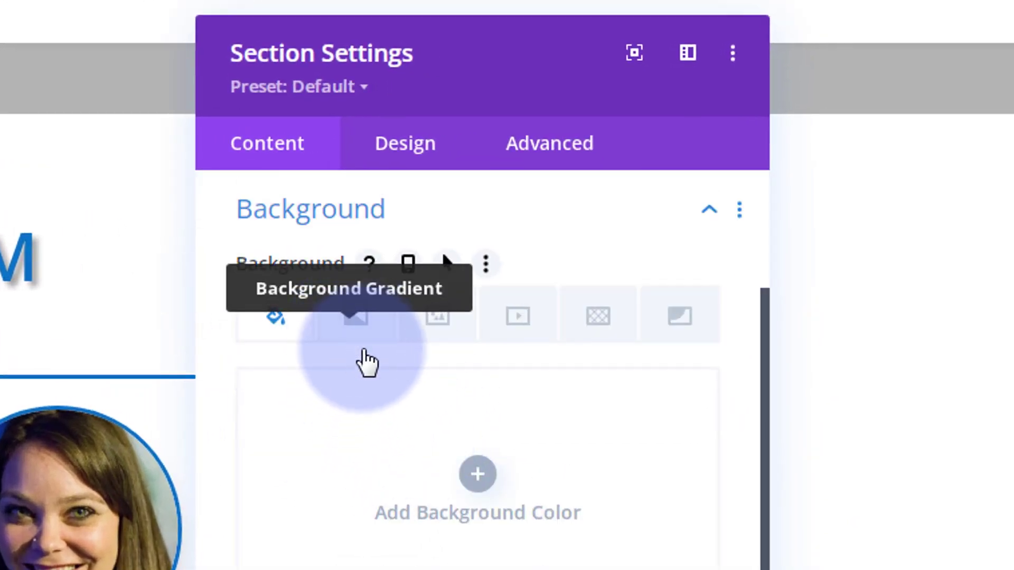
pyautogui.moveTo(596, 317)
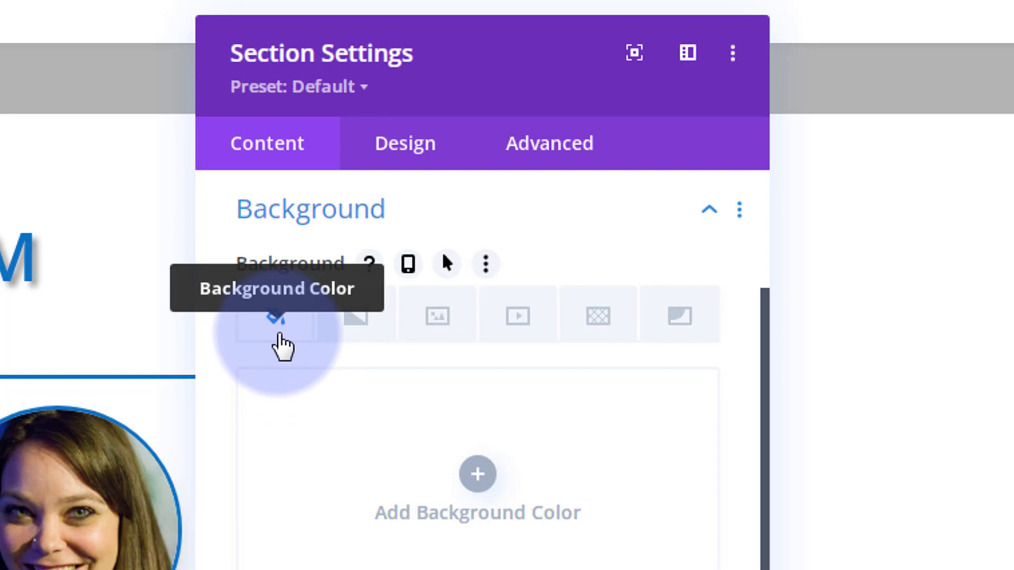
pyautogui.moveTo(438, 315)
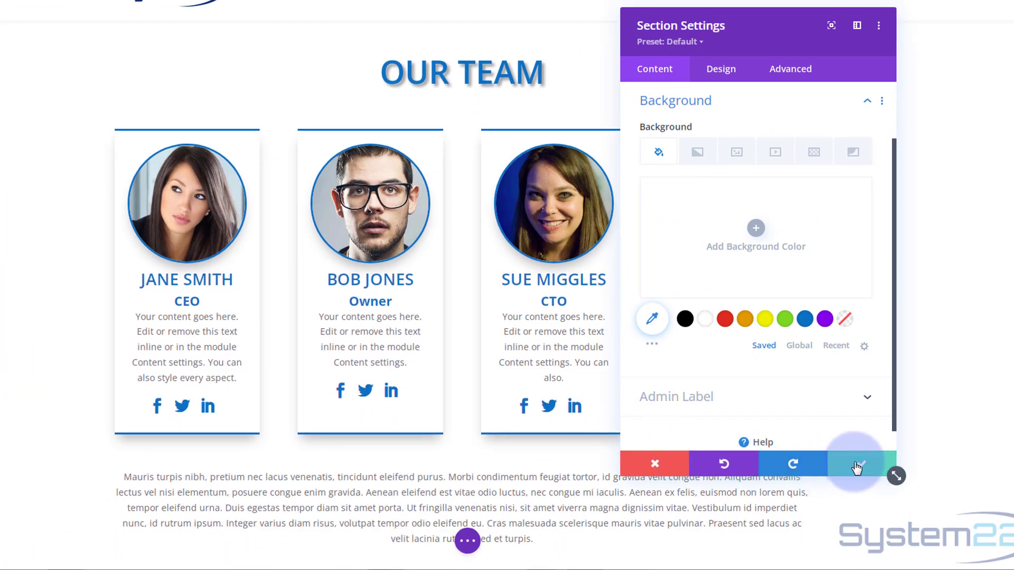
pyautogui.click(858, 464)
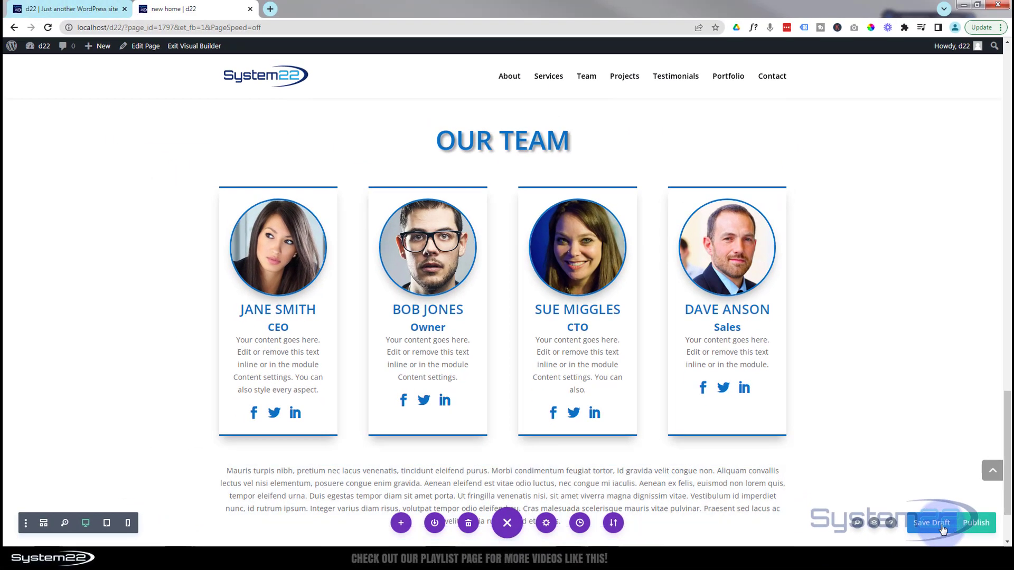
# Step: Save the page as a draft and exit the Visual Builder to the live page
pyautogui.click(931, 523)
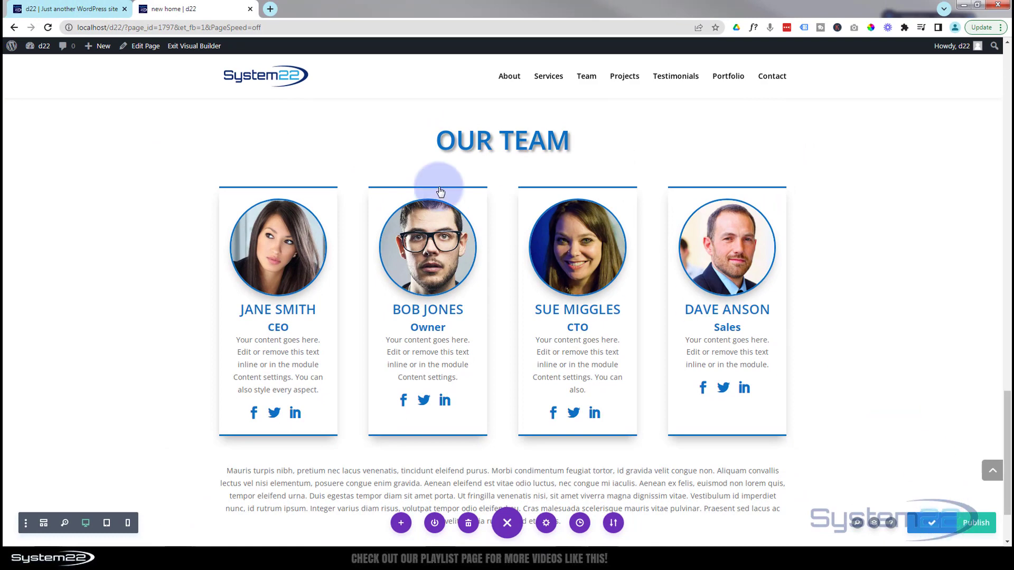
pyautogui.click(194, 46)
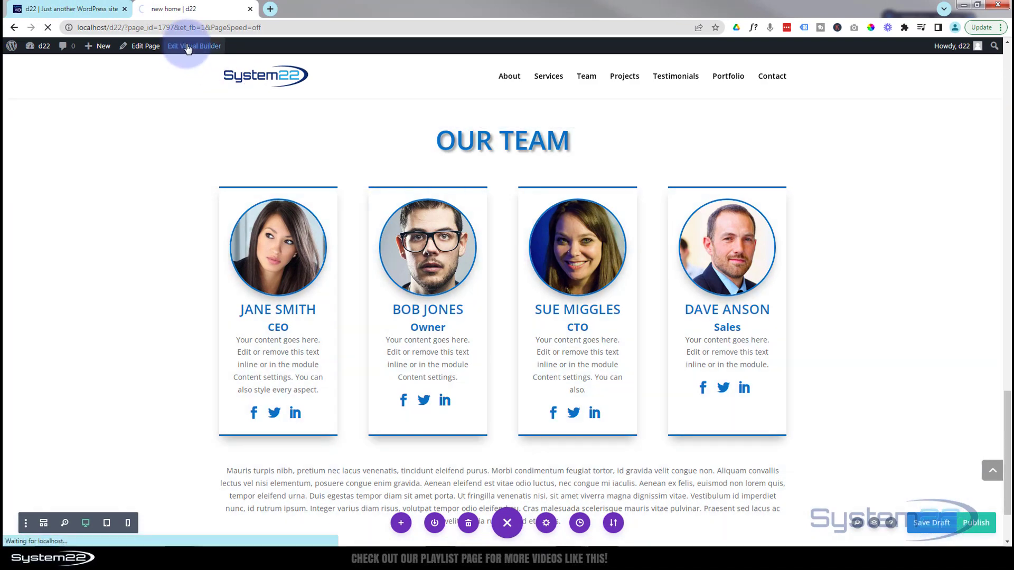
pyautogui.click(193, 45)
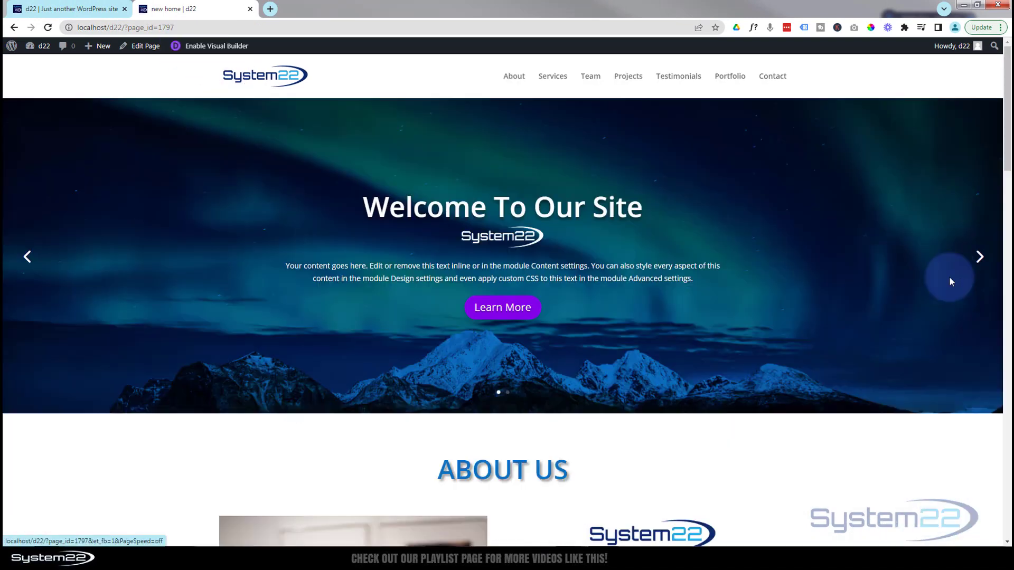
# Step: Scroll the live page down to the finished Our Team section with its four cards
pyautogui.scroll(-3)
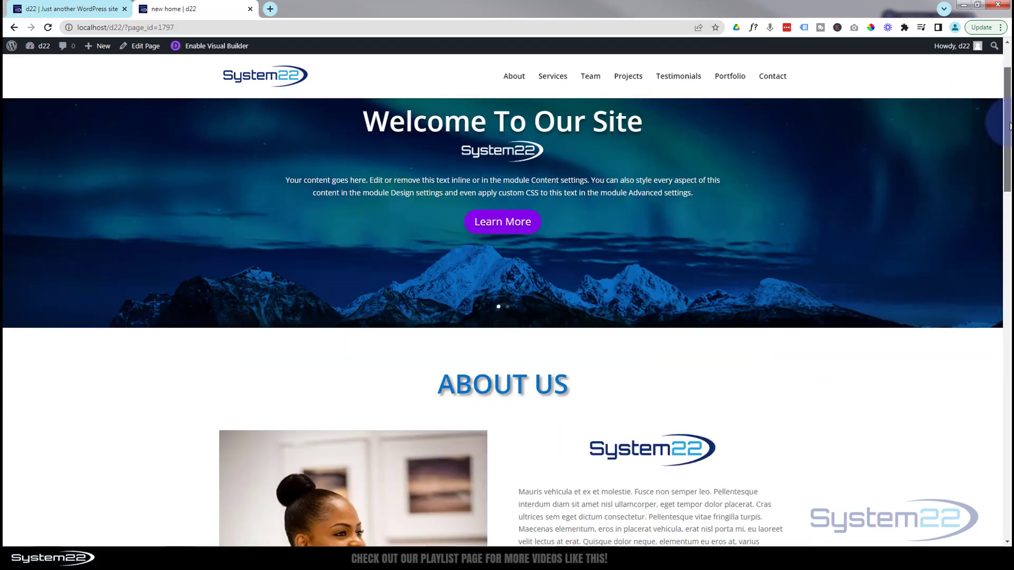
pyautogui.scroll(-3)
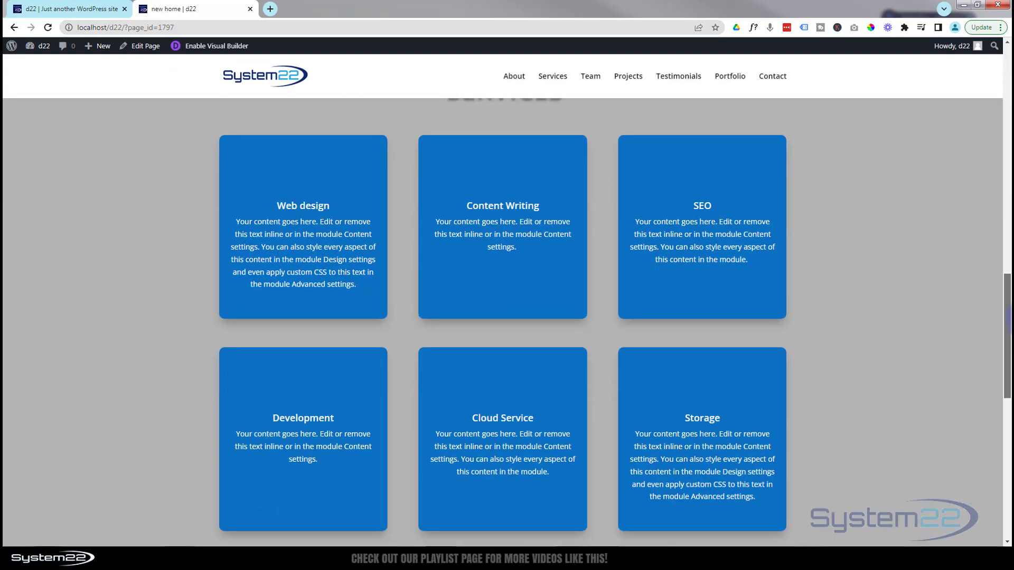
pyautogui.scroll(-3)
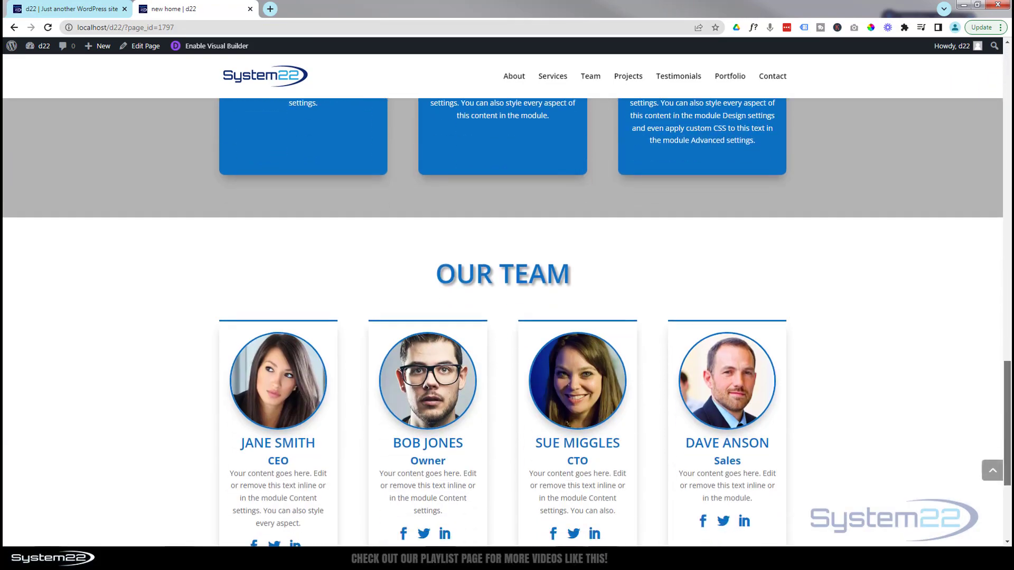
pyautogui.scroll(-3)
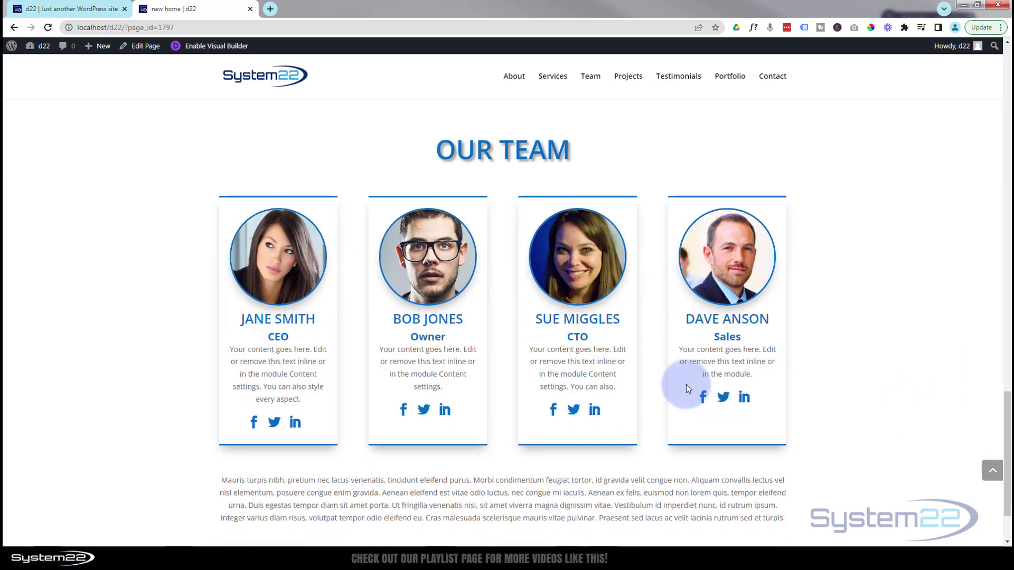
pyautogui.moveTo(298, 362)
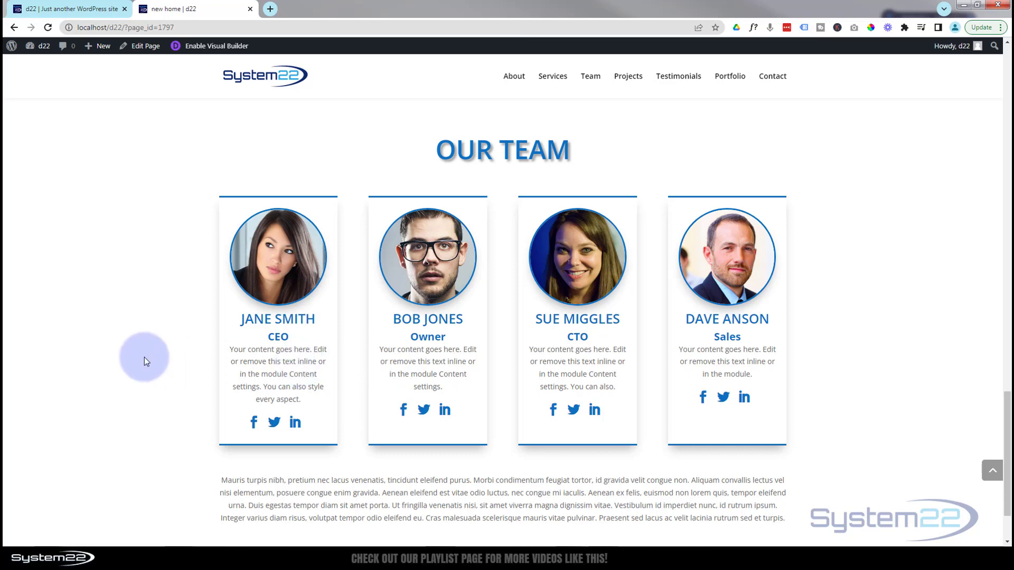
pyautogui.moveTo(123, 334)
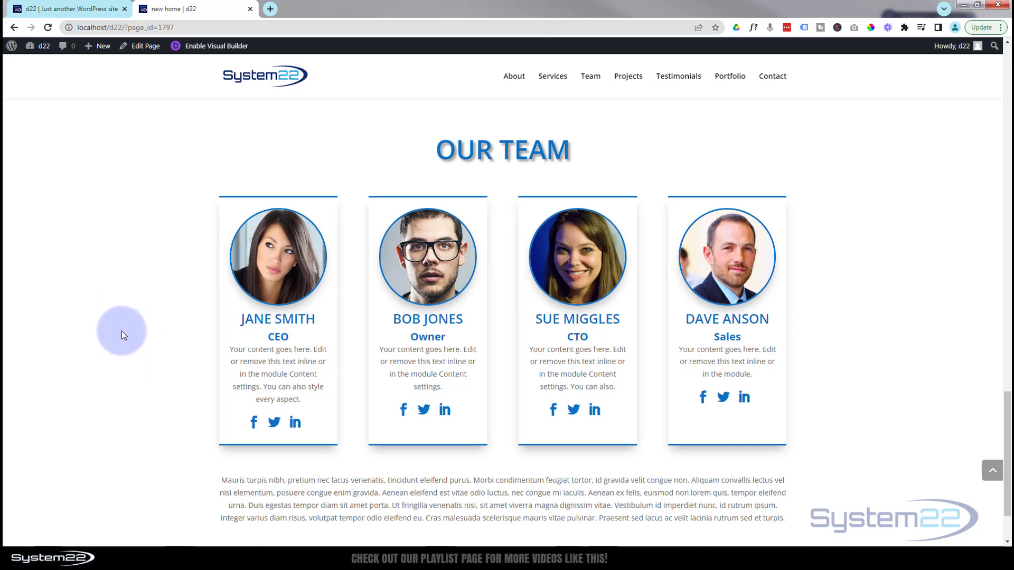
pyautogui.moveTo(513, 76)
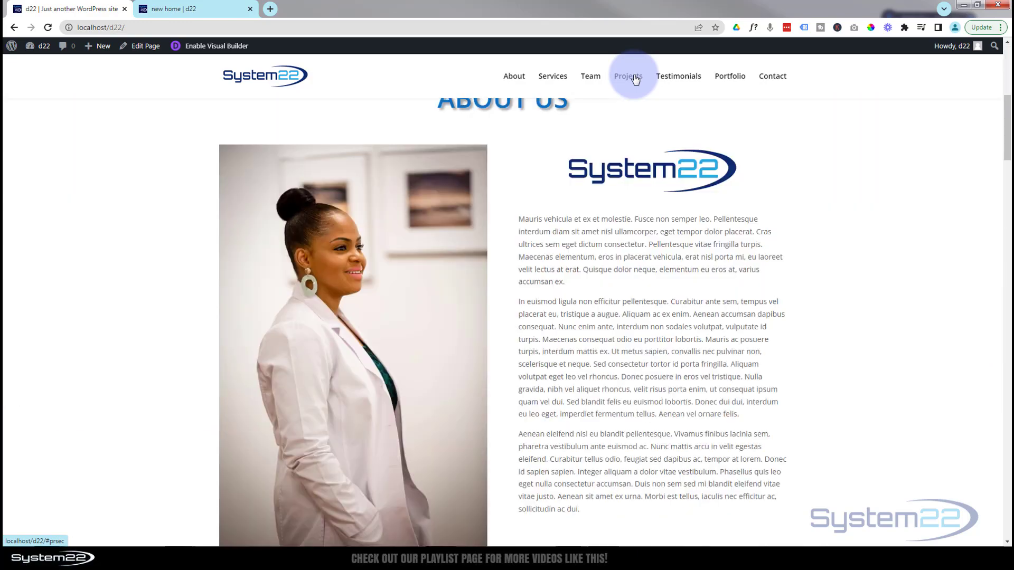
# Step: Navigate via Projects to the original home page's Team section for comparison
pyautogui.click(626, 76)
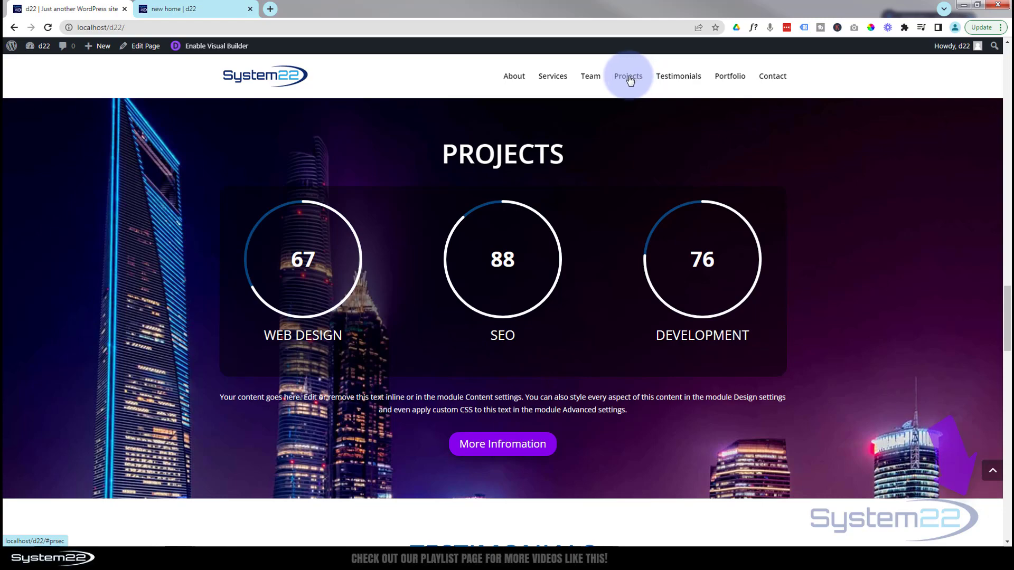
pyautogui.click(590, 76)
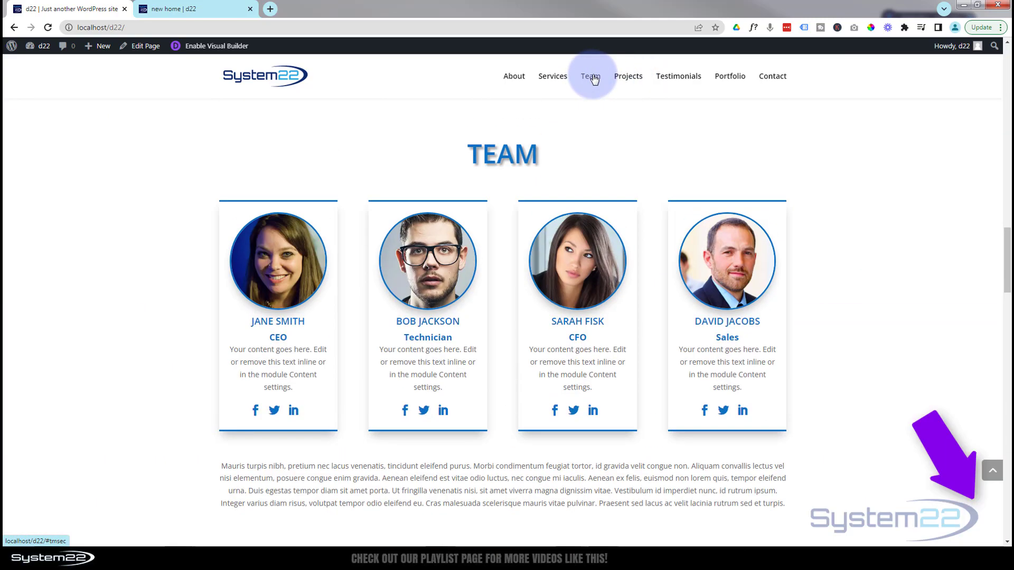
pyautogui.moveTo(589, 76)
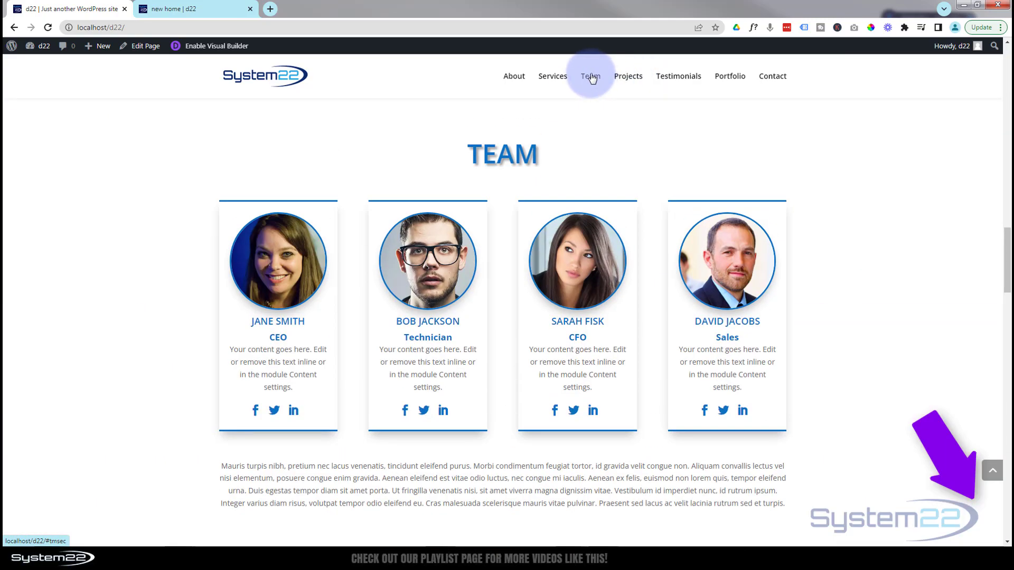